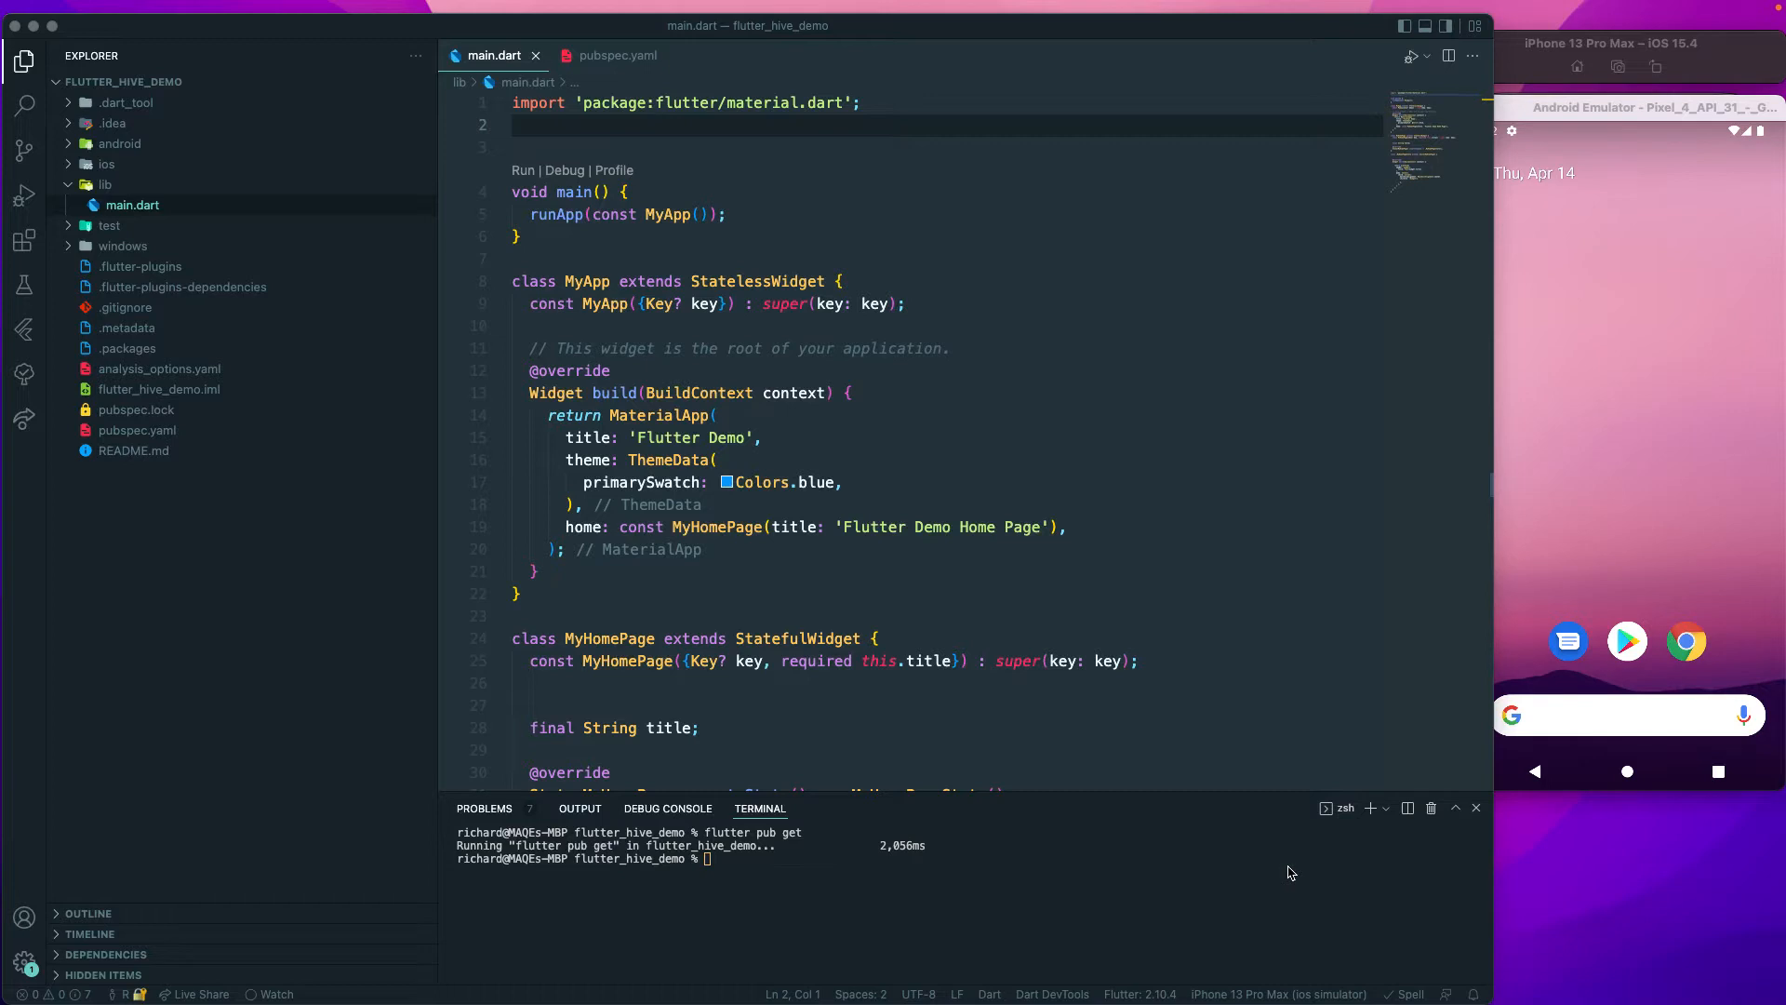
mouse_move(805, 244)
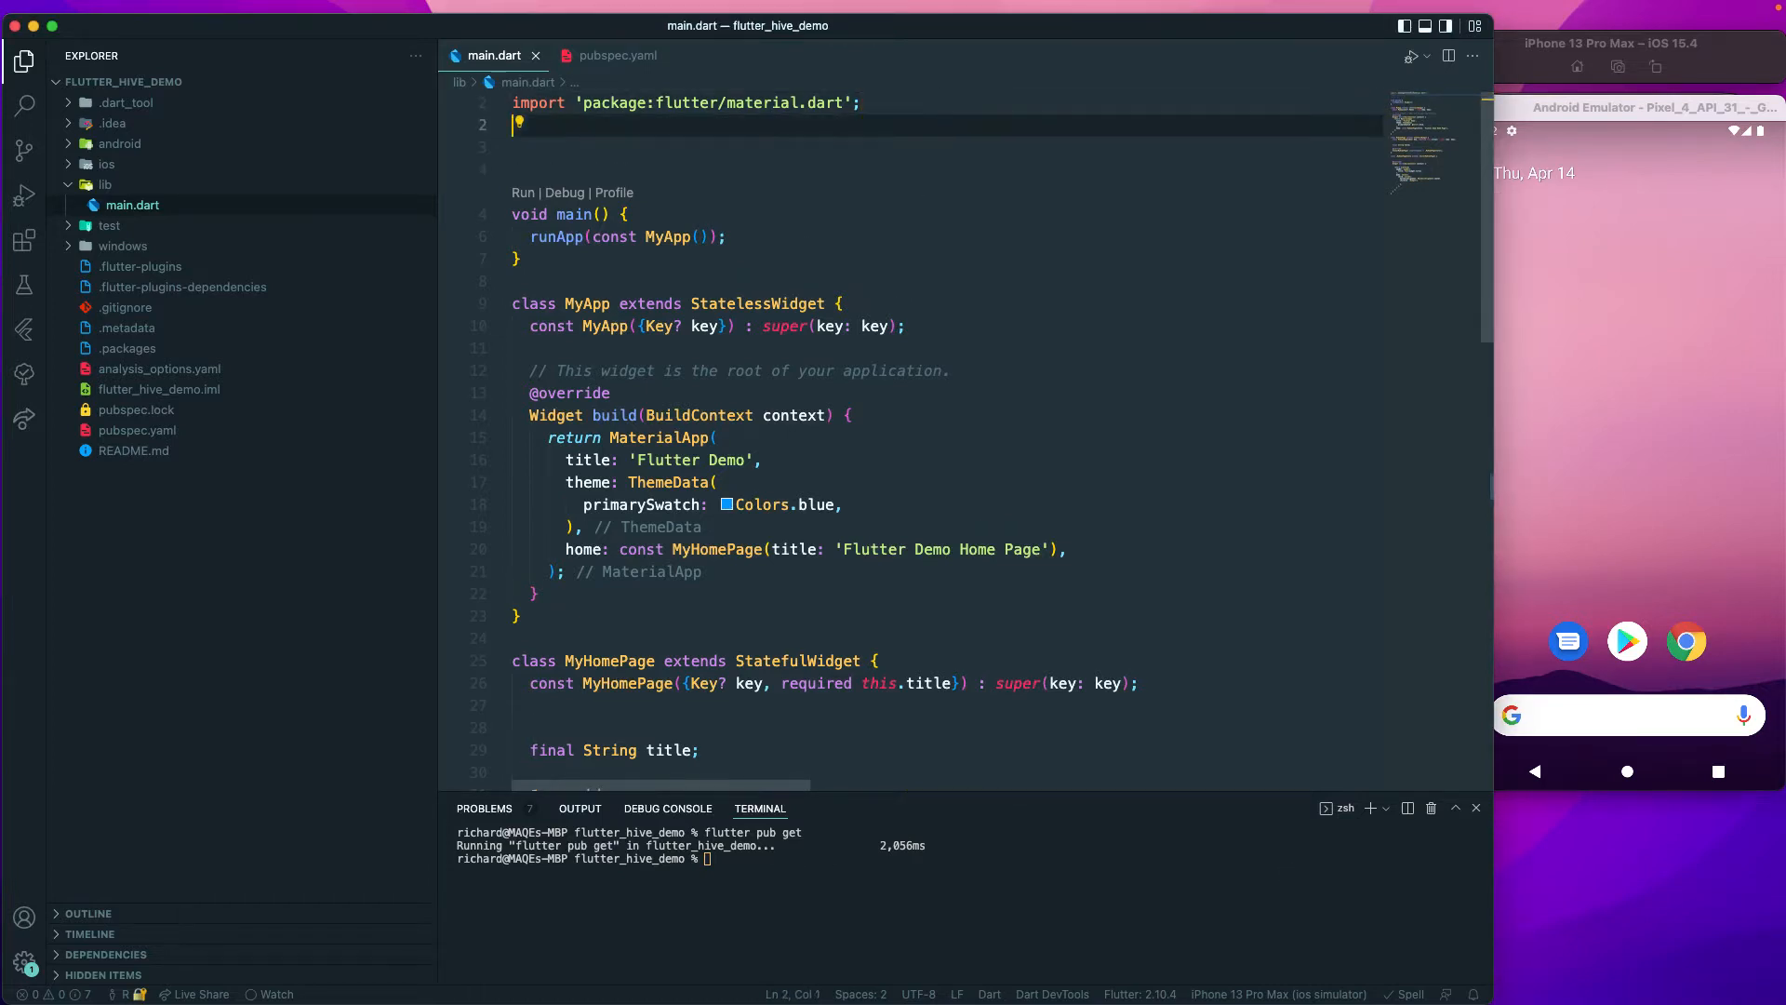
Add imports for package:path_provider/path_provider.dart as path and package:hive/hive.dart.
type("import '';")
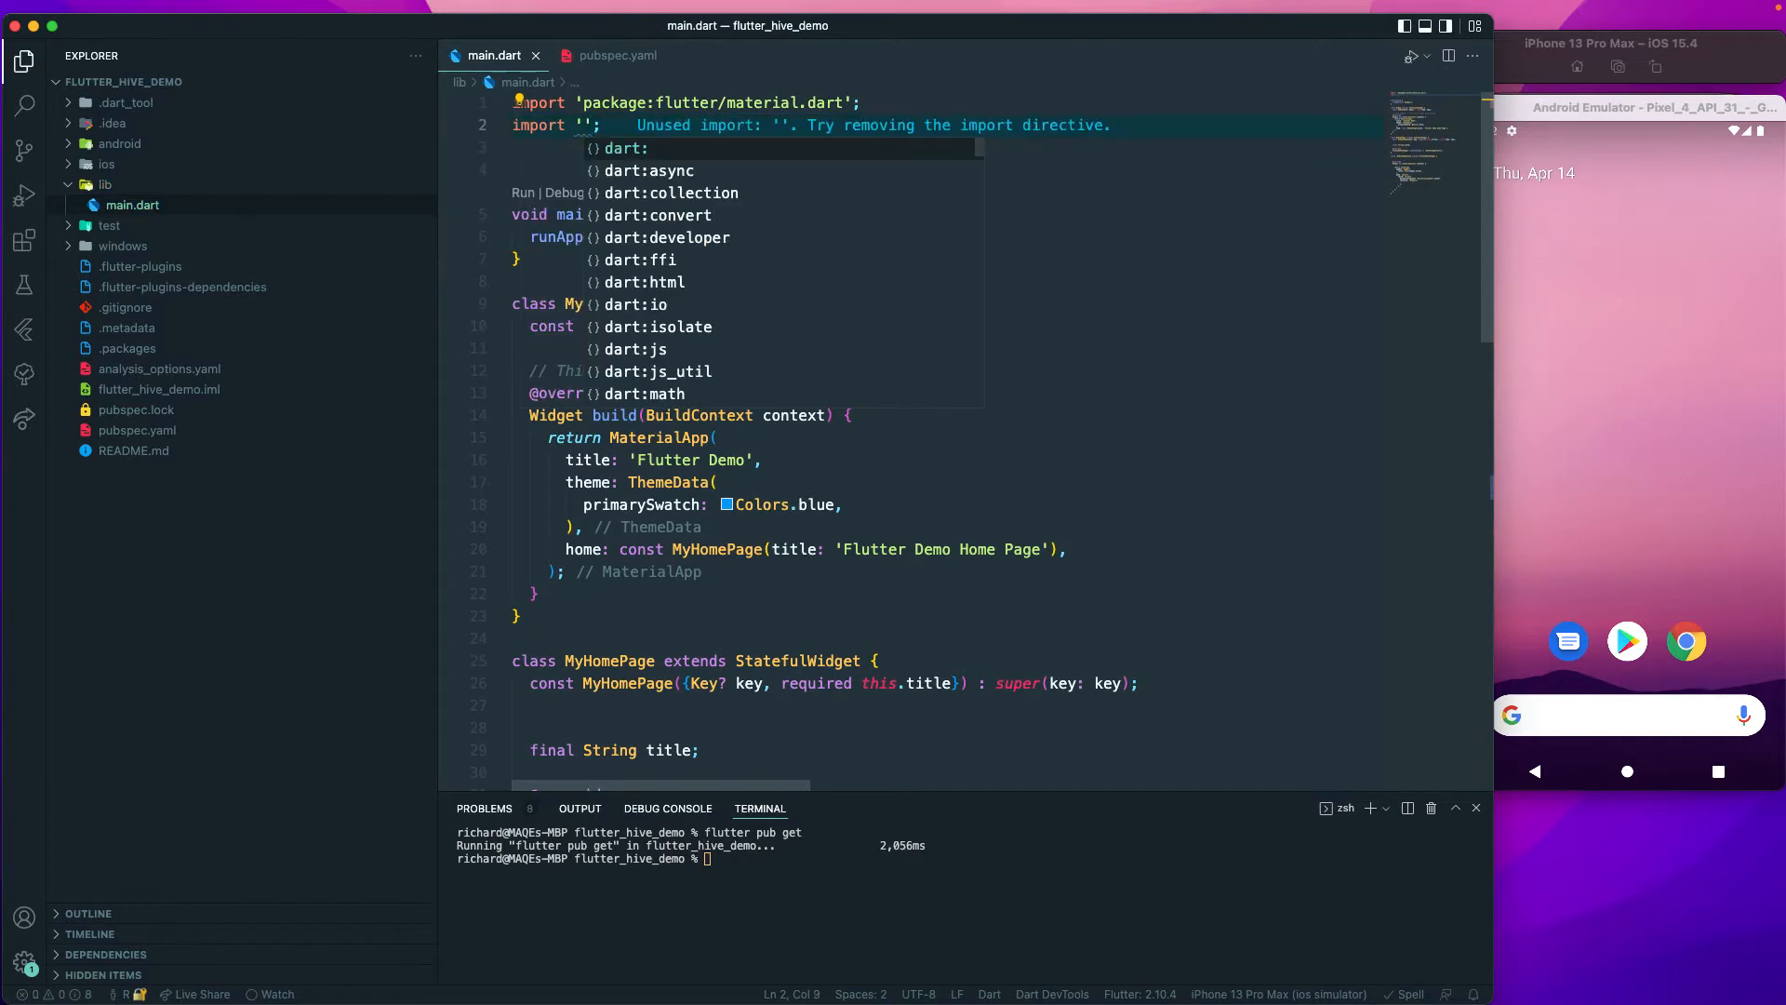
type("path_p")
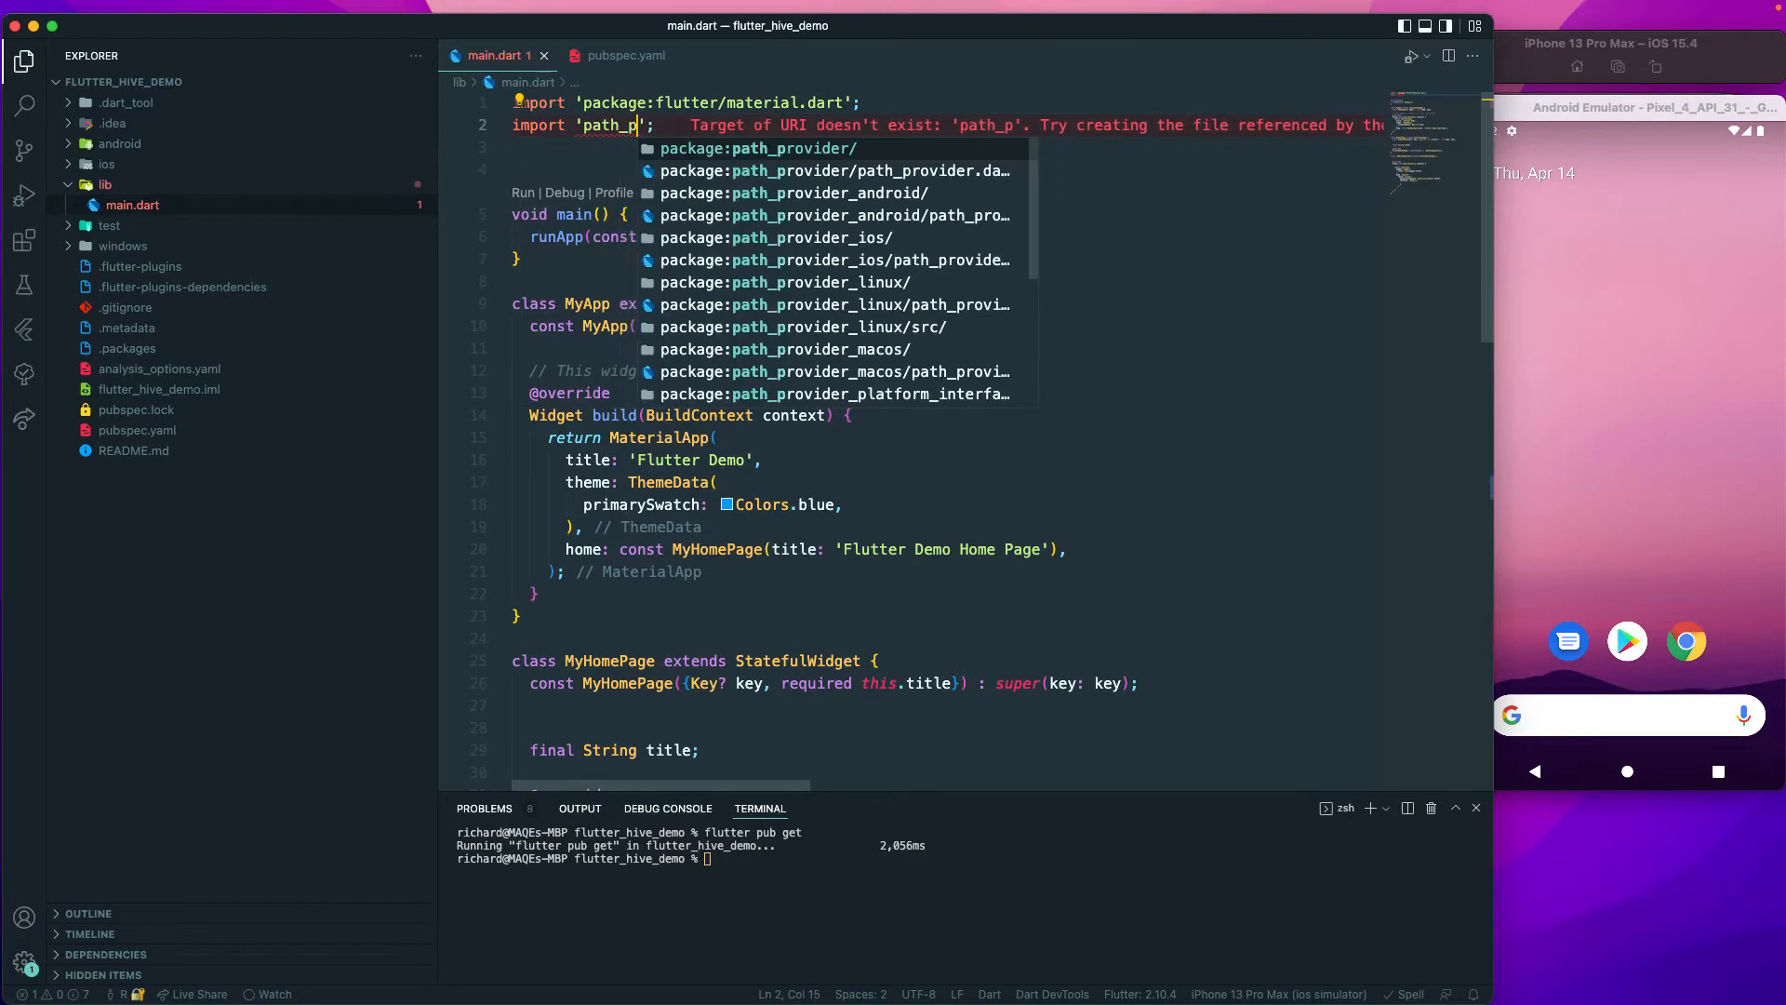
left_click(837, 169)
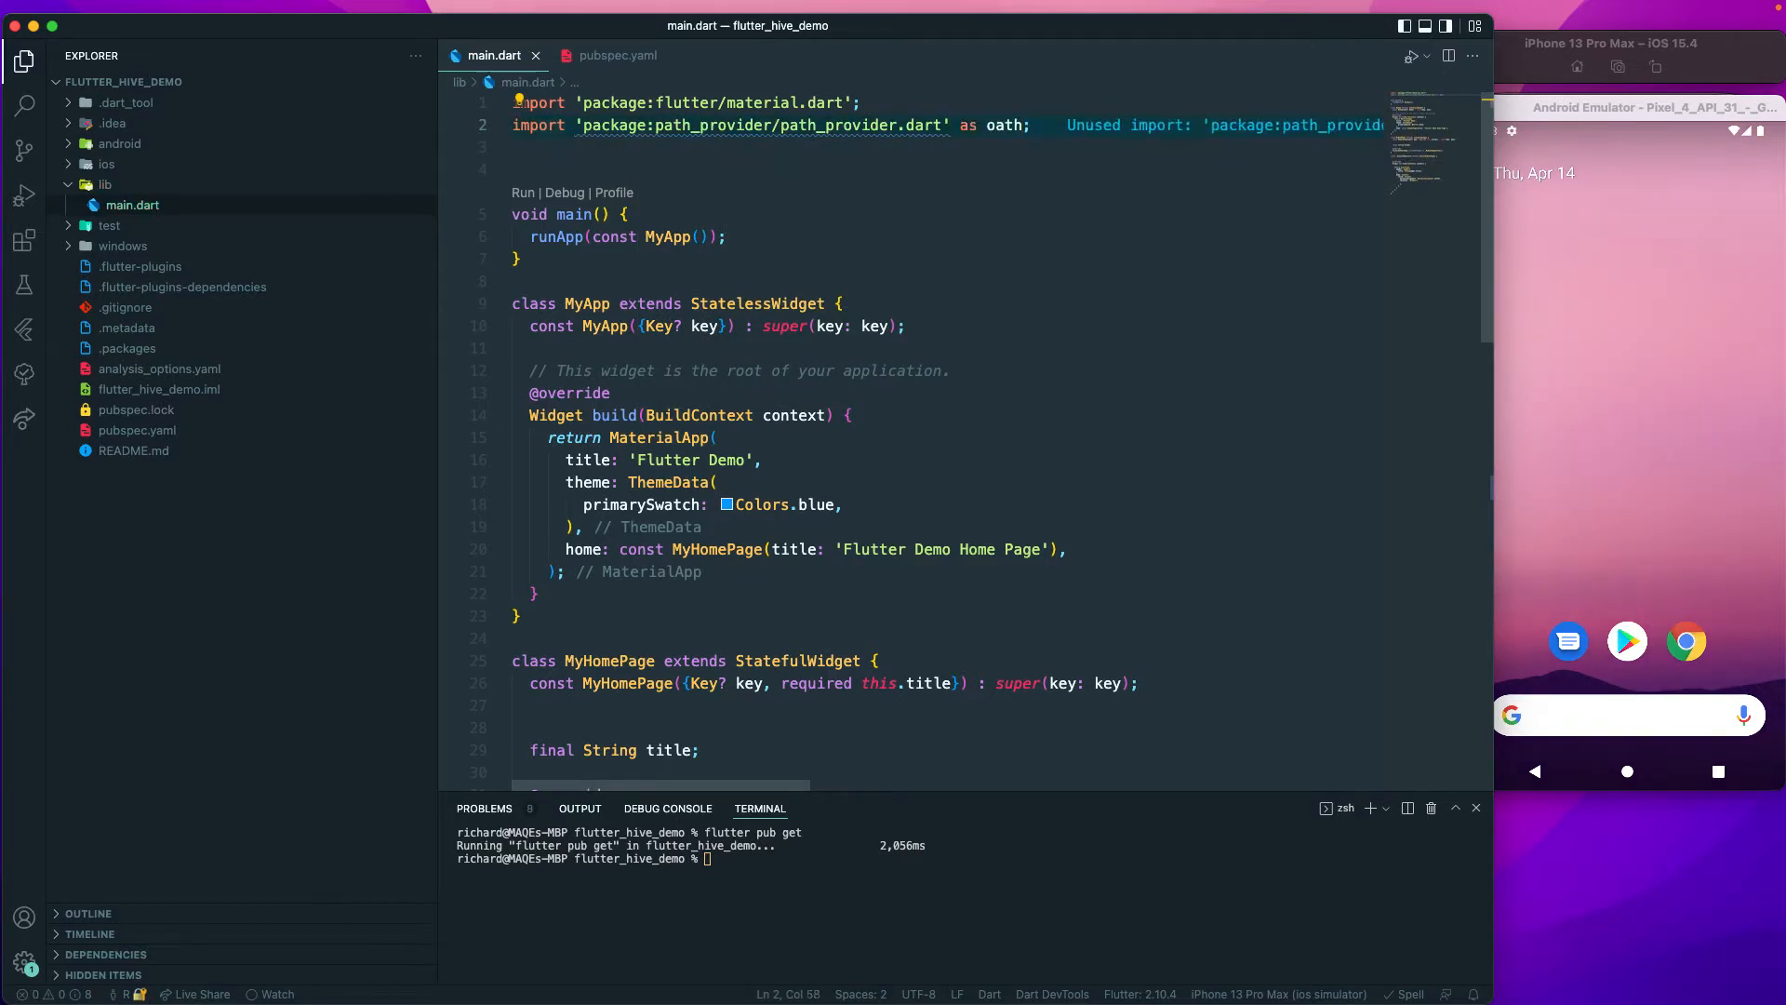
type("p")
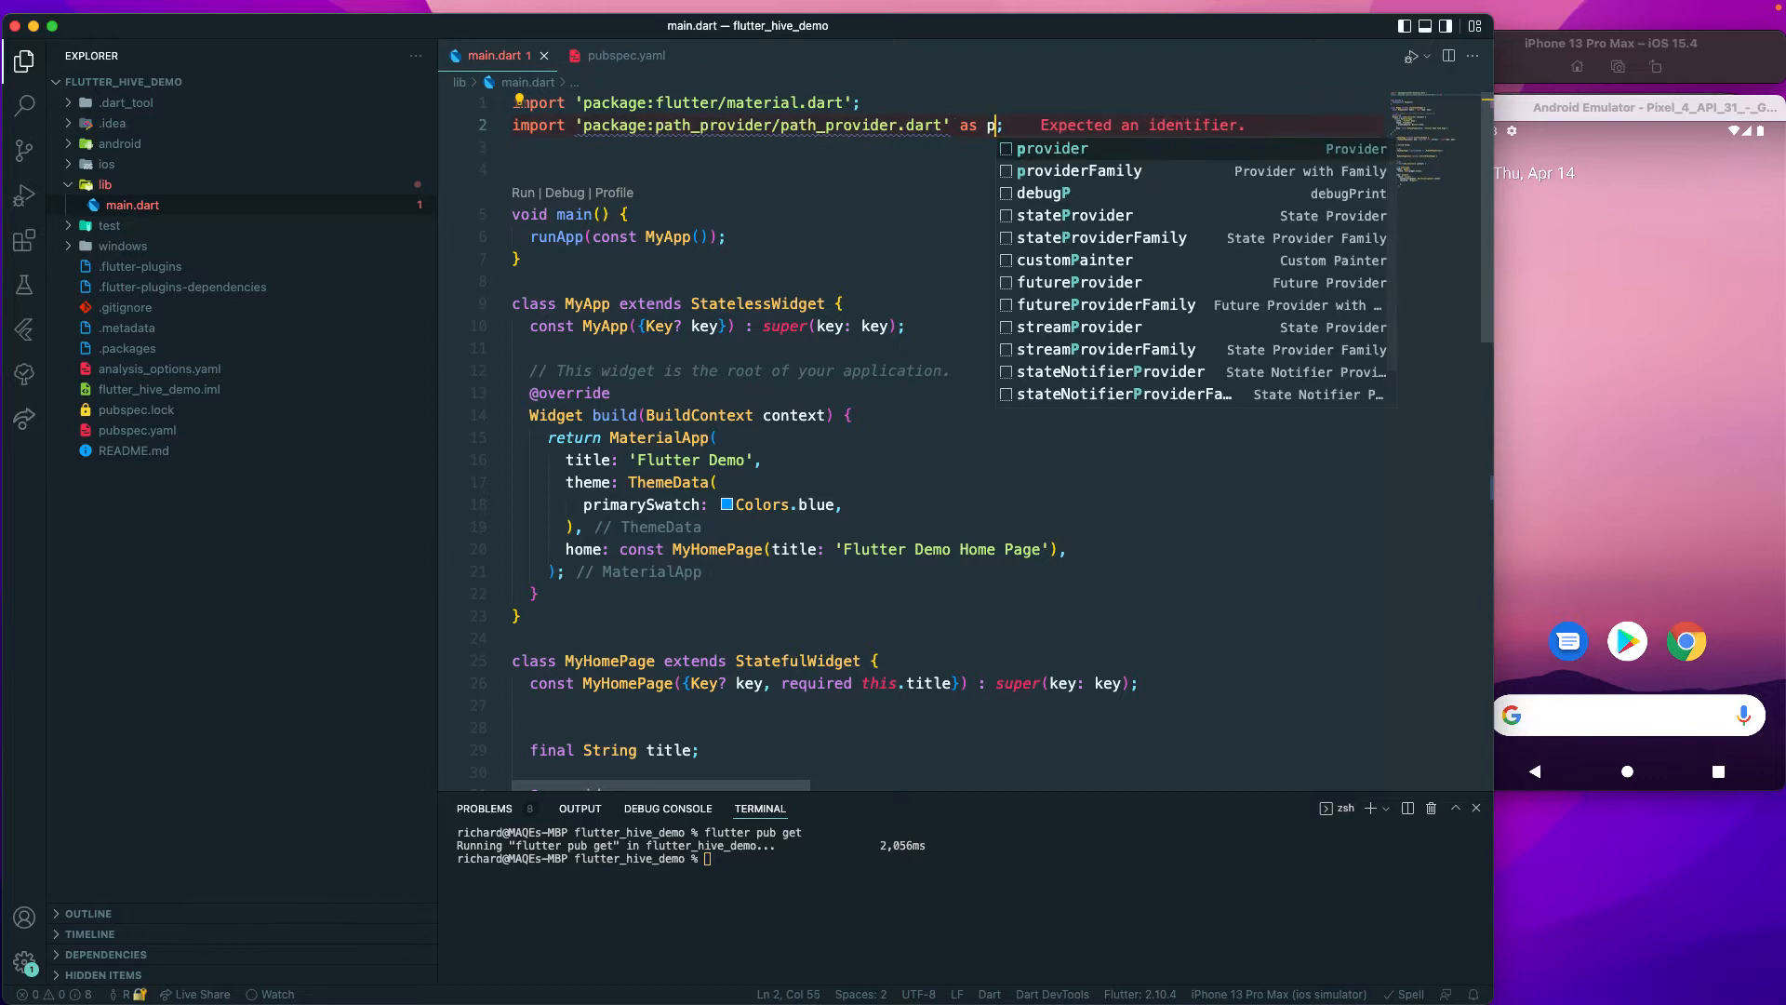
type("ath")
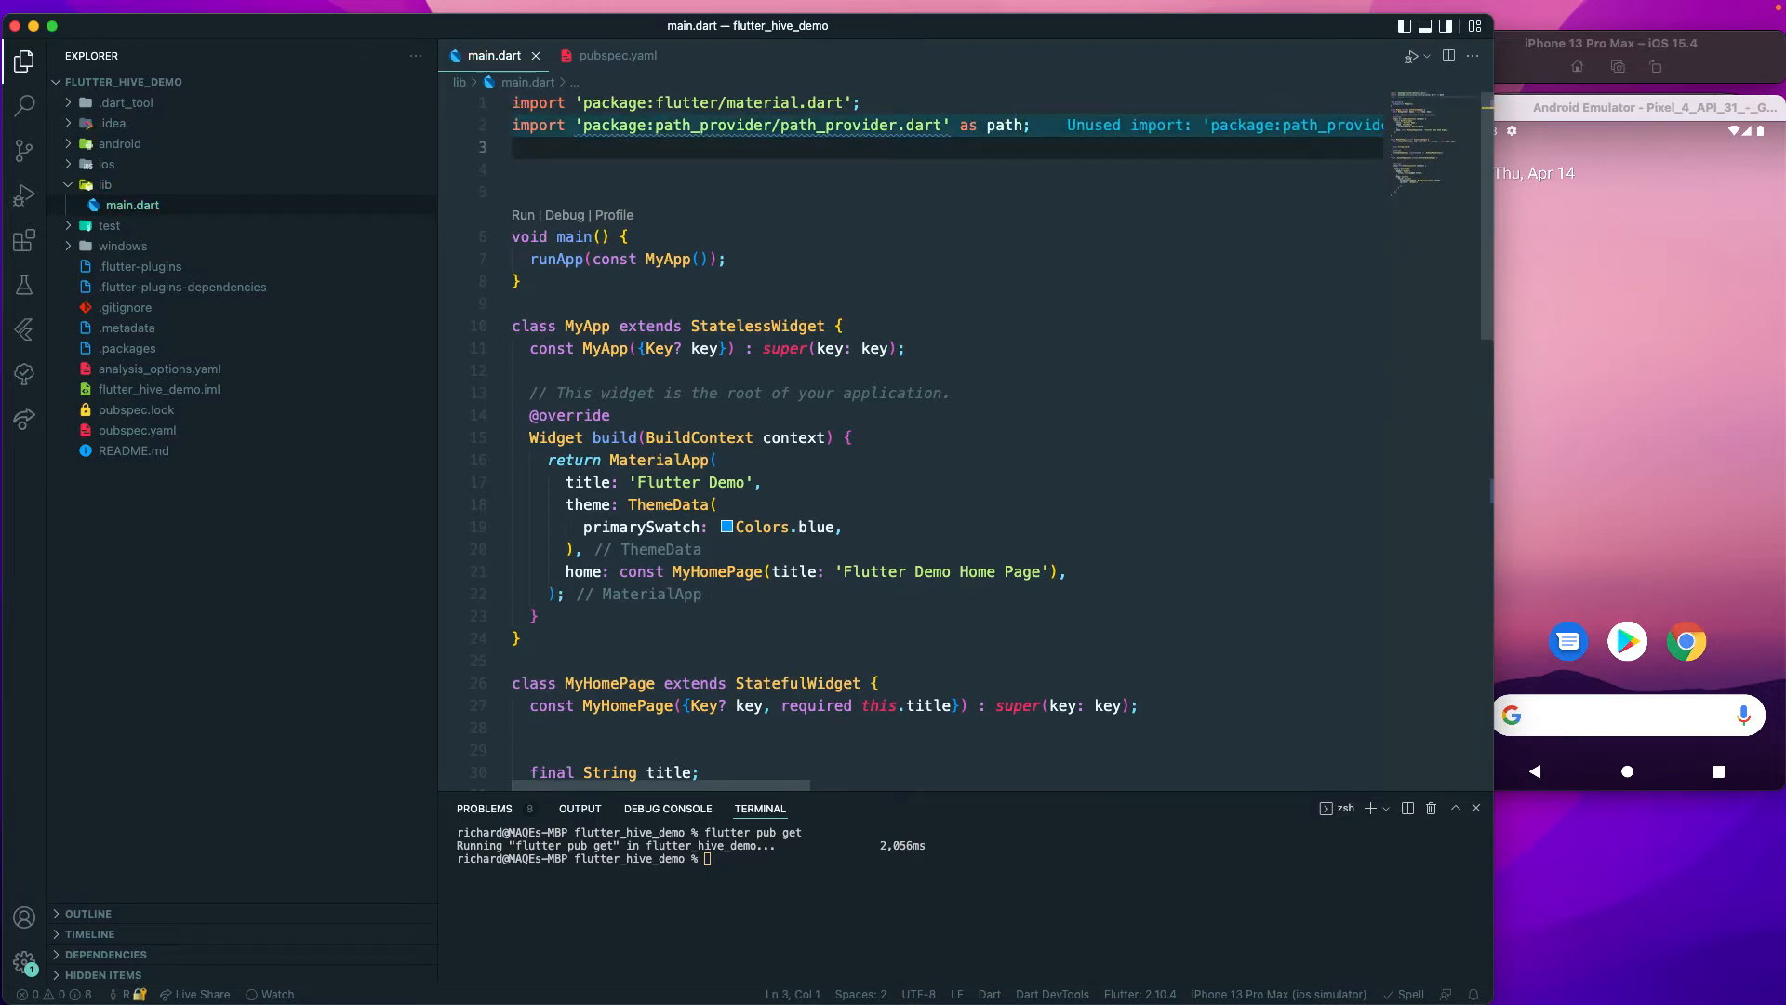
type("import '';")
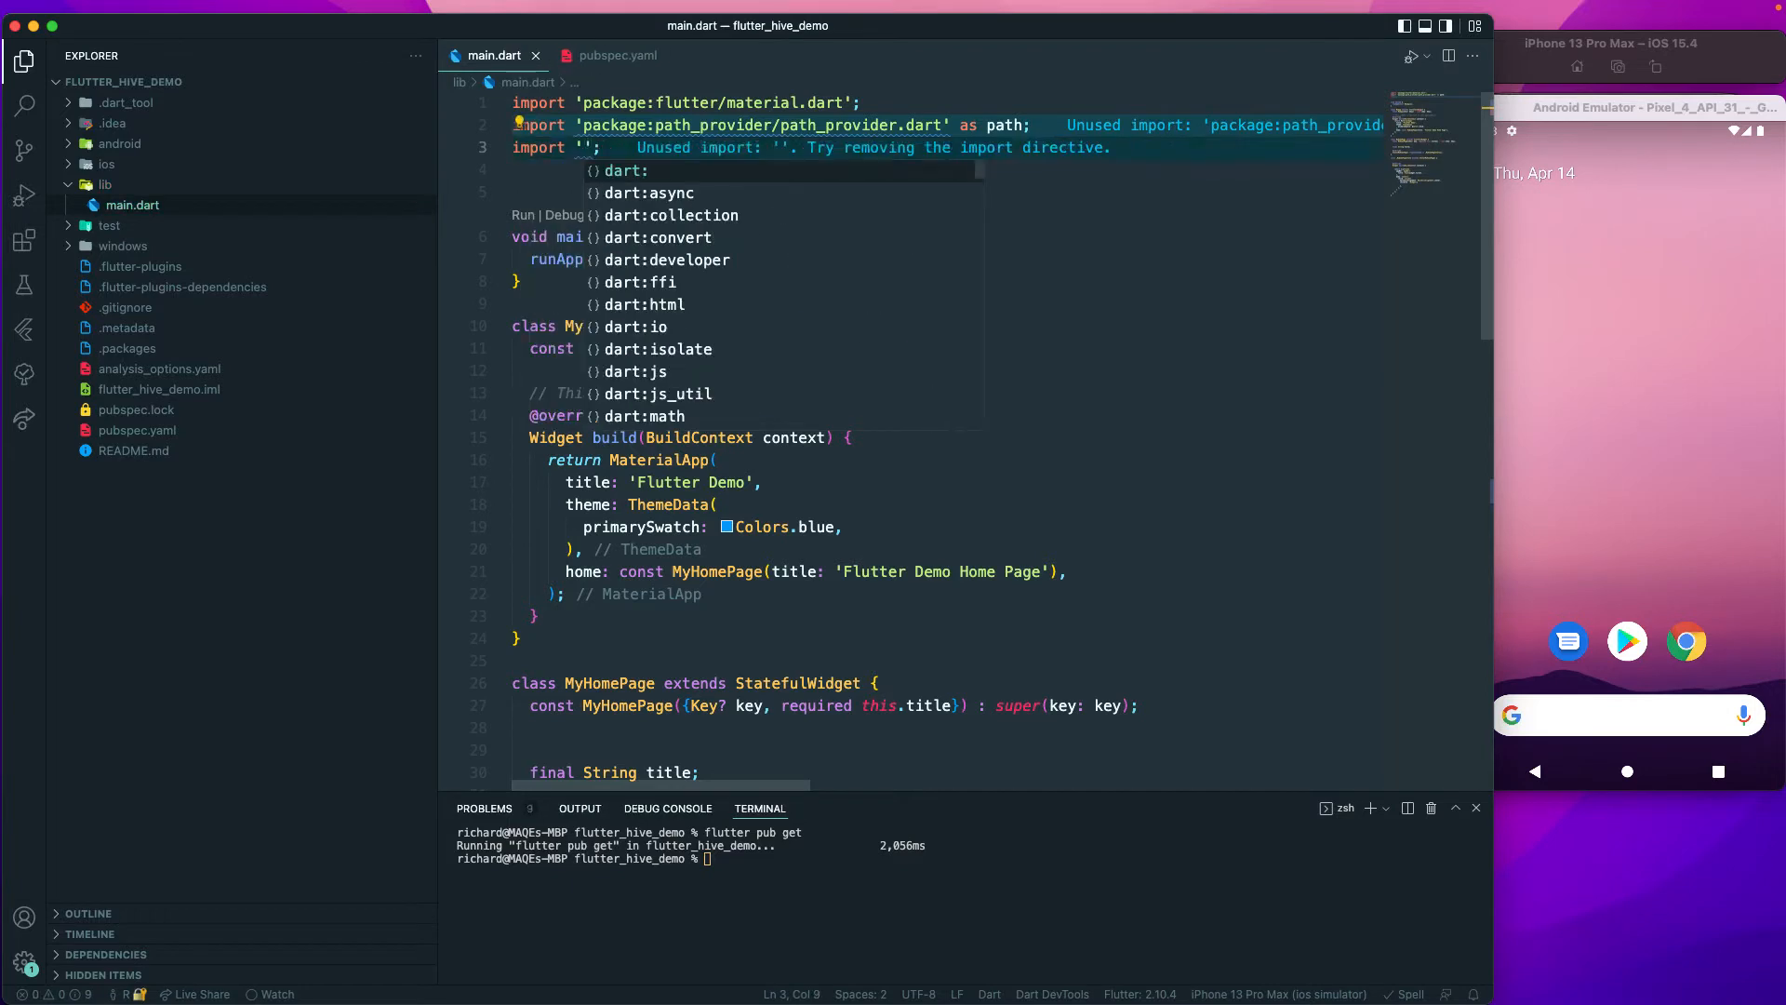
type("hive")
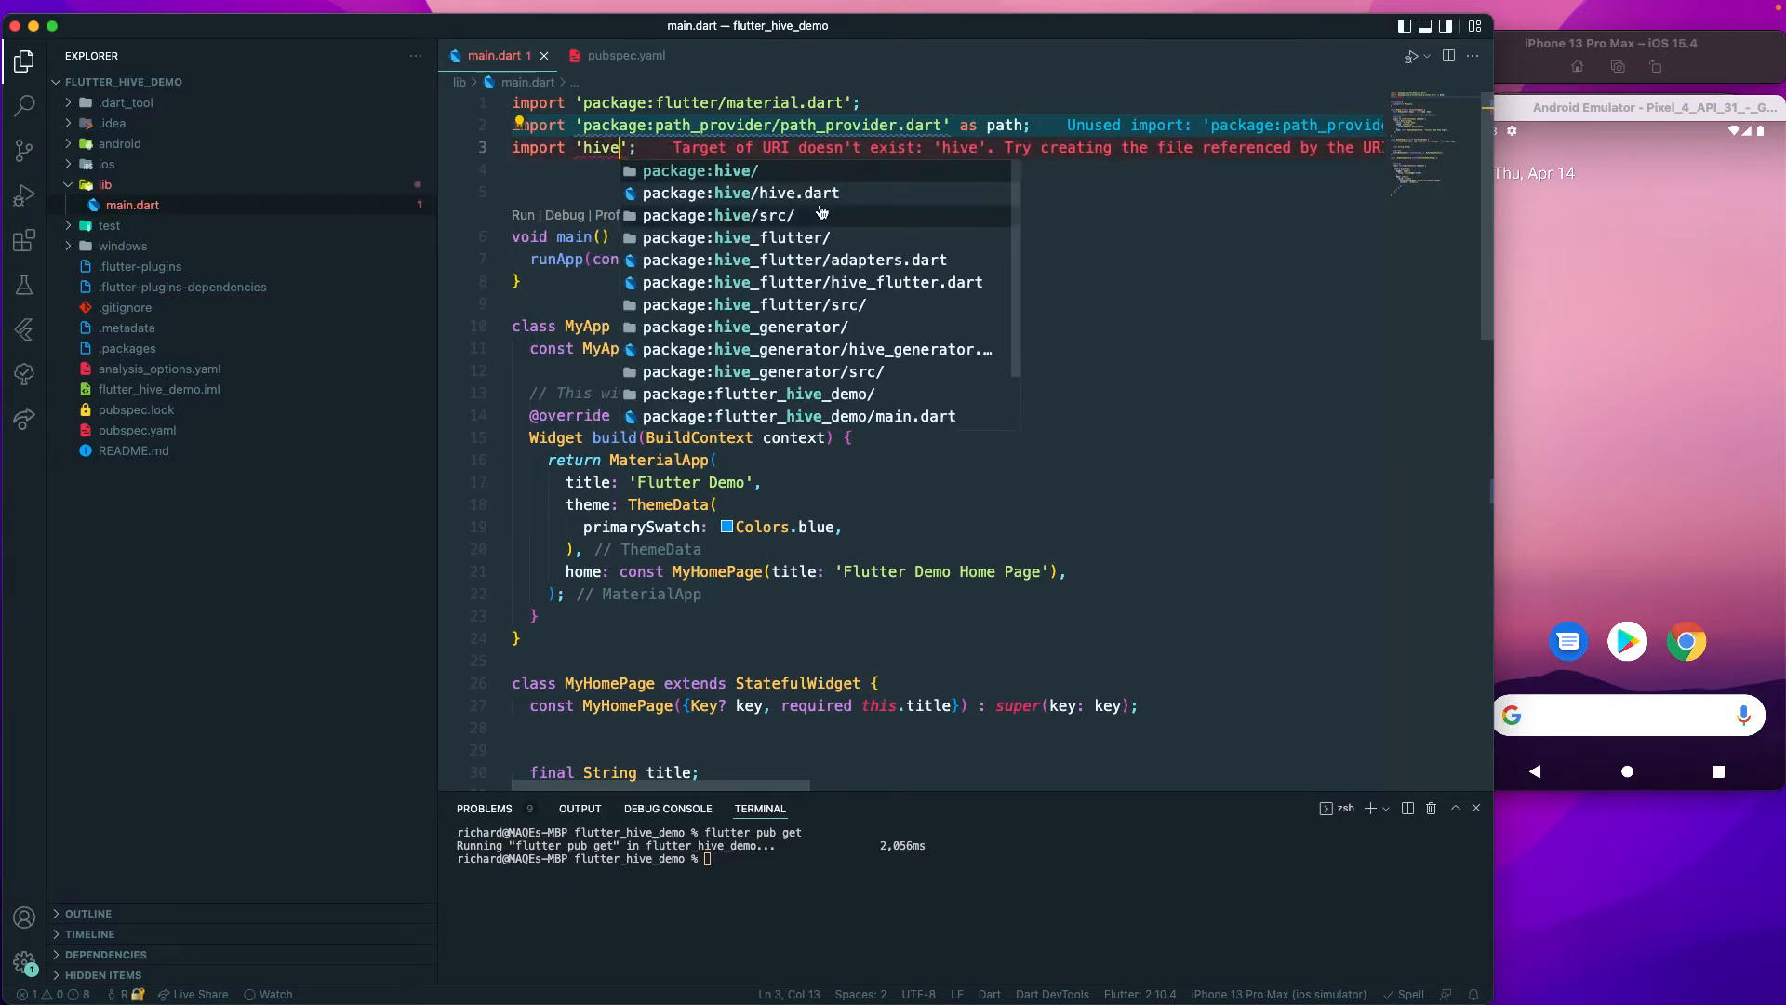
left_click(738, 192)
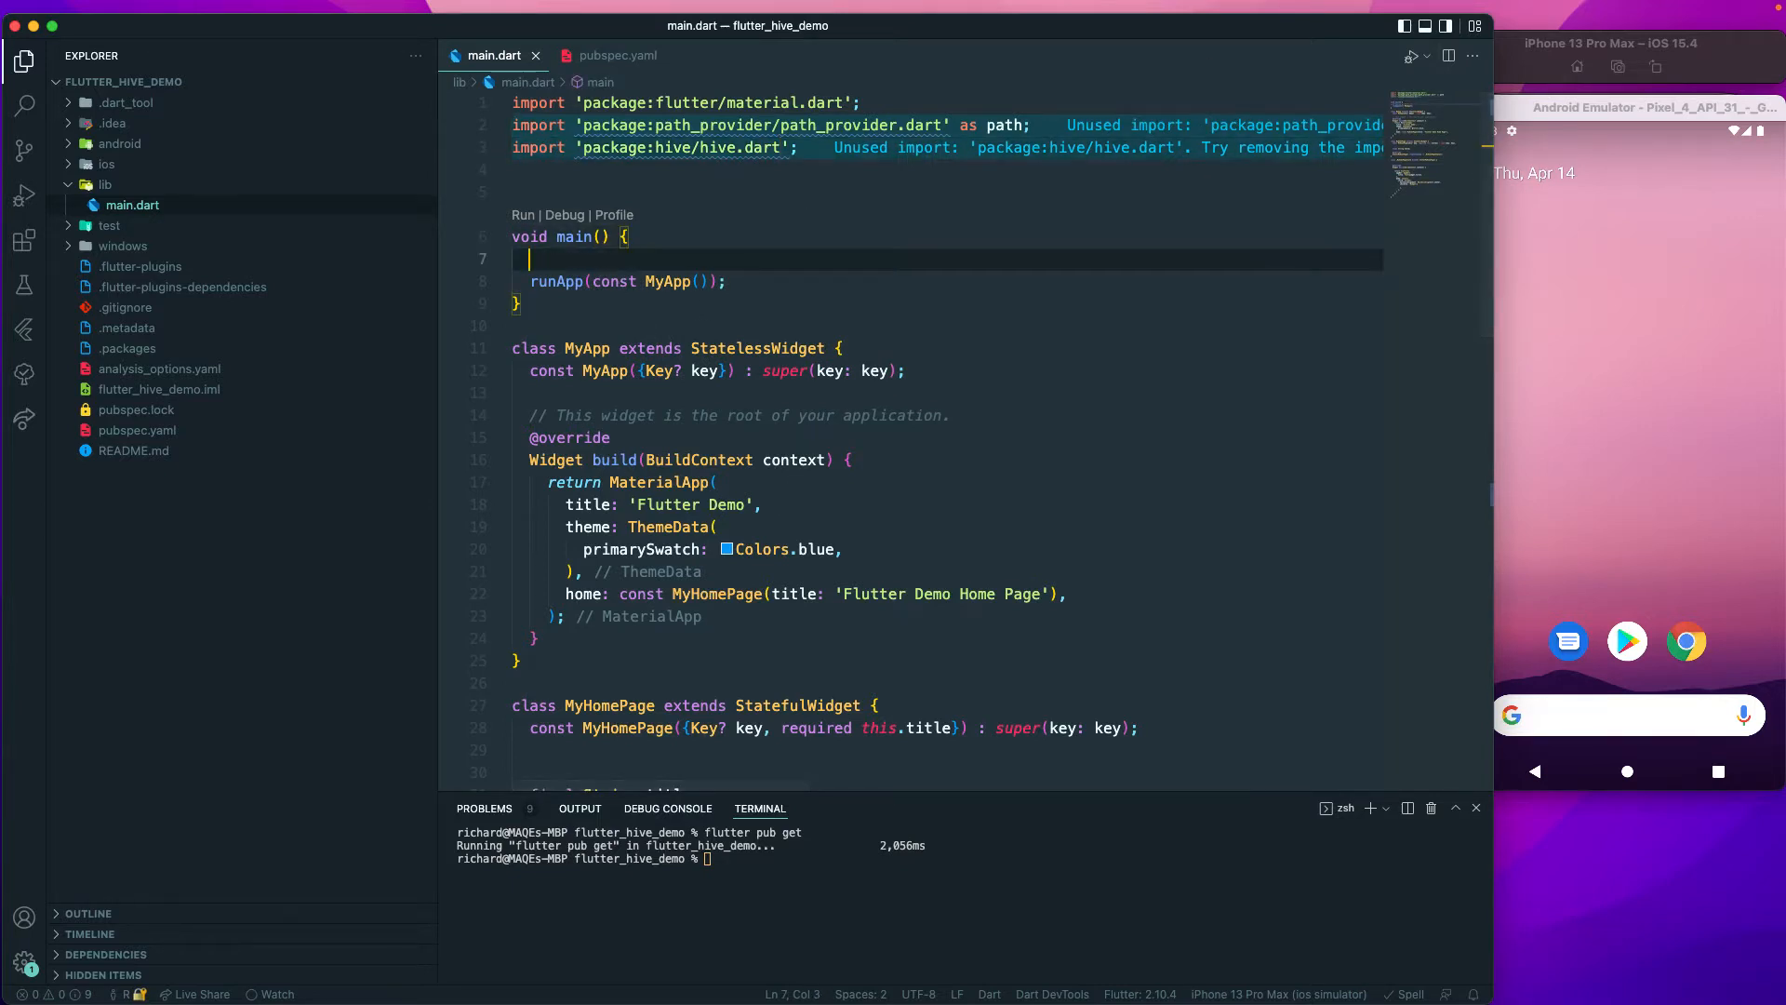
Add final dir = path.getApplicationDocumentsDirectory(); as the first line of main().
type("final dir")
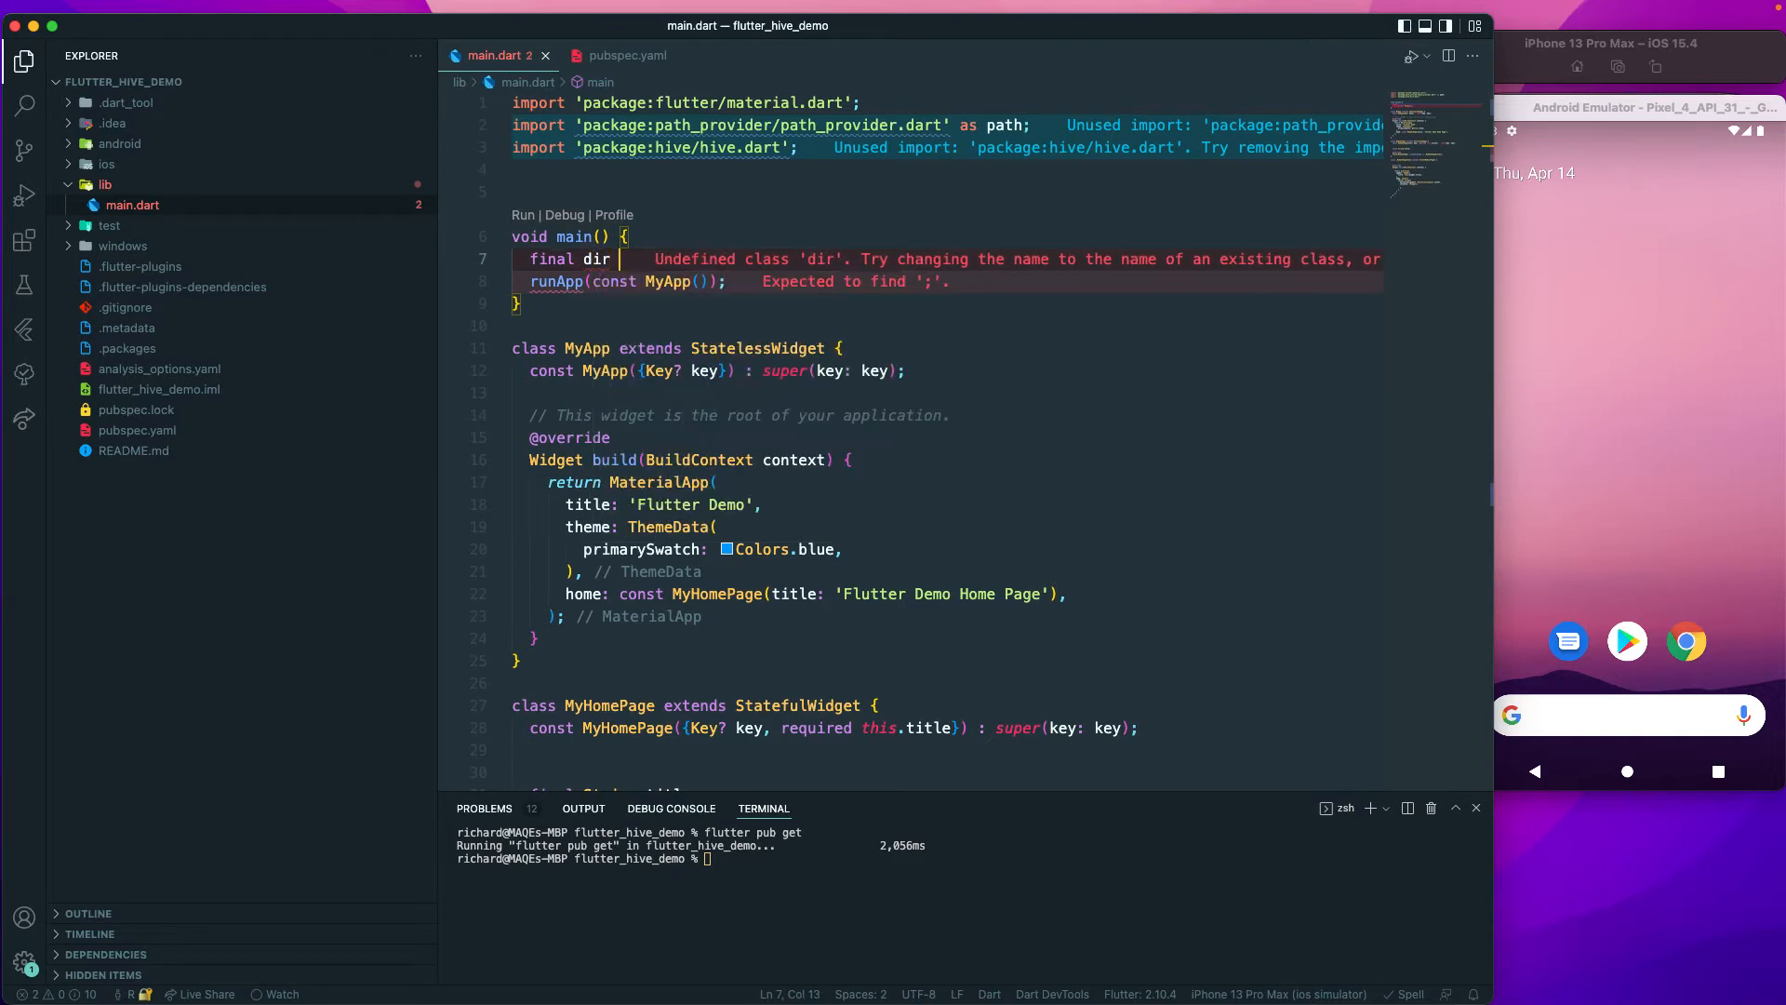
type("=")
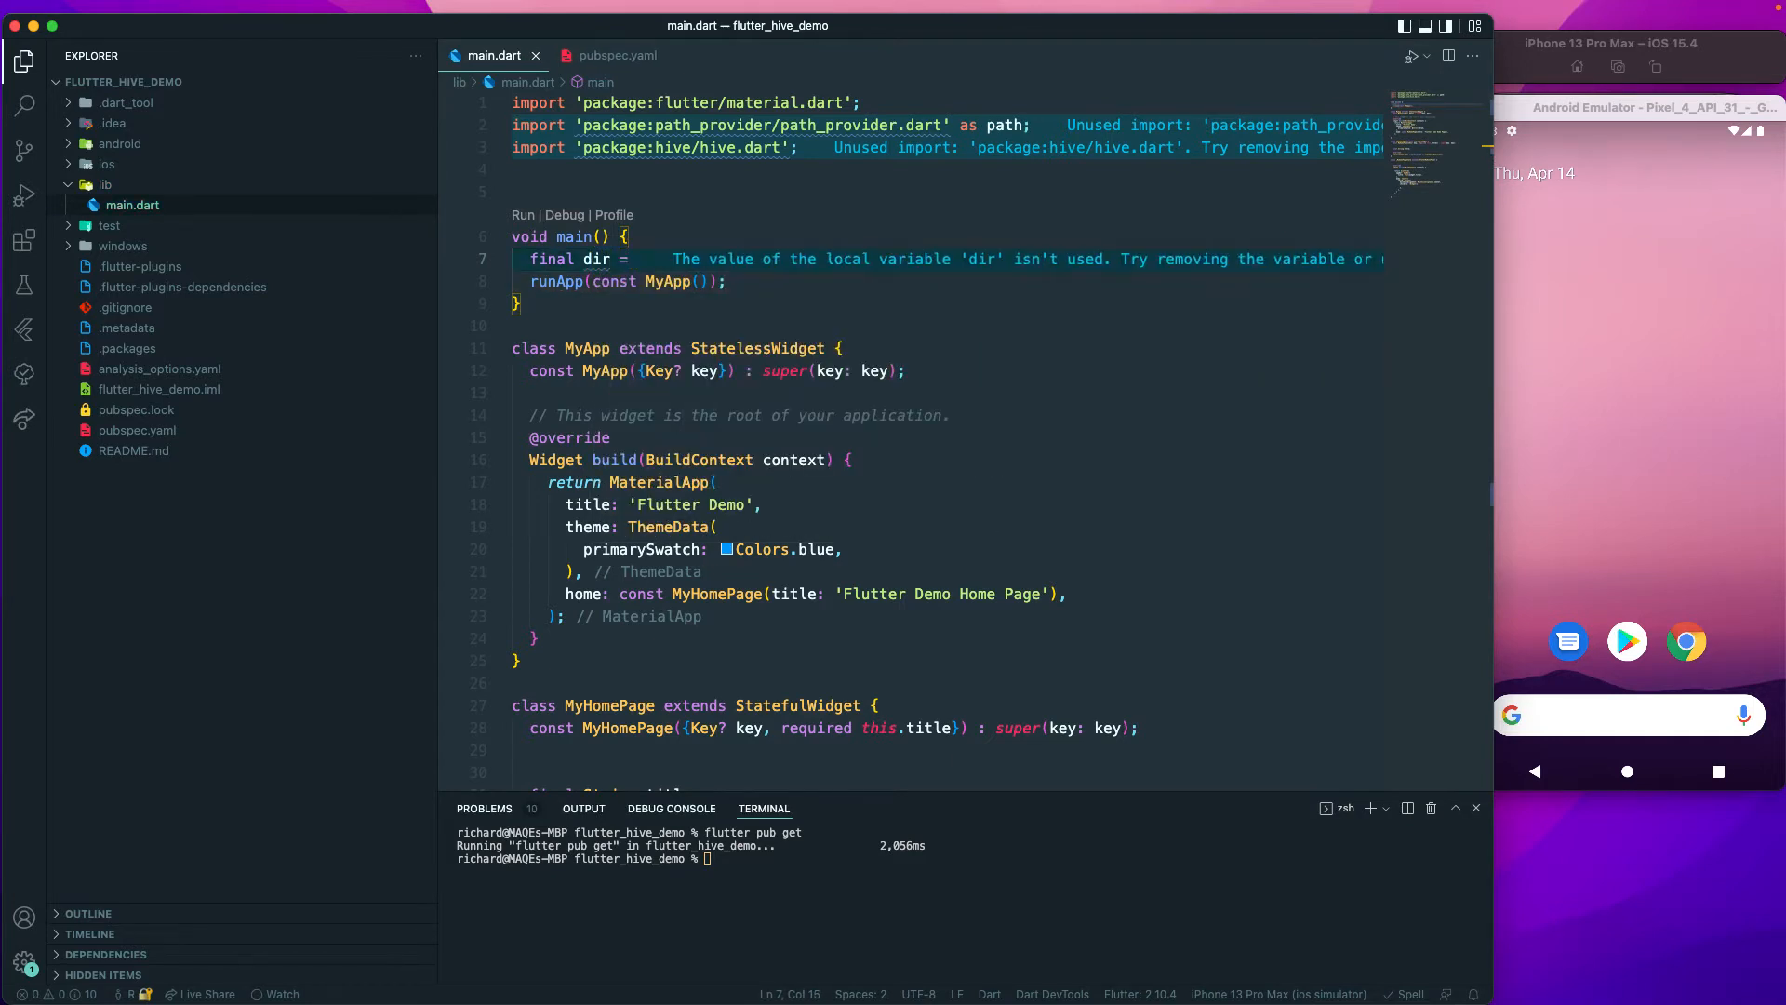
type("pa")
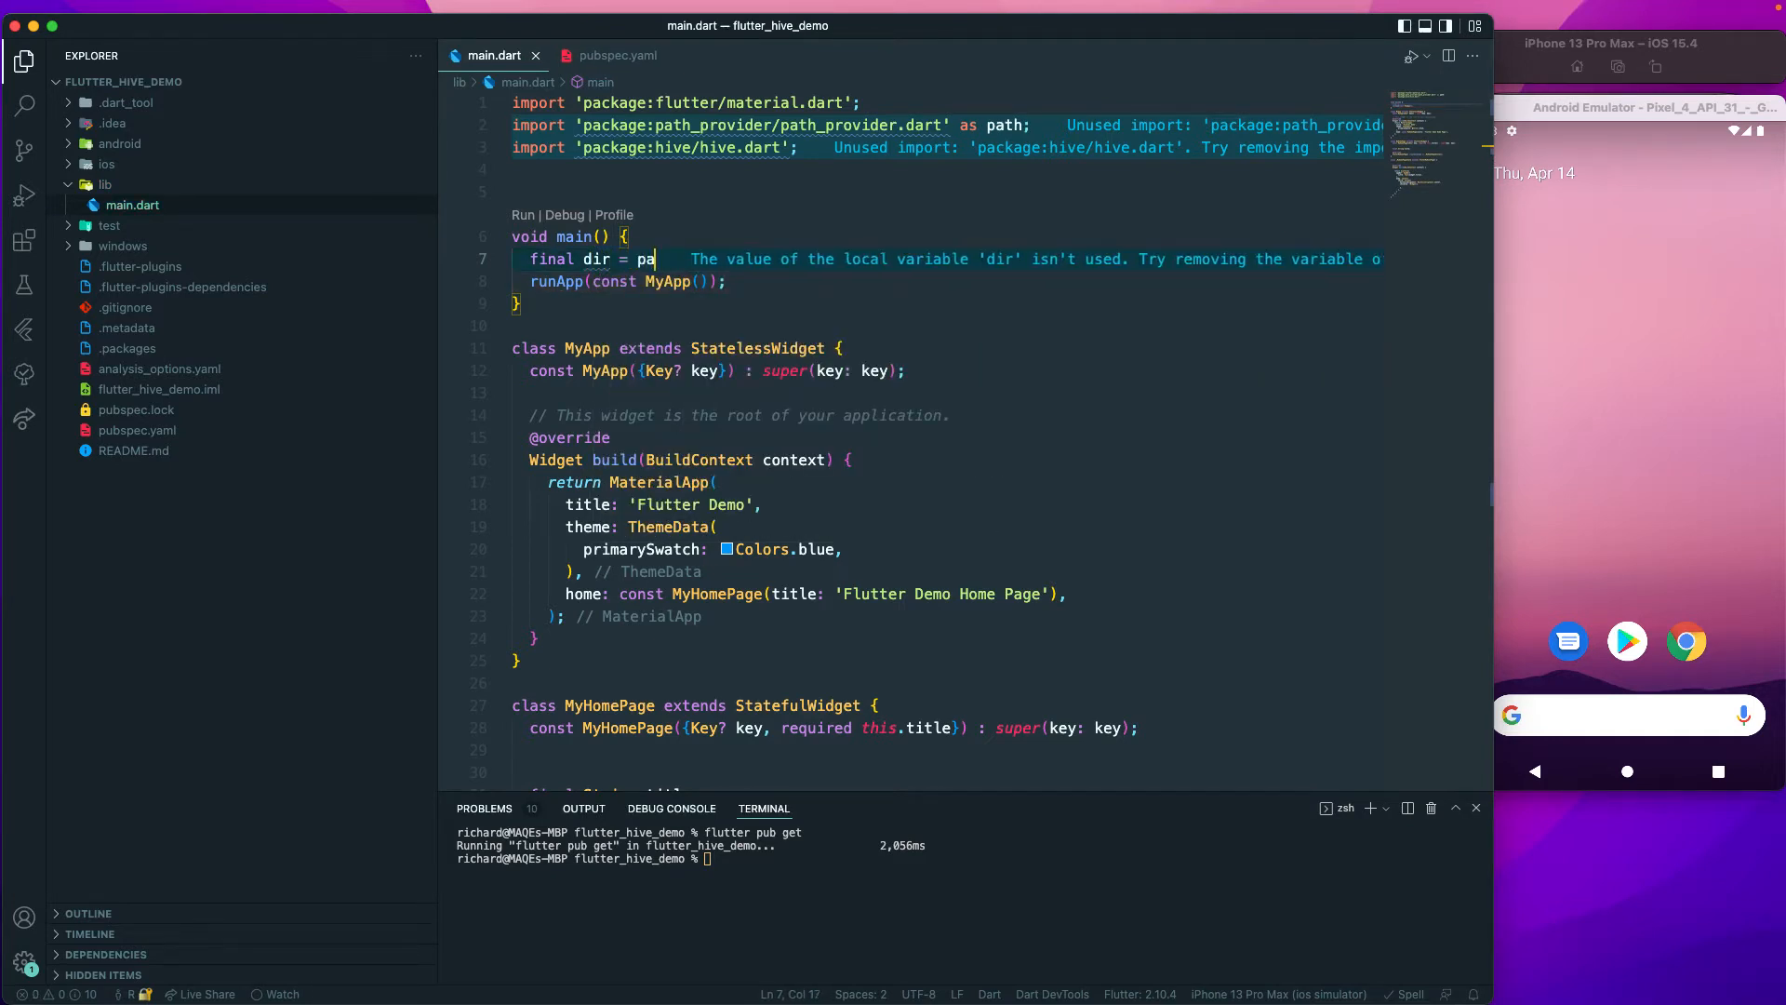
type("th.")
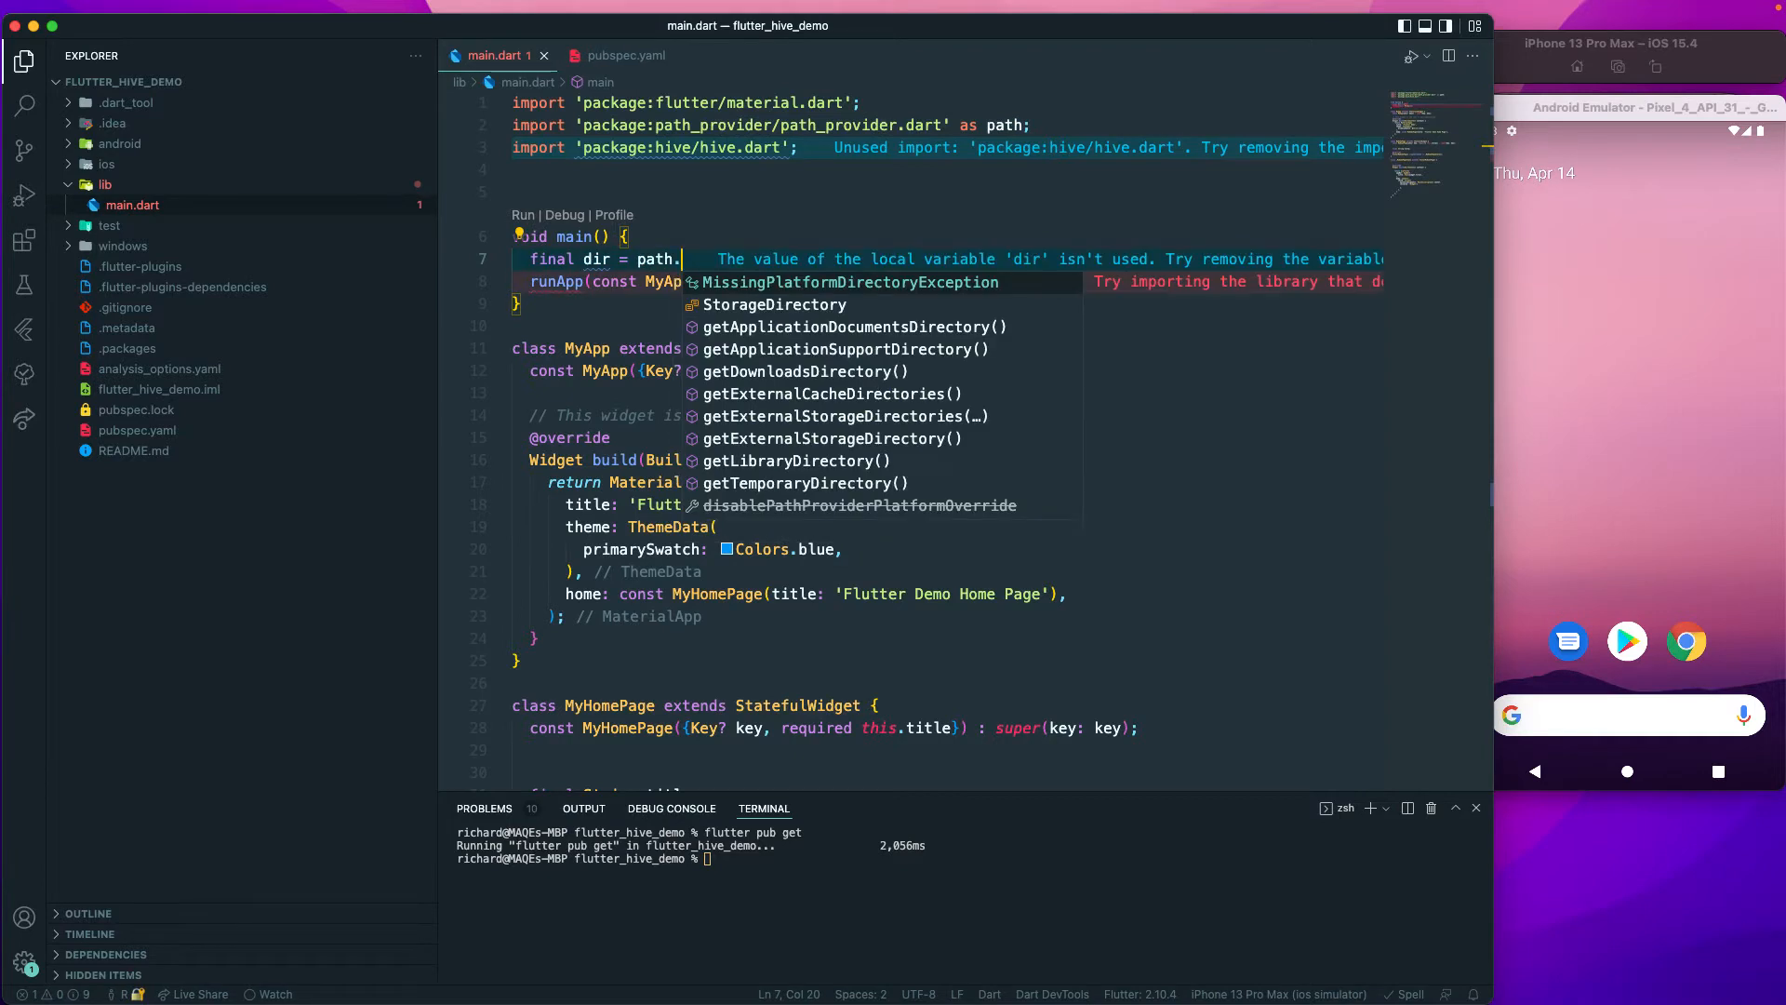
type("getApplicationDocumentsDirectory")
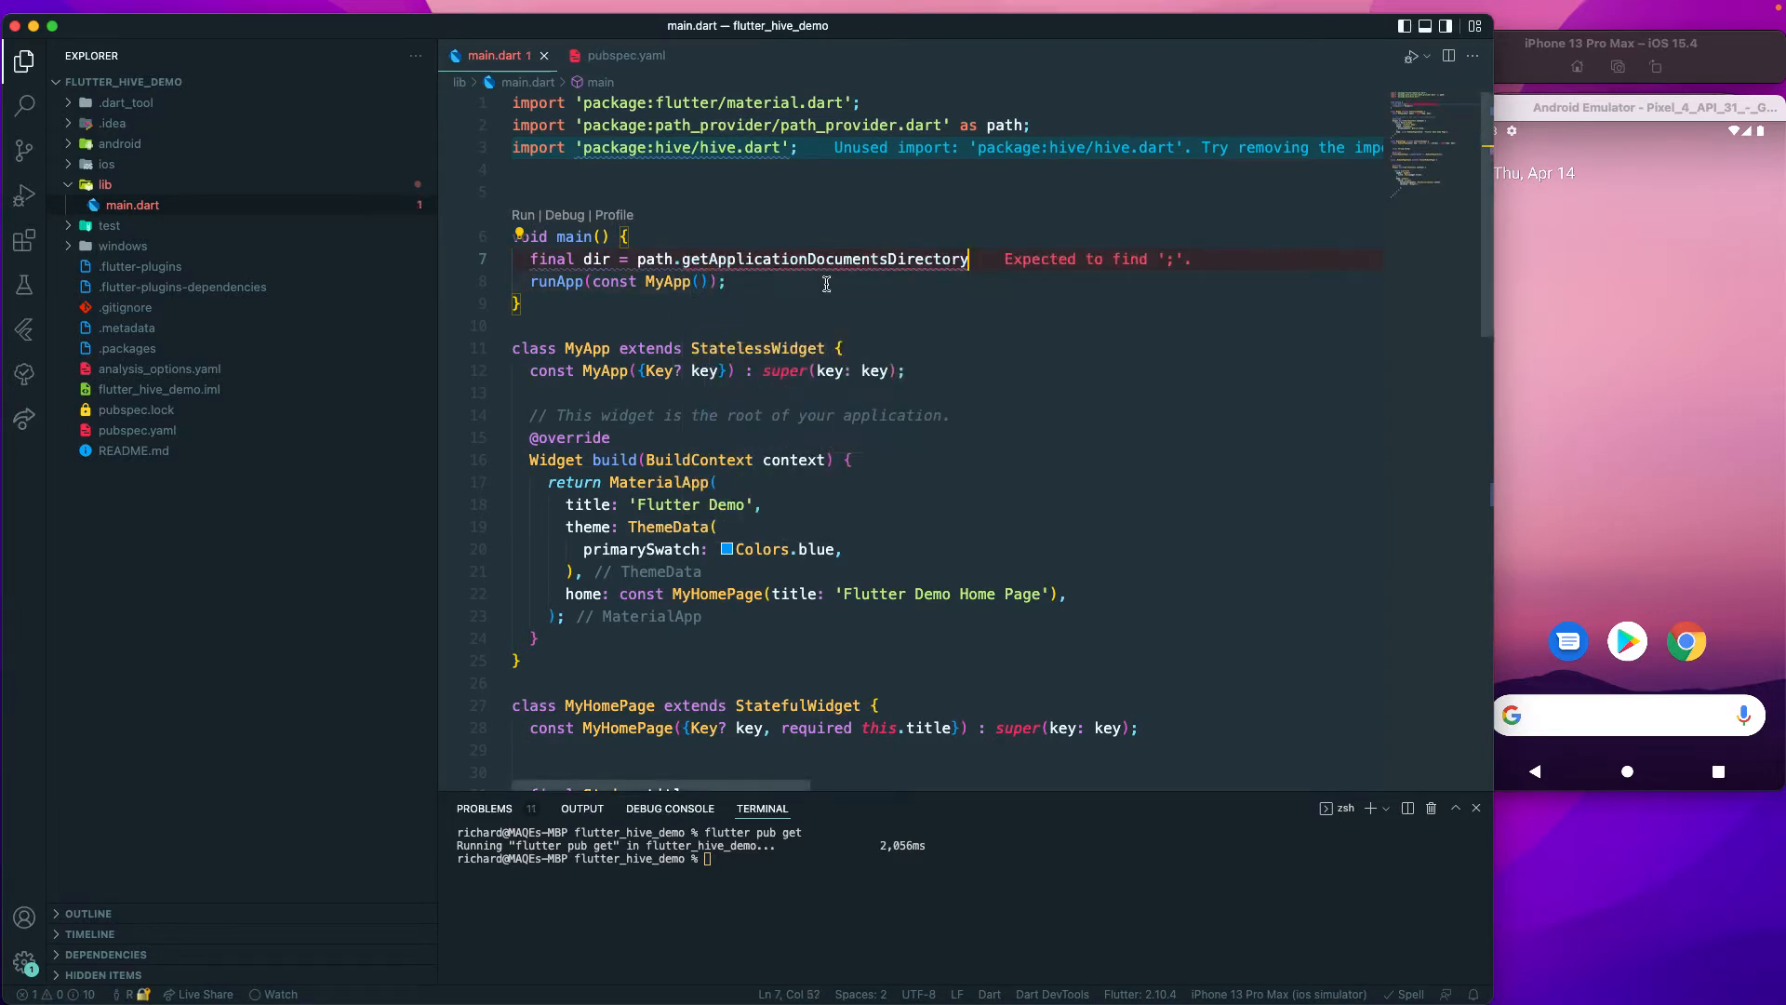
type("();")
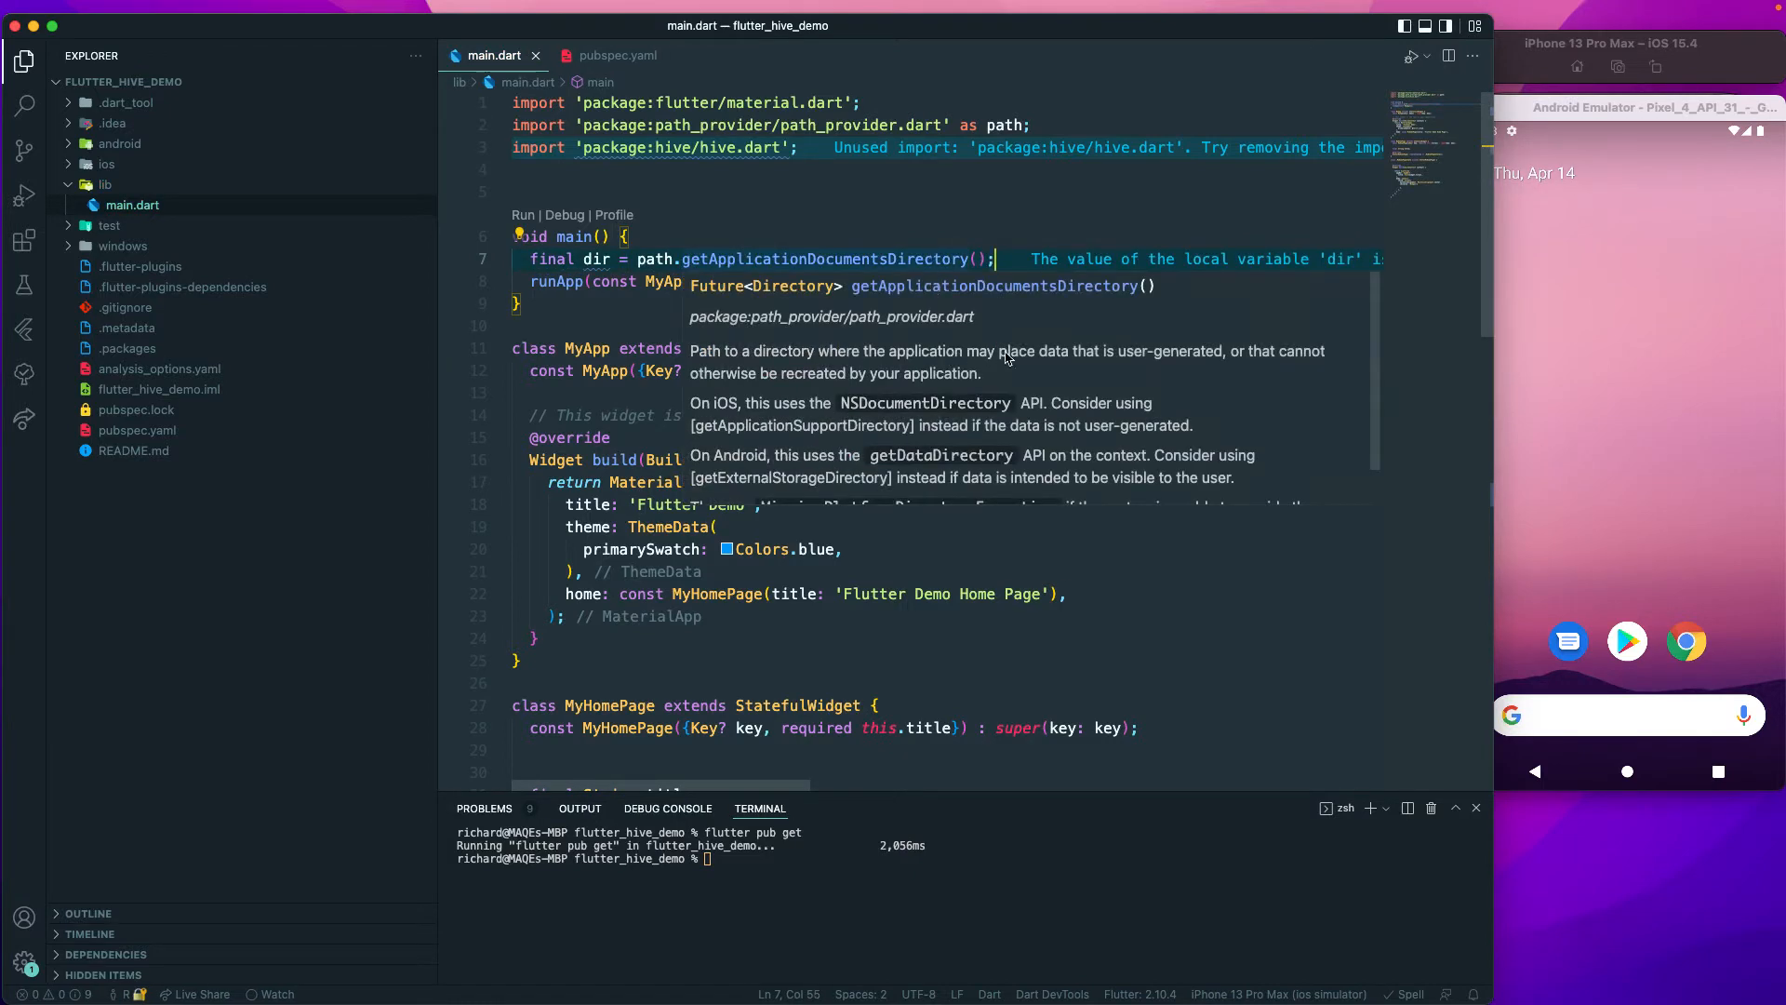
mouse_move(729, 365)
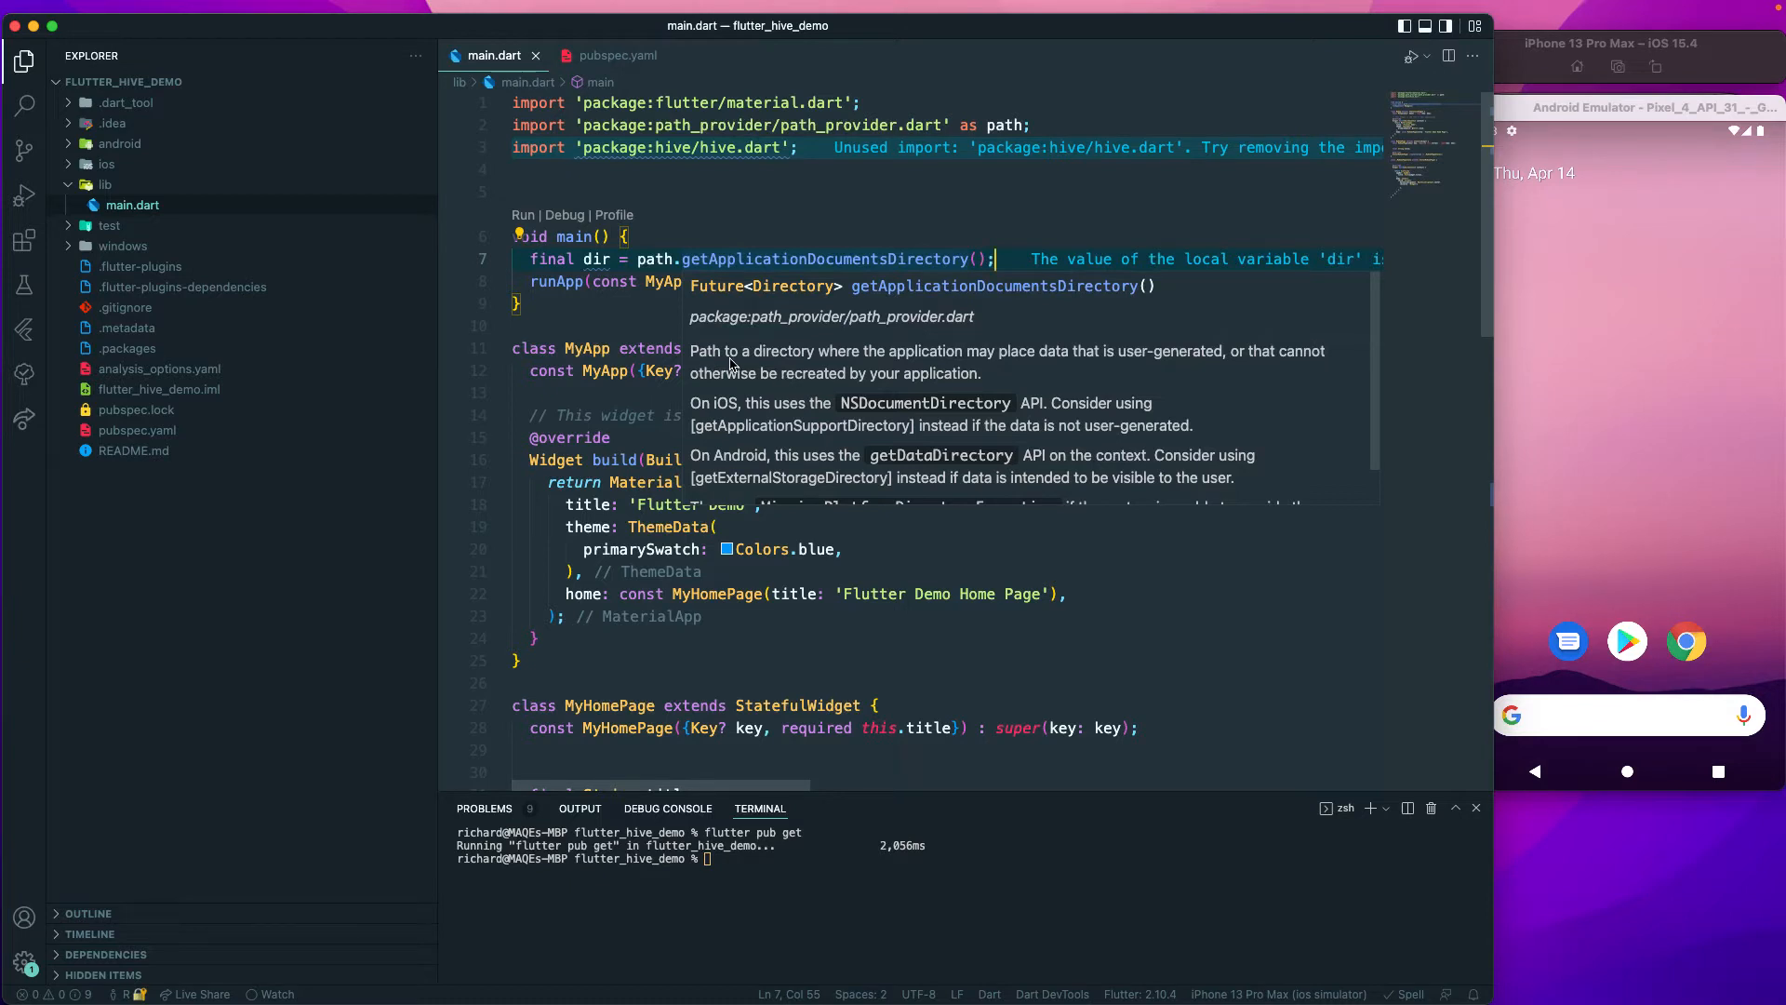
mouse_move(999, 365)
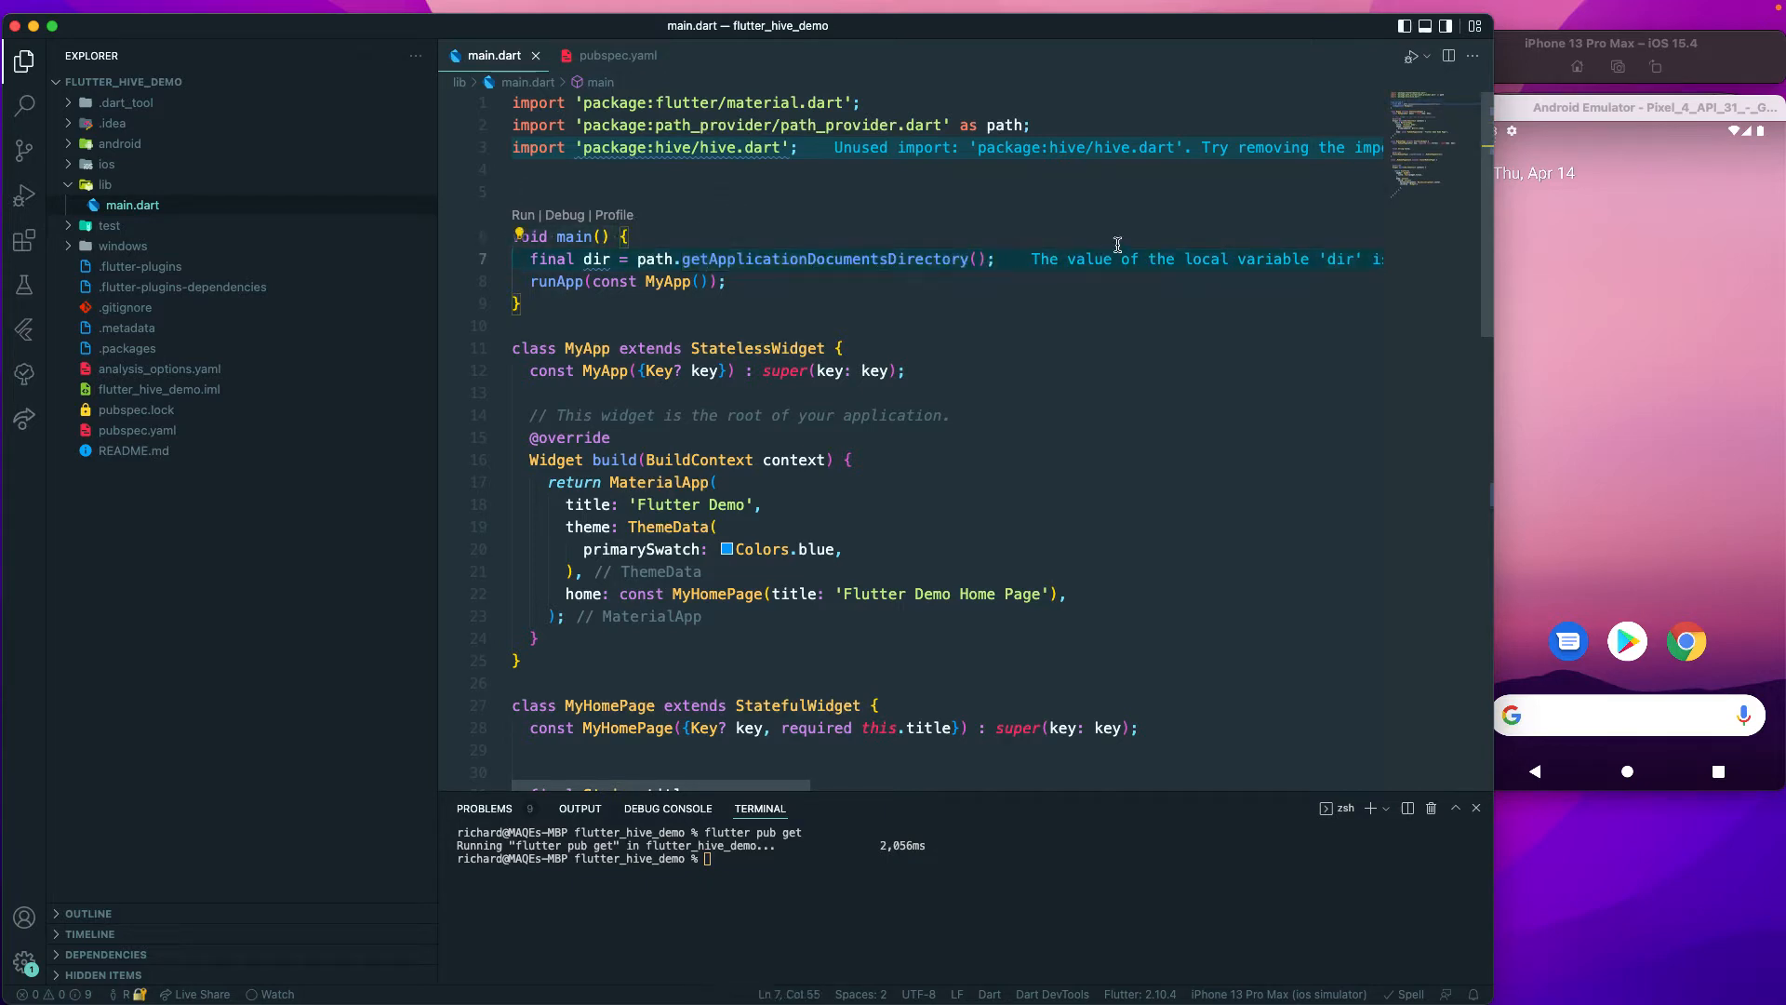
Call Hive.init(dir.path), and make main async so it awaits the documents directory.
type("Hive.ini")
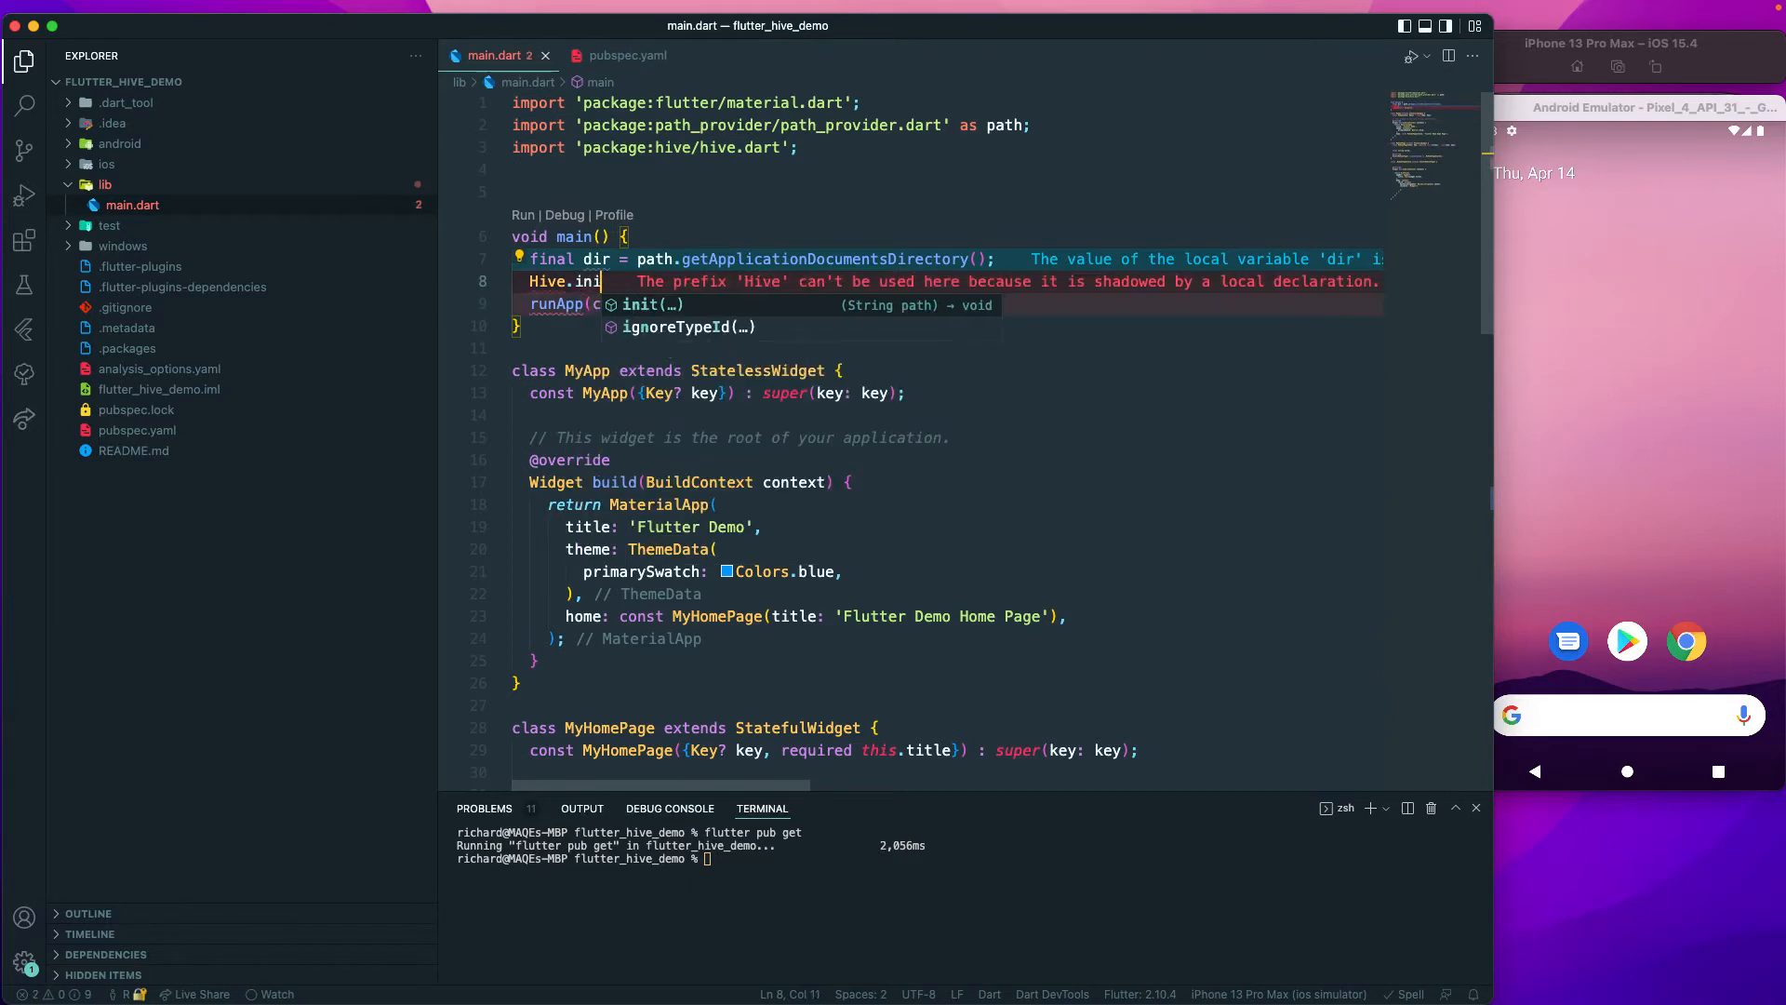
type("t")
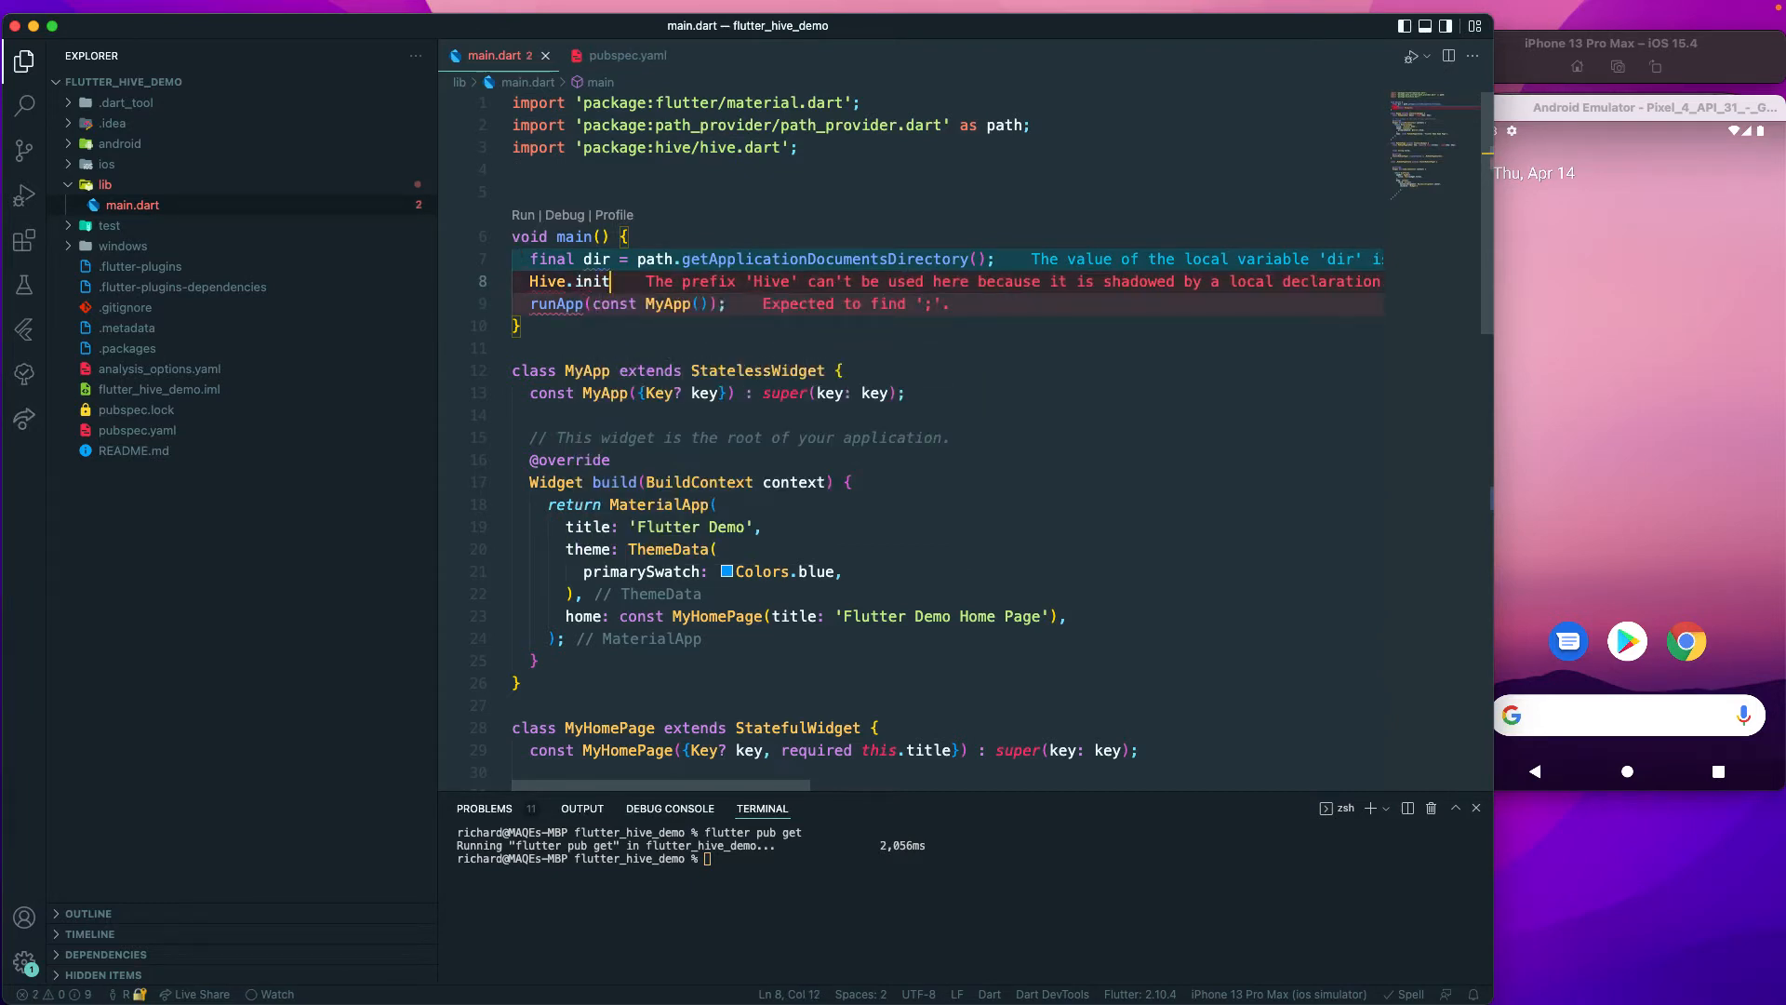
type("(dir);")
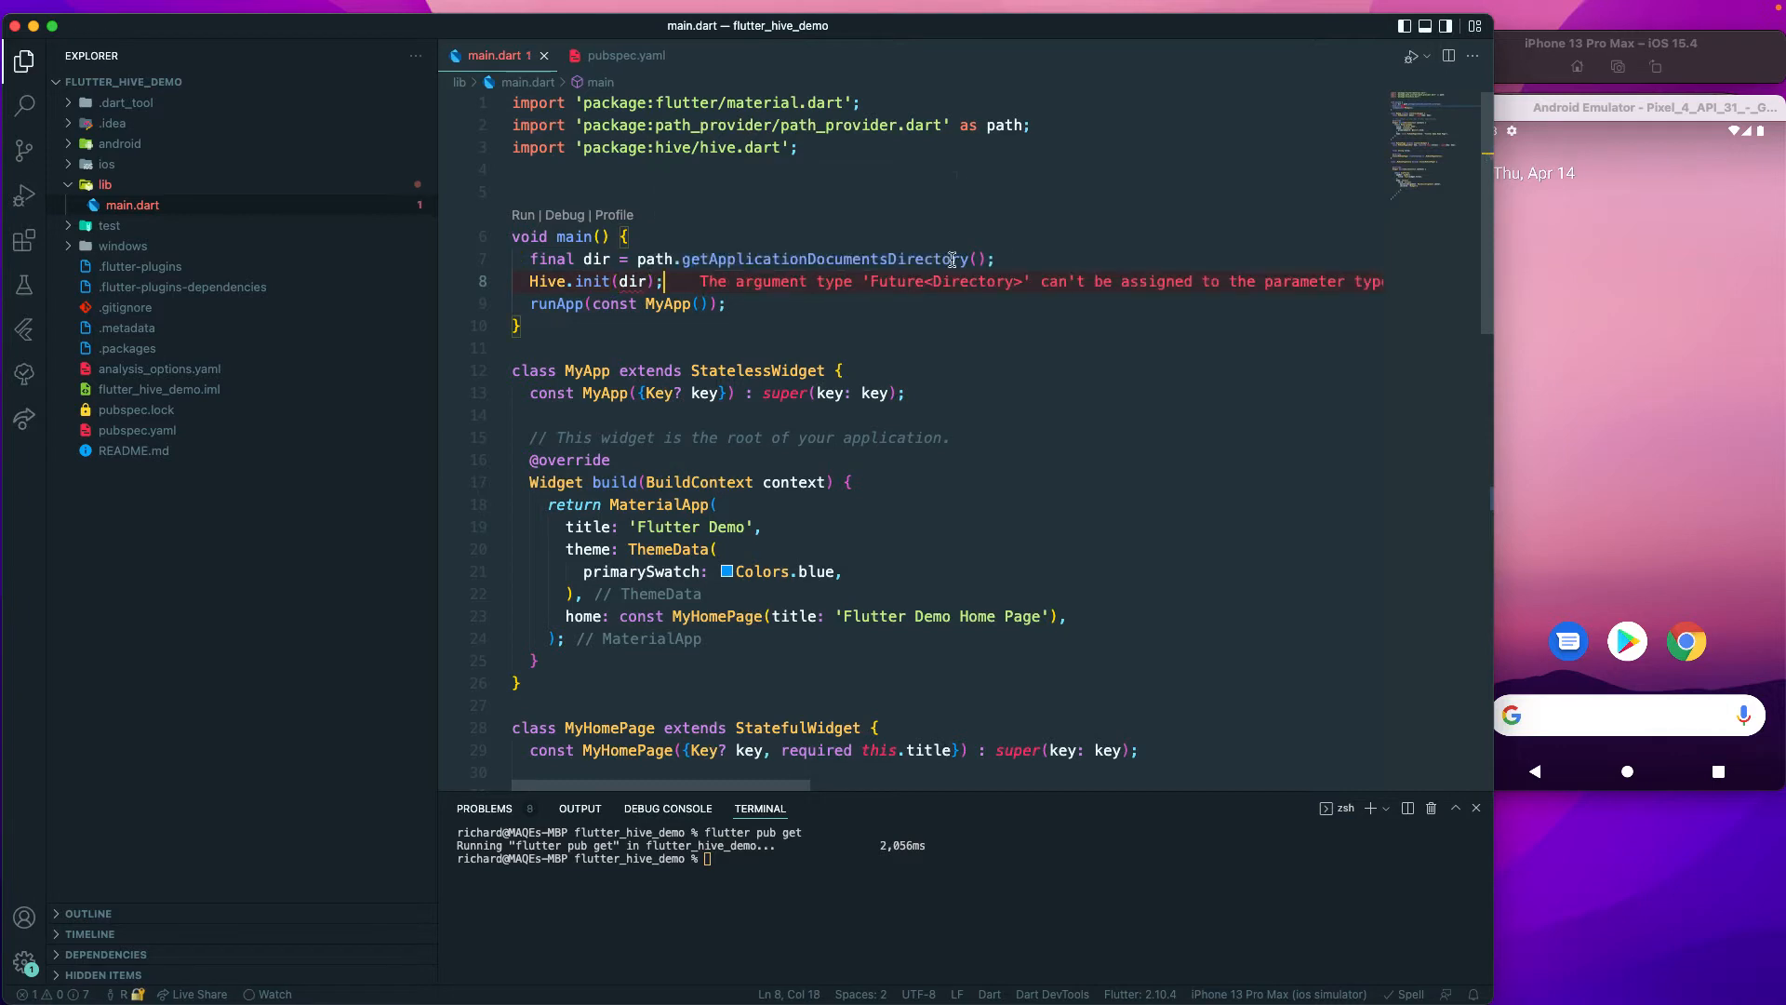
mouse_move(638, 281)
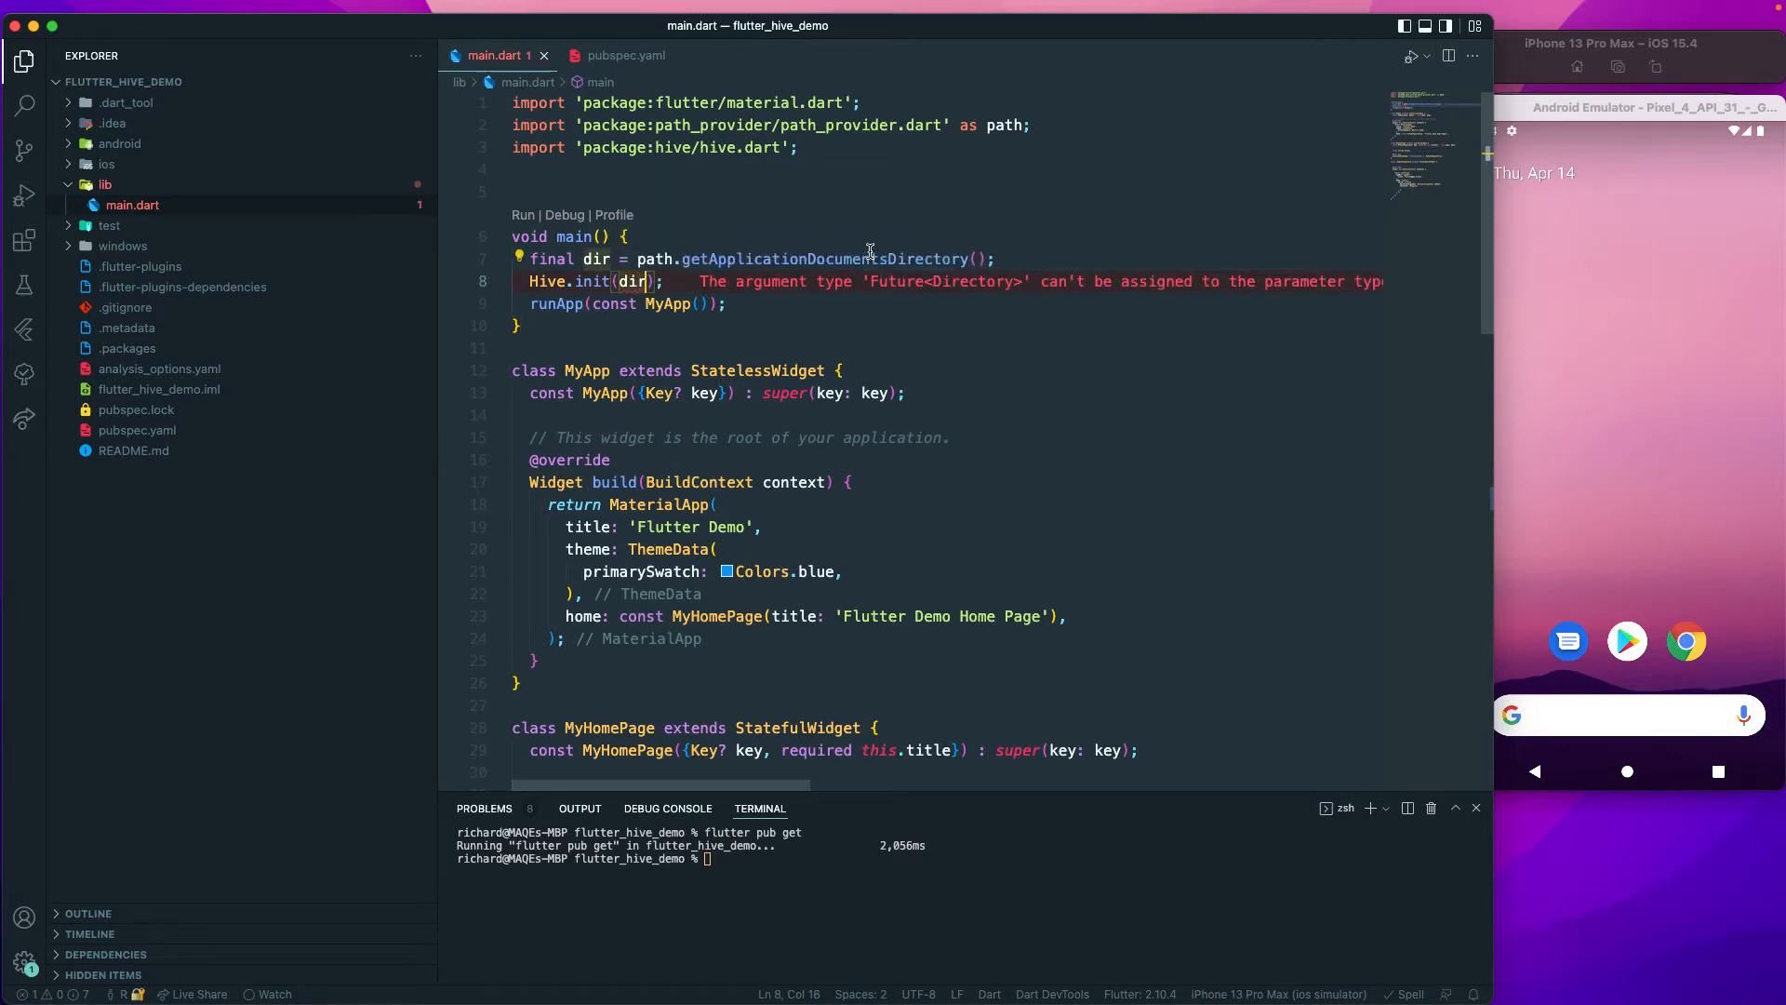
type(".pa")
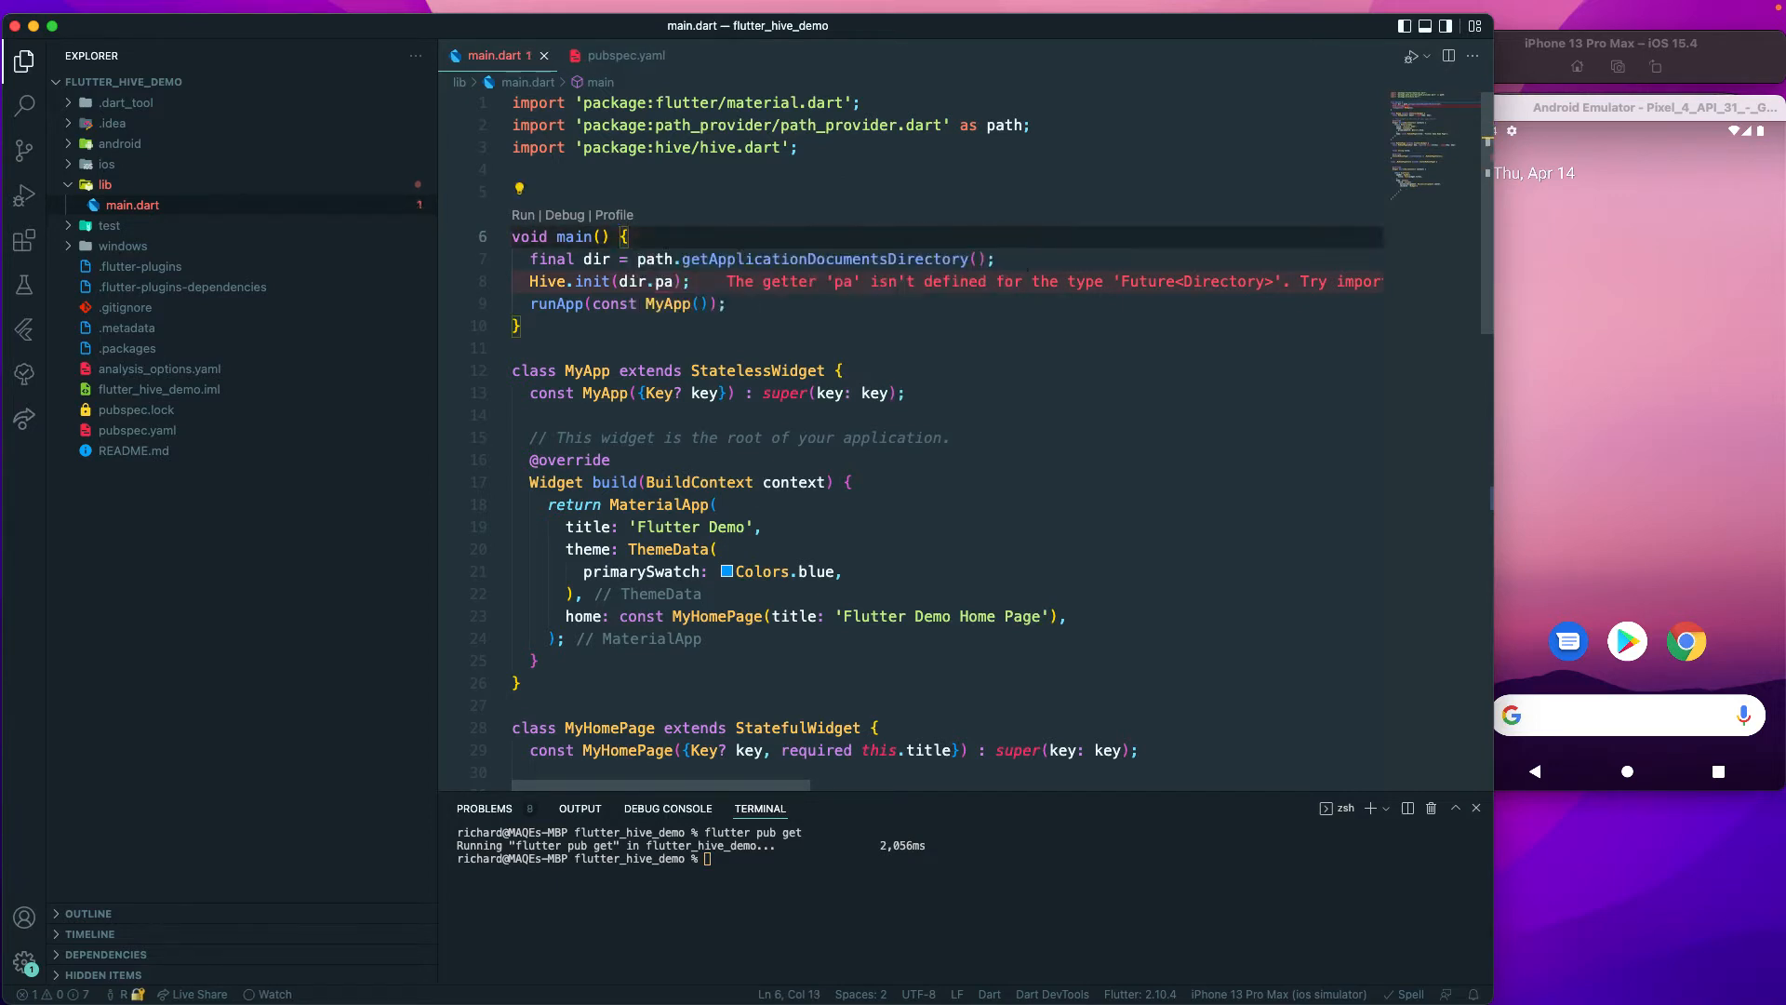
type("async")
left_click(763, 258)
type(" await")
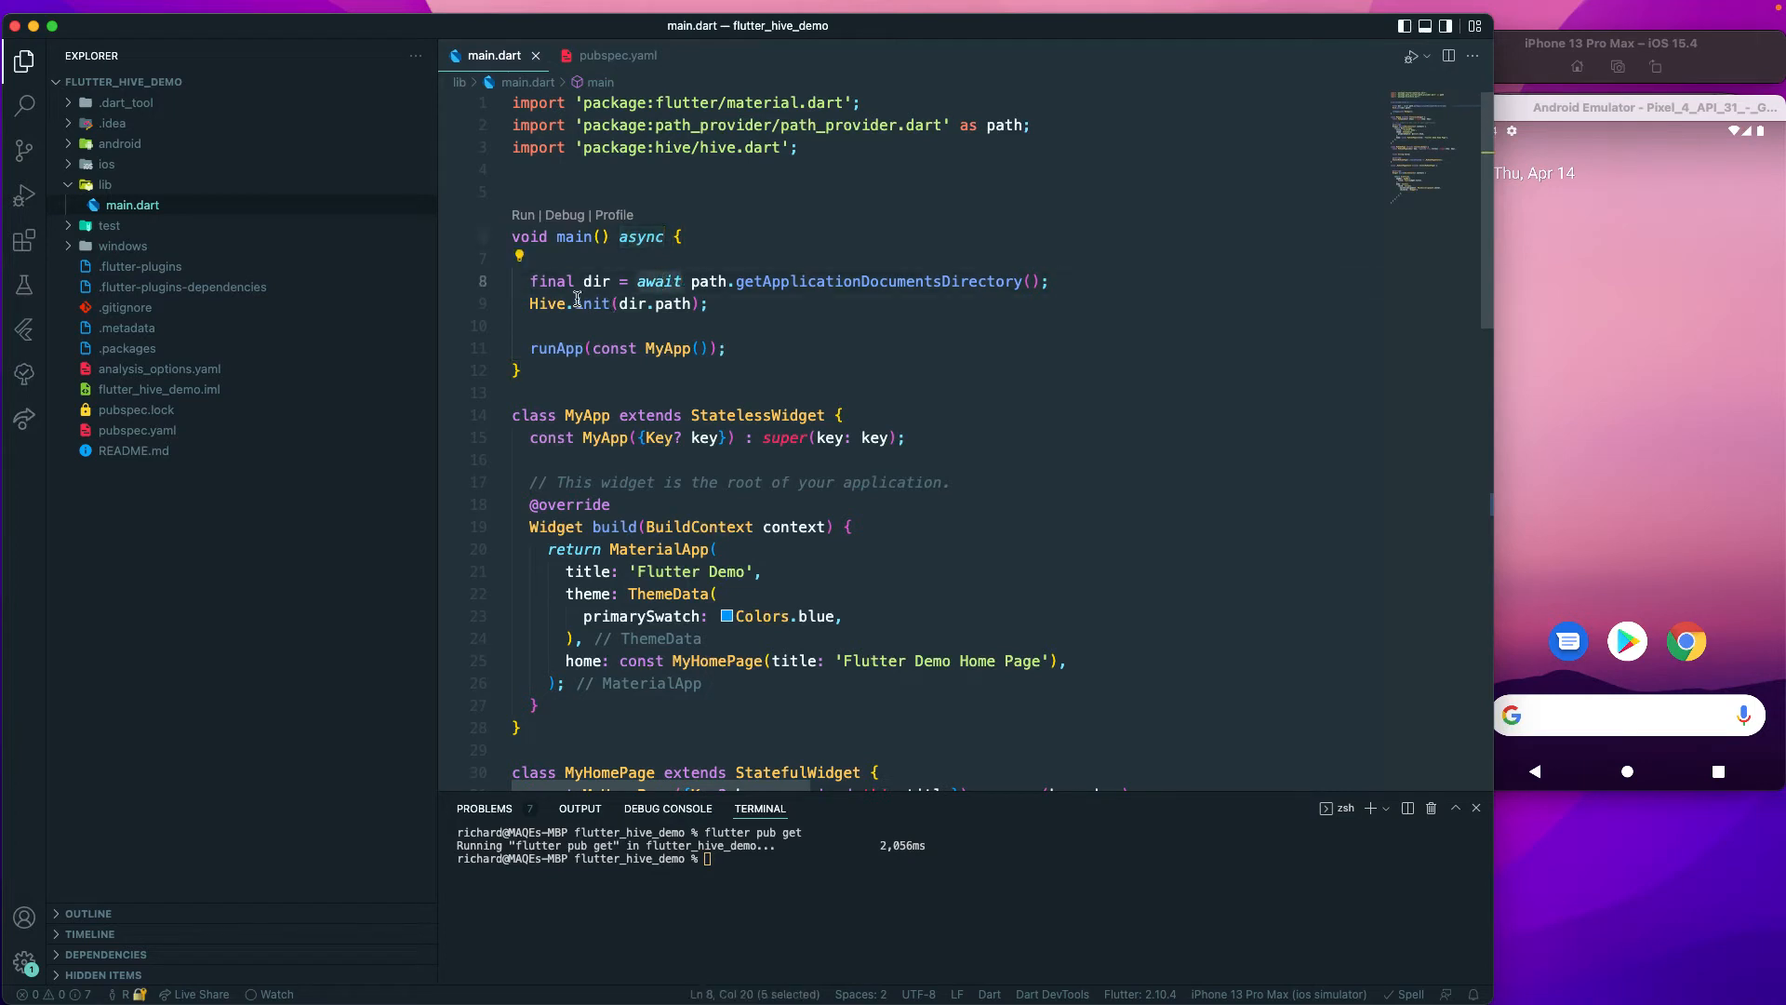
mouse_move(832, 281)
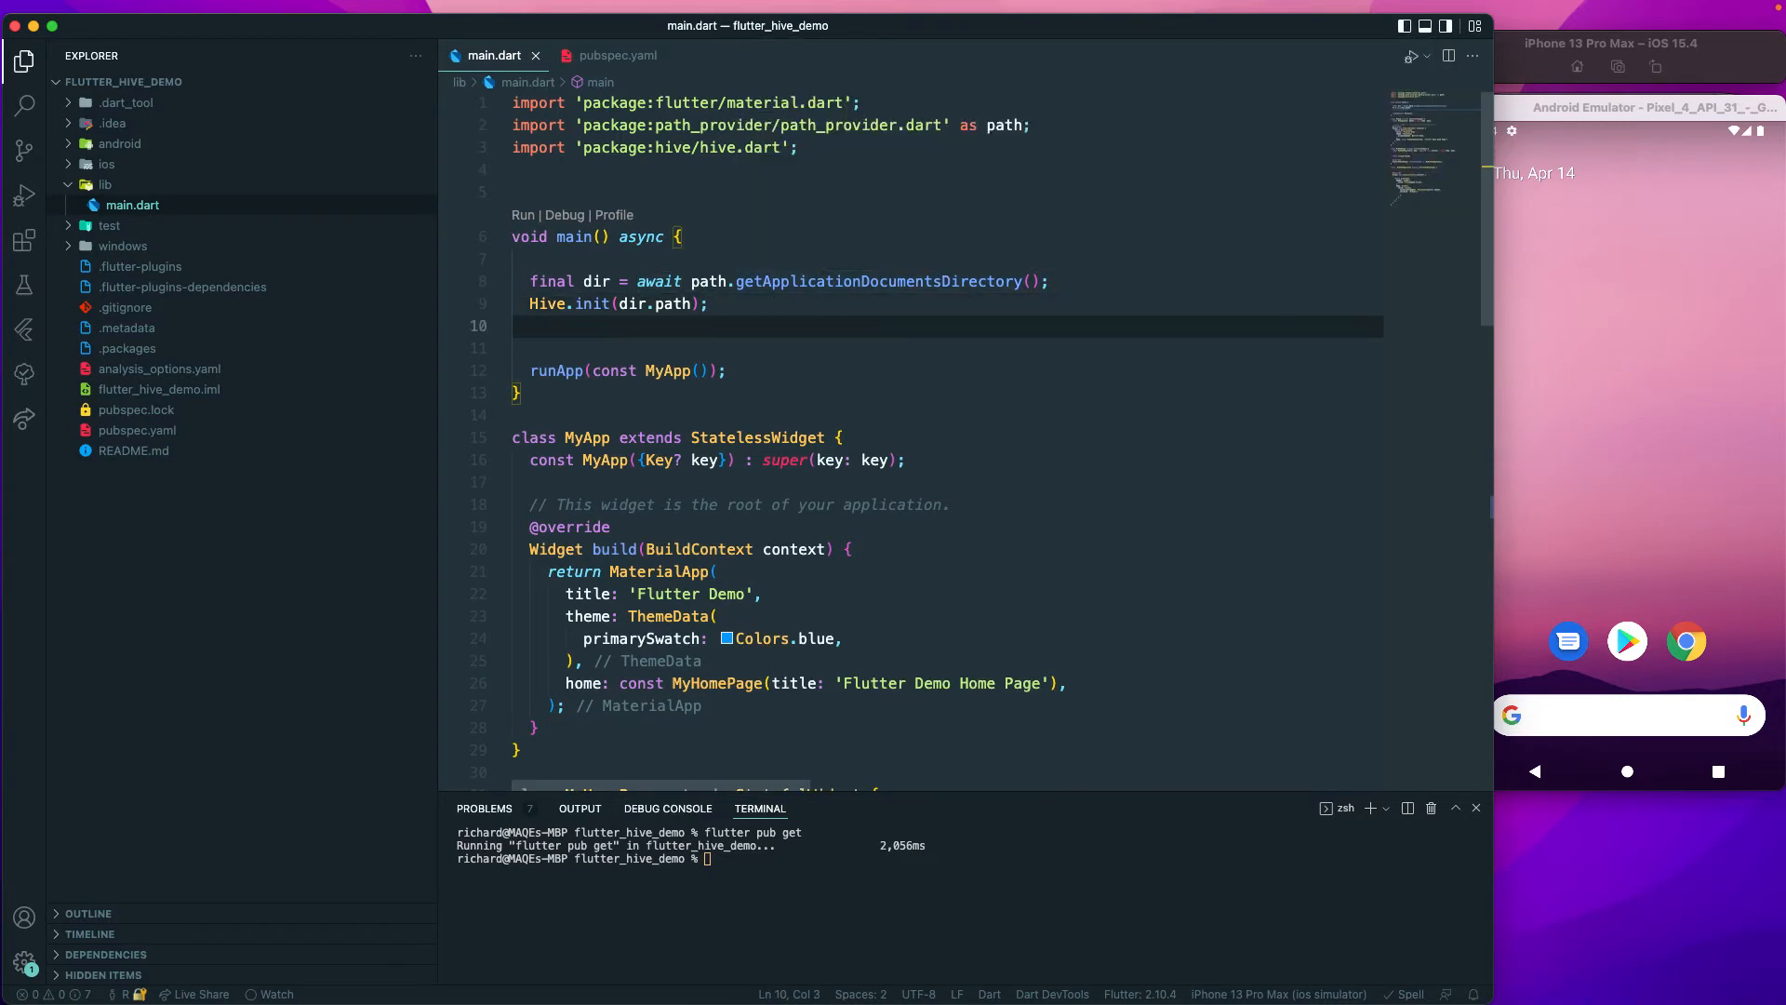
Start an unfinished Hive.in call on the line below Hive.init.
type("Hive.i")
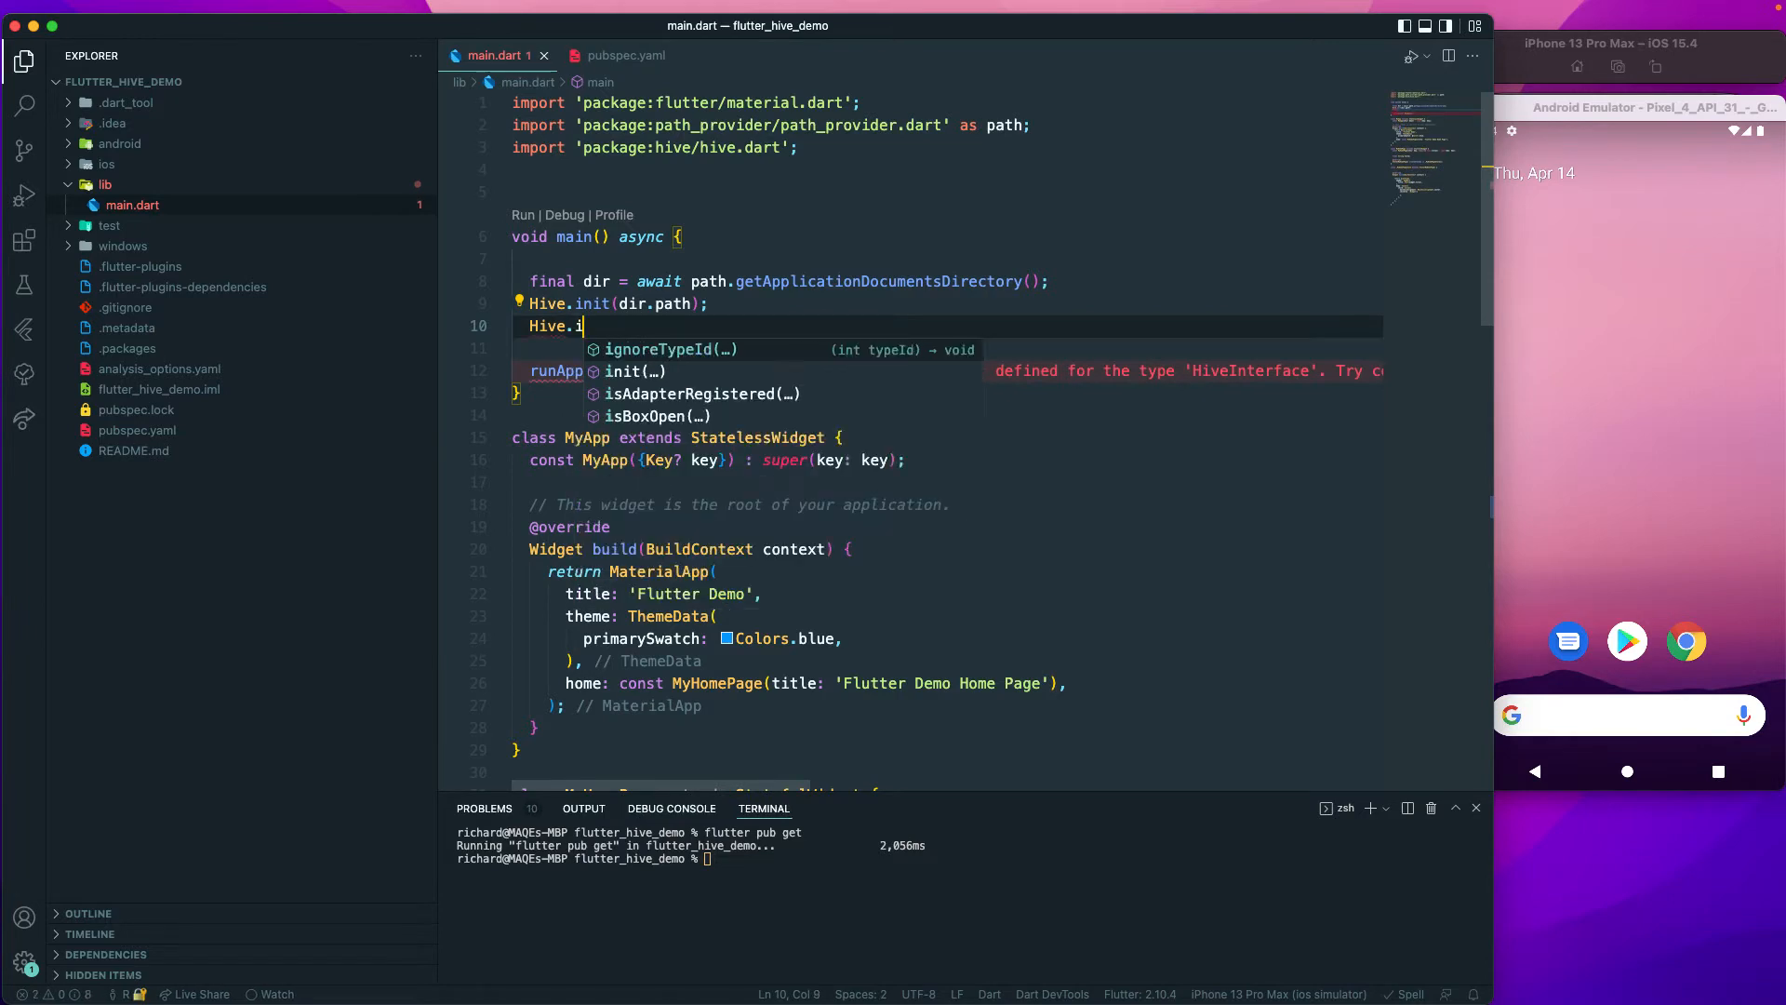
type("n")
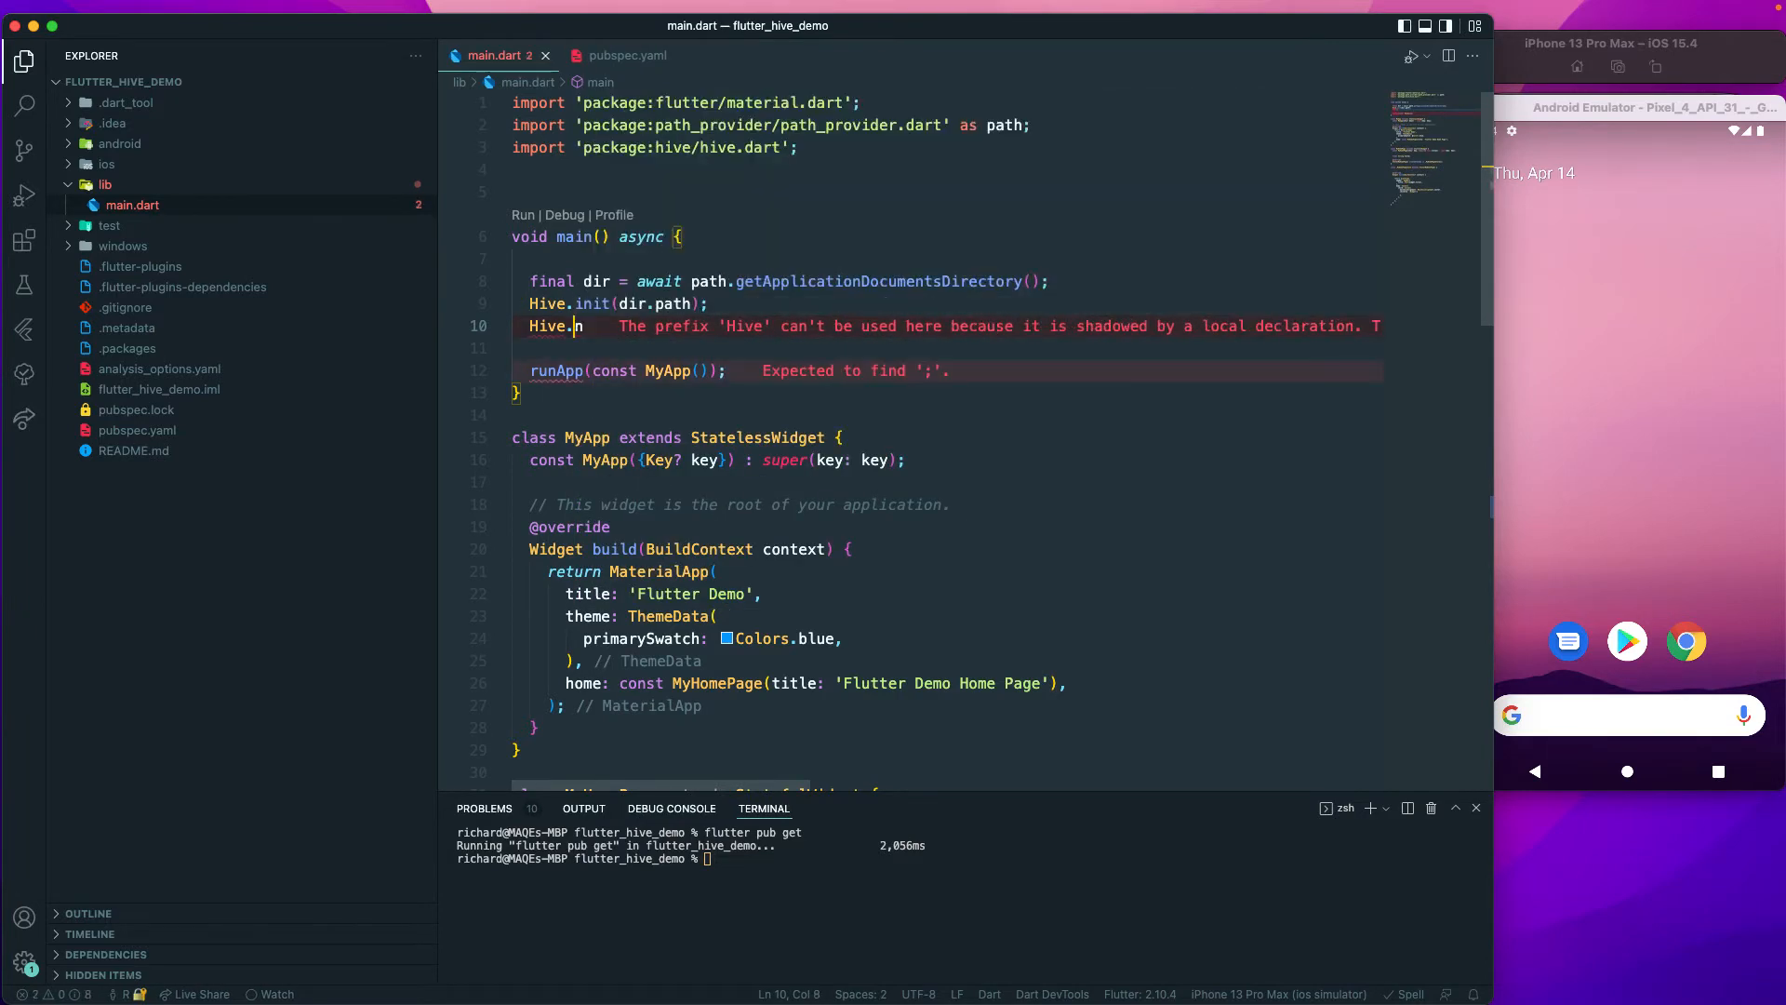
type("flu")
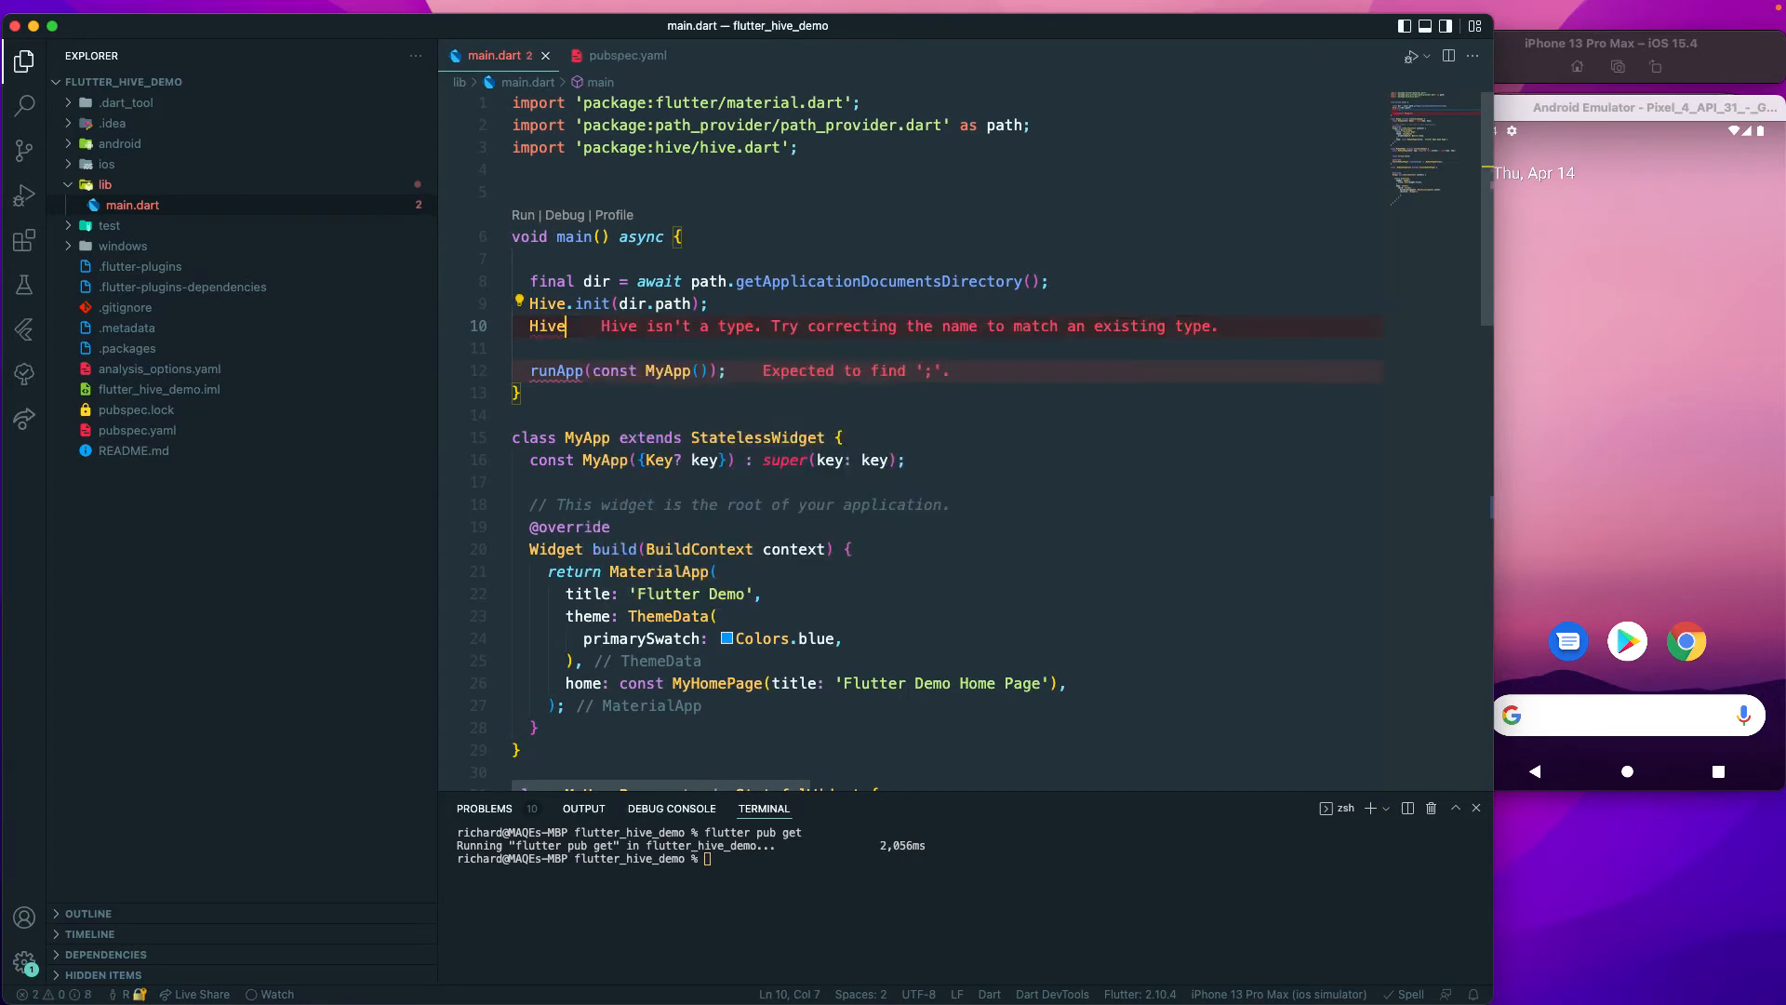
type(".")
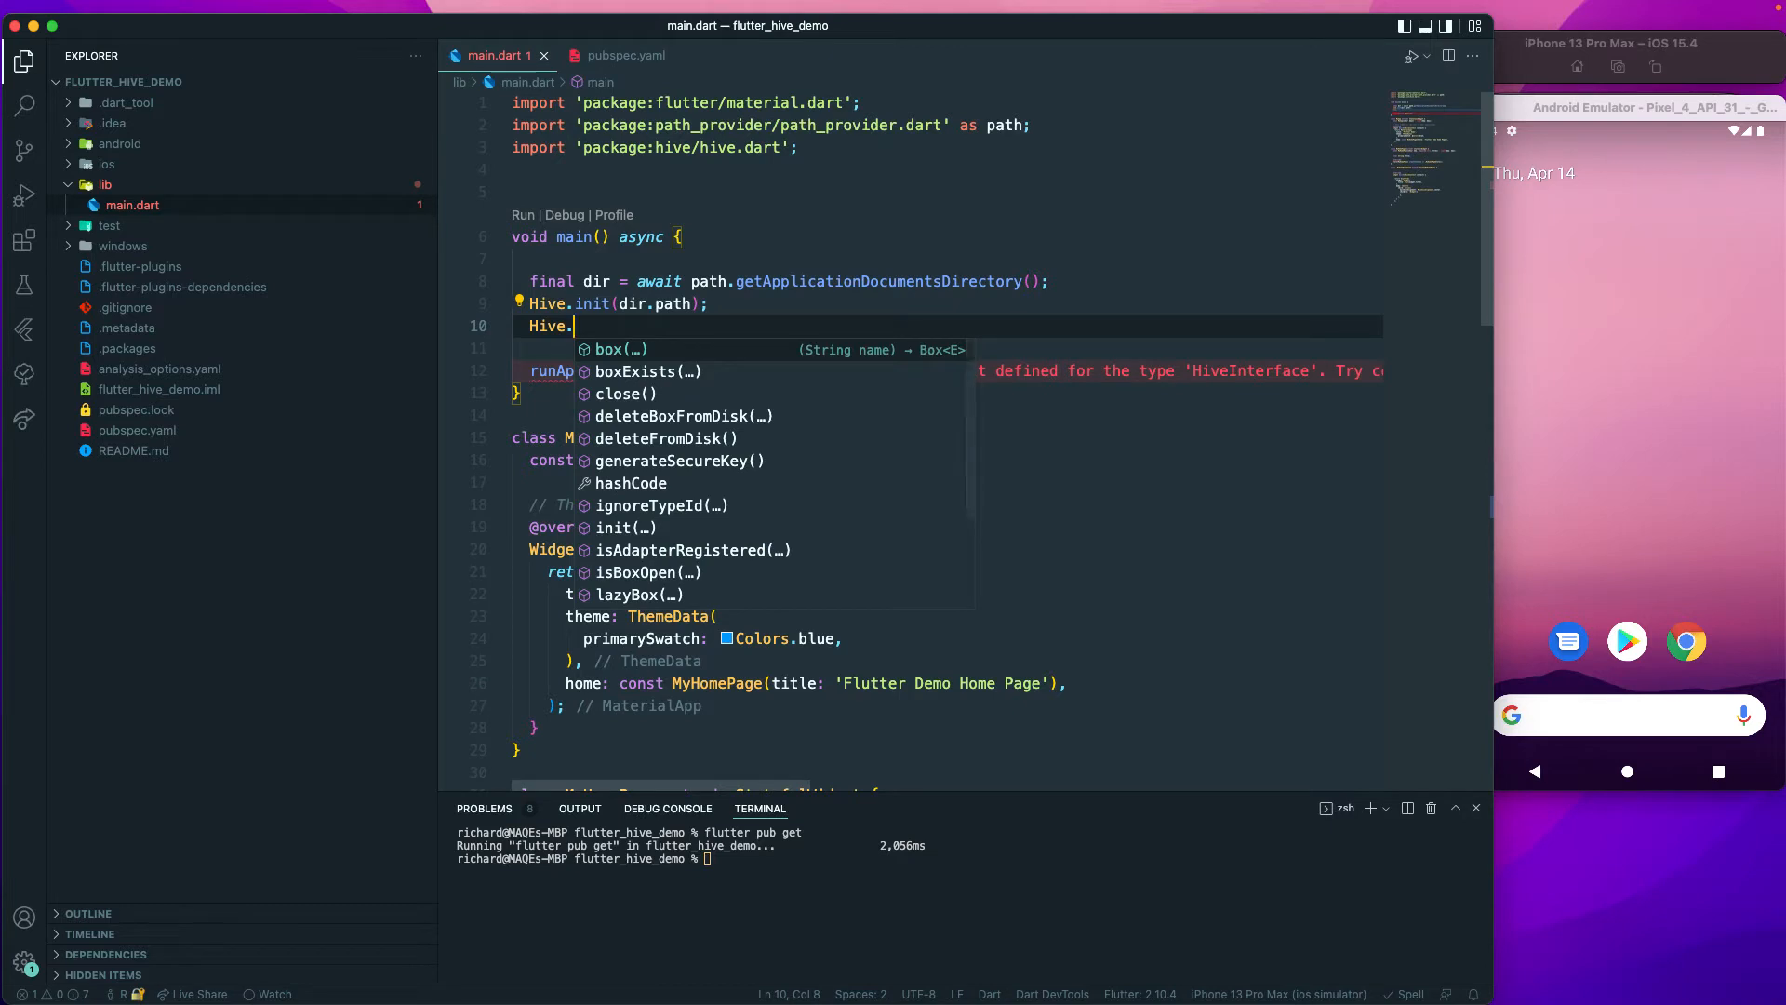
type("in")
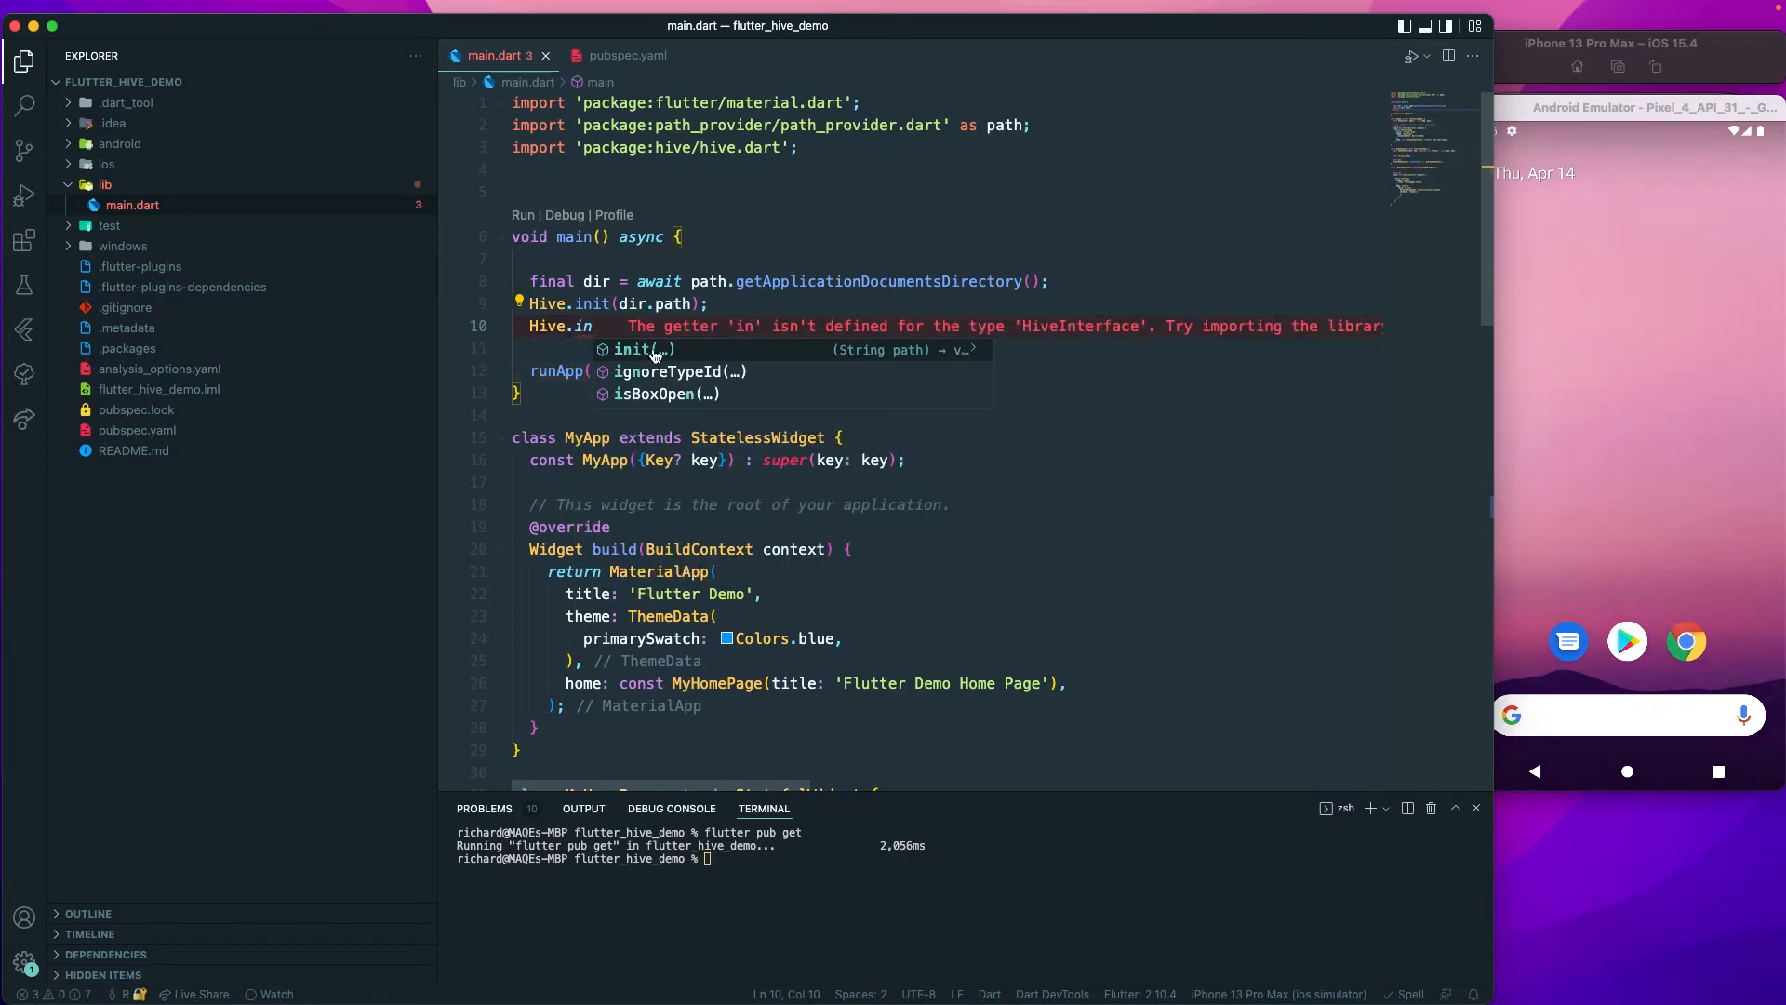
Check pubspec.yaml's hive dependencies, then begin an empty import '' line in main.dart.
left_click(625, 55)
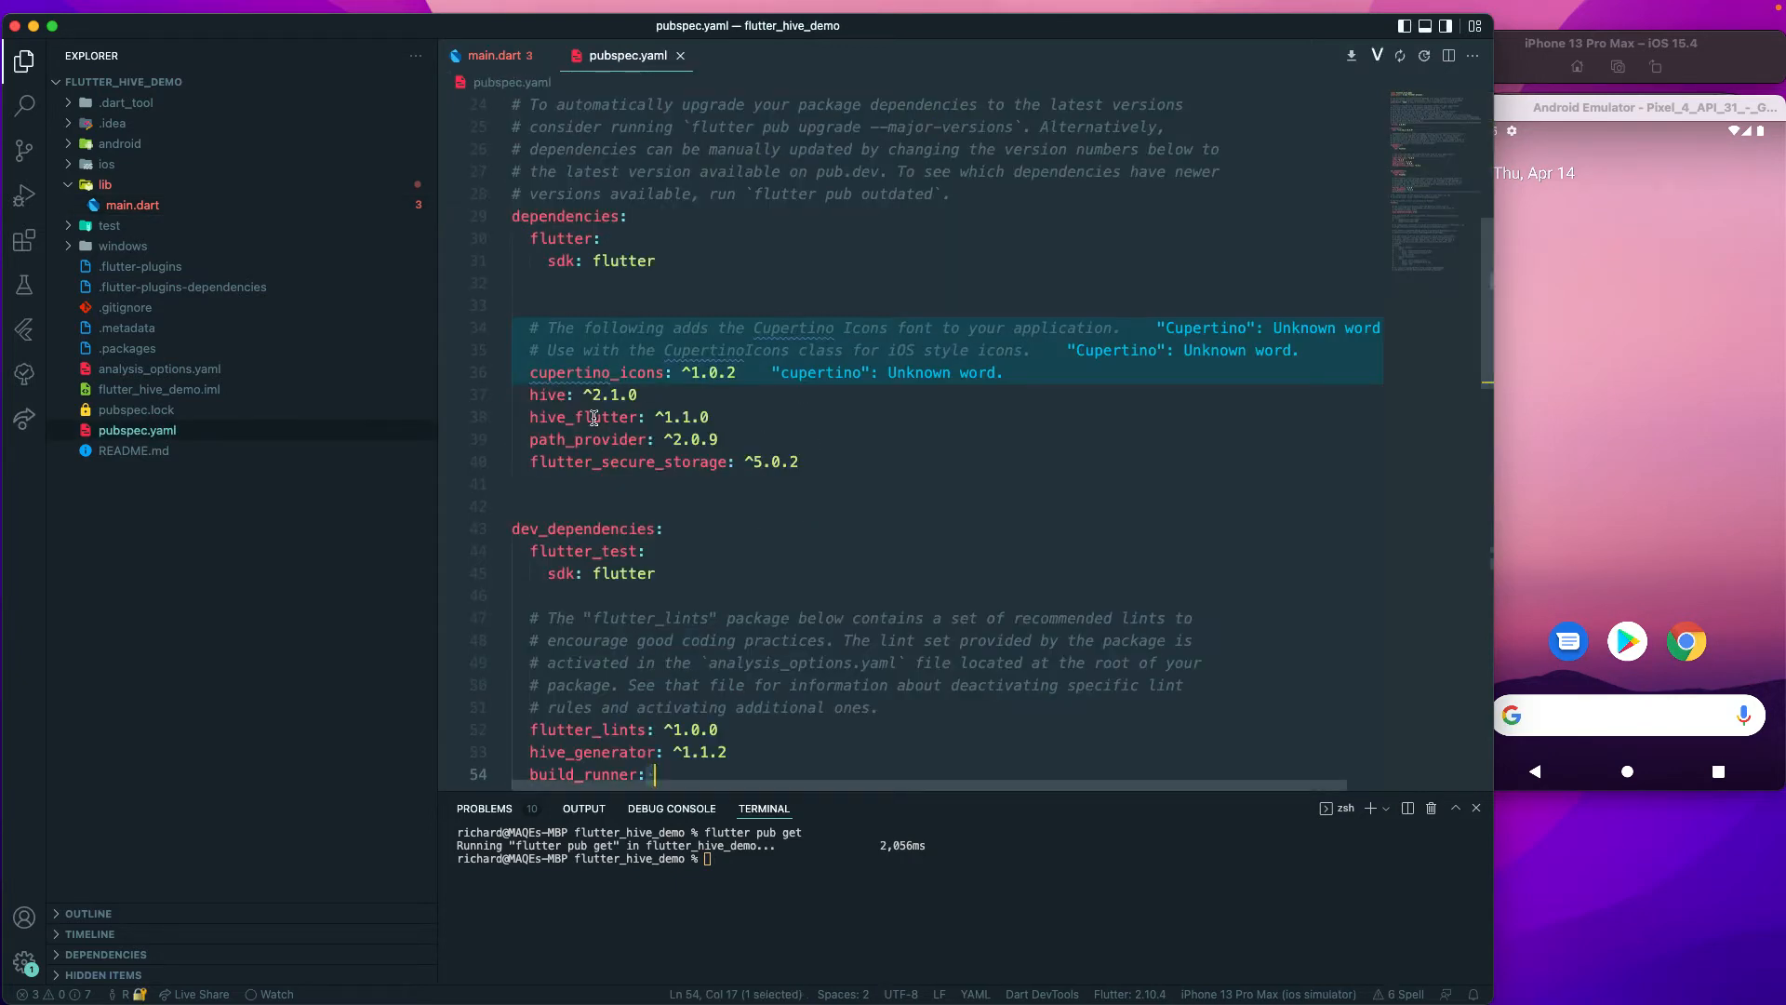
left_click(497, 55)
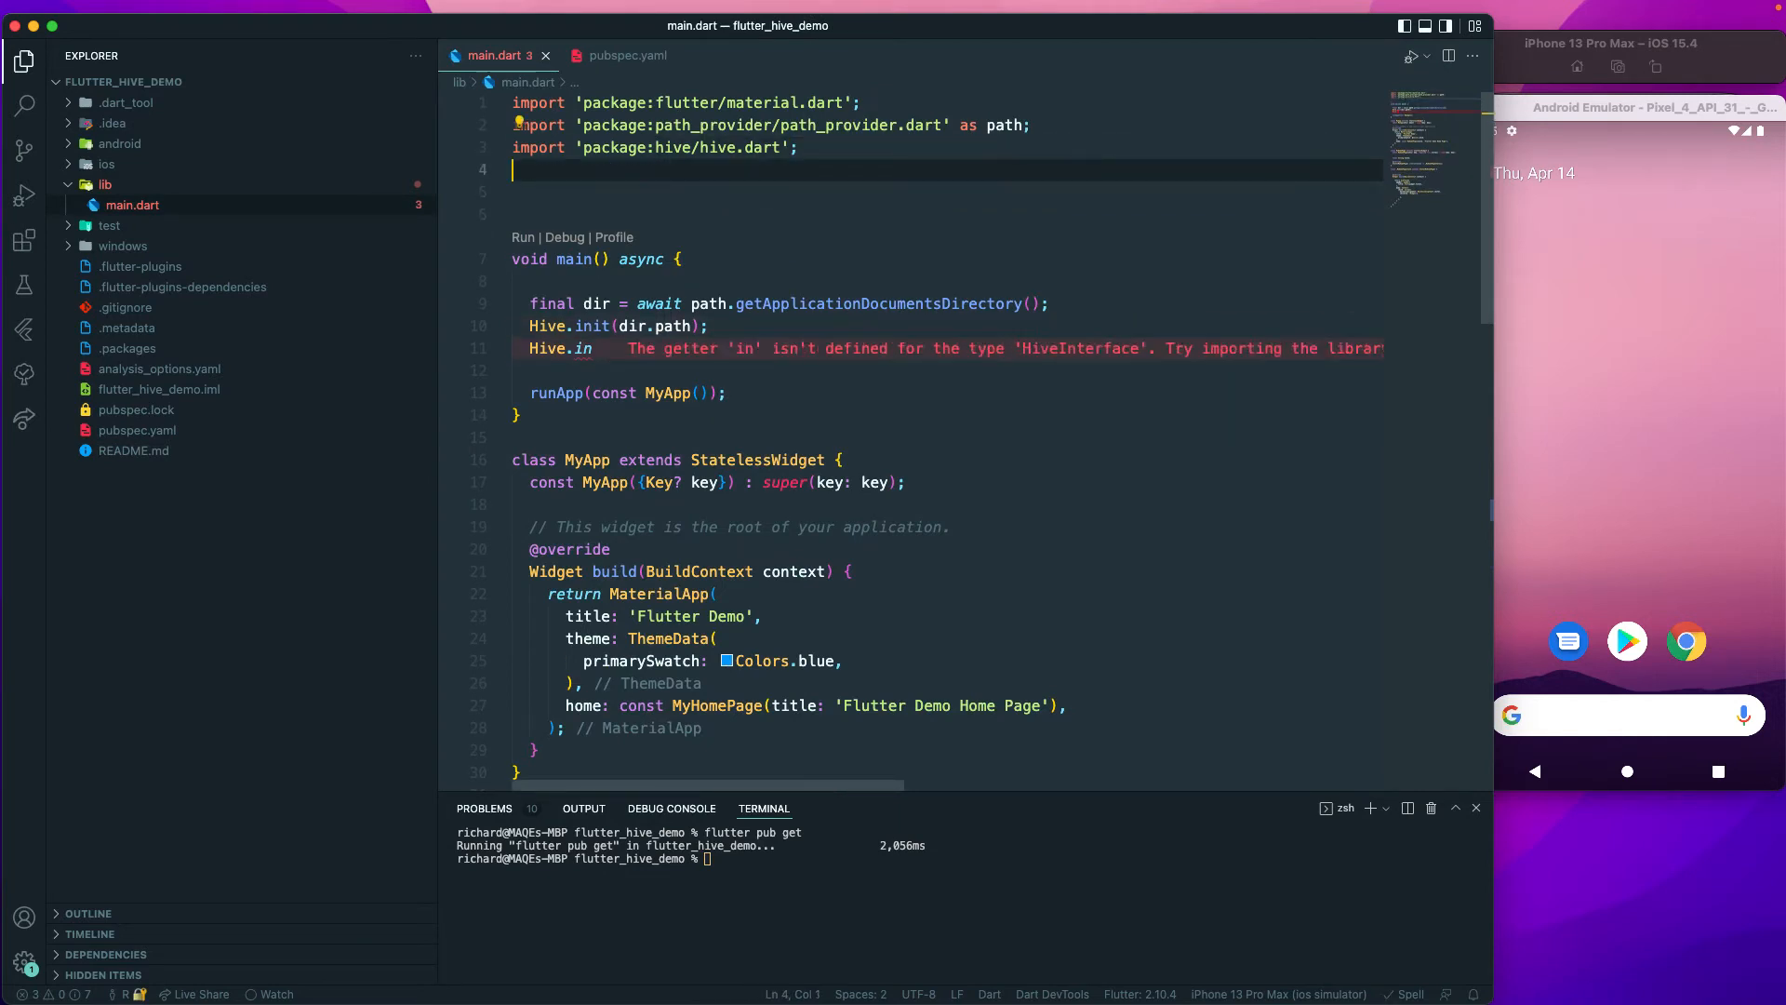
type("import '';")
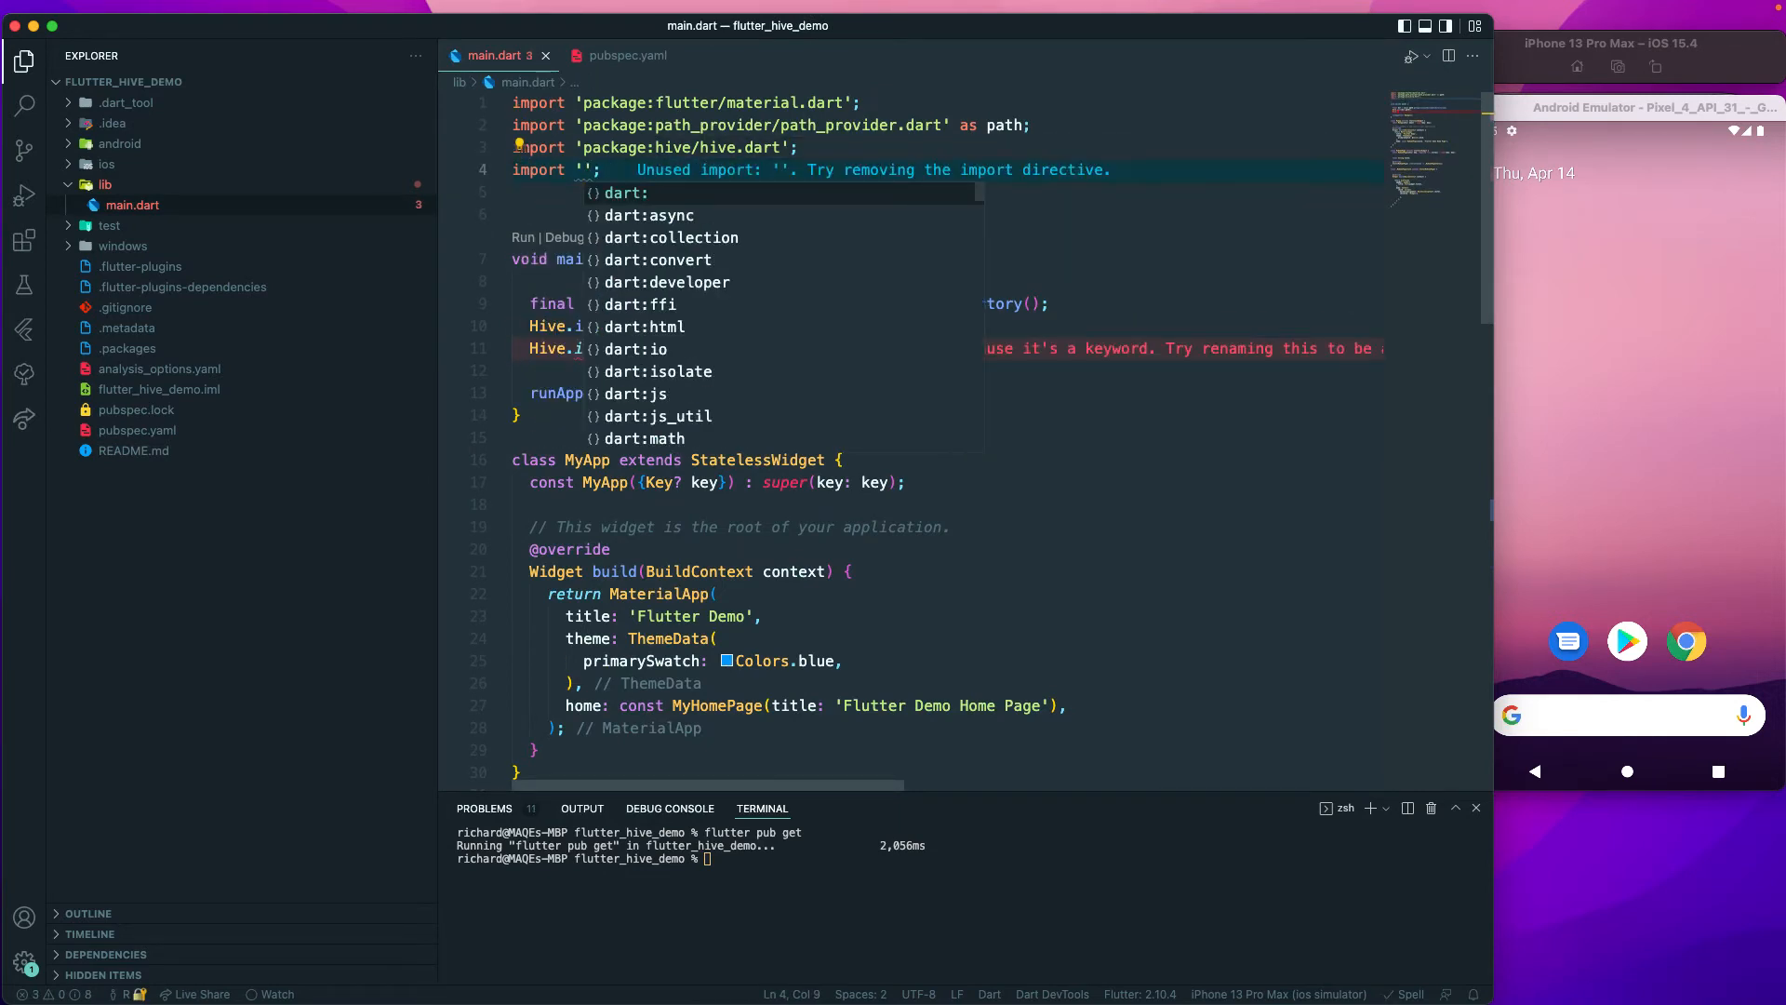
Import package:hive_flutter/hive_flutter.dart via autocomplete.
type("hive")
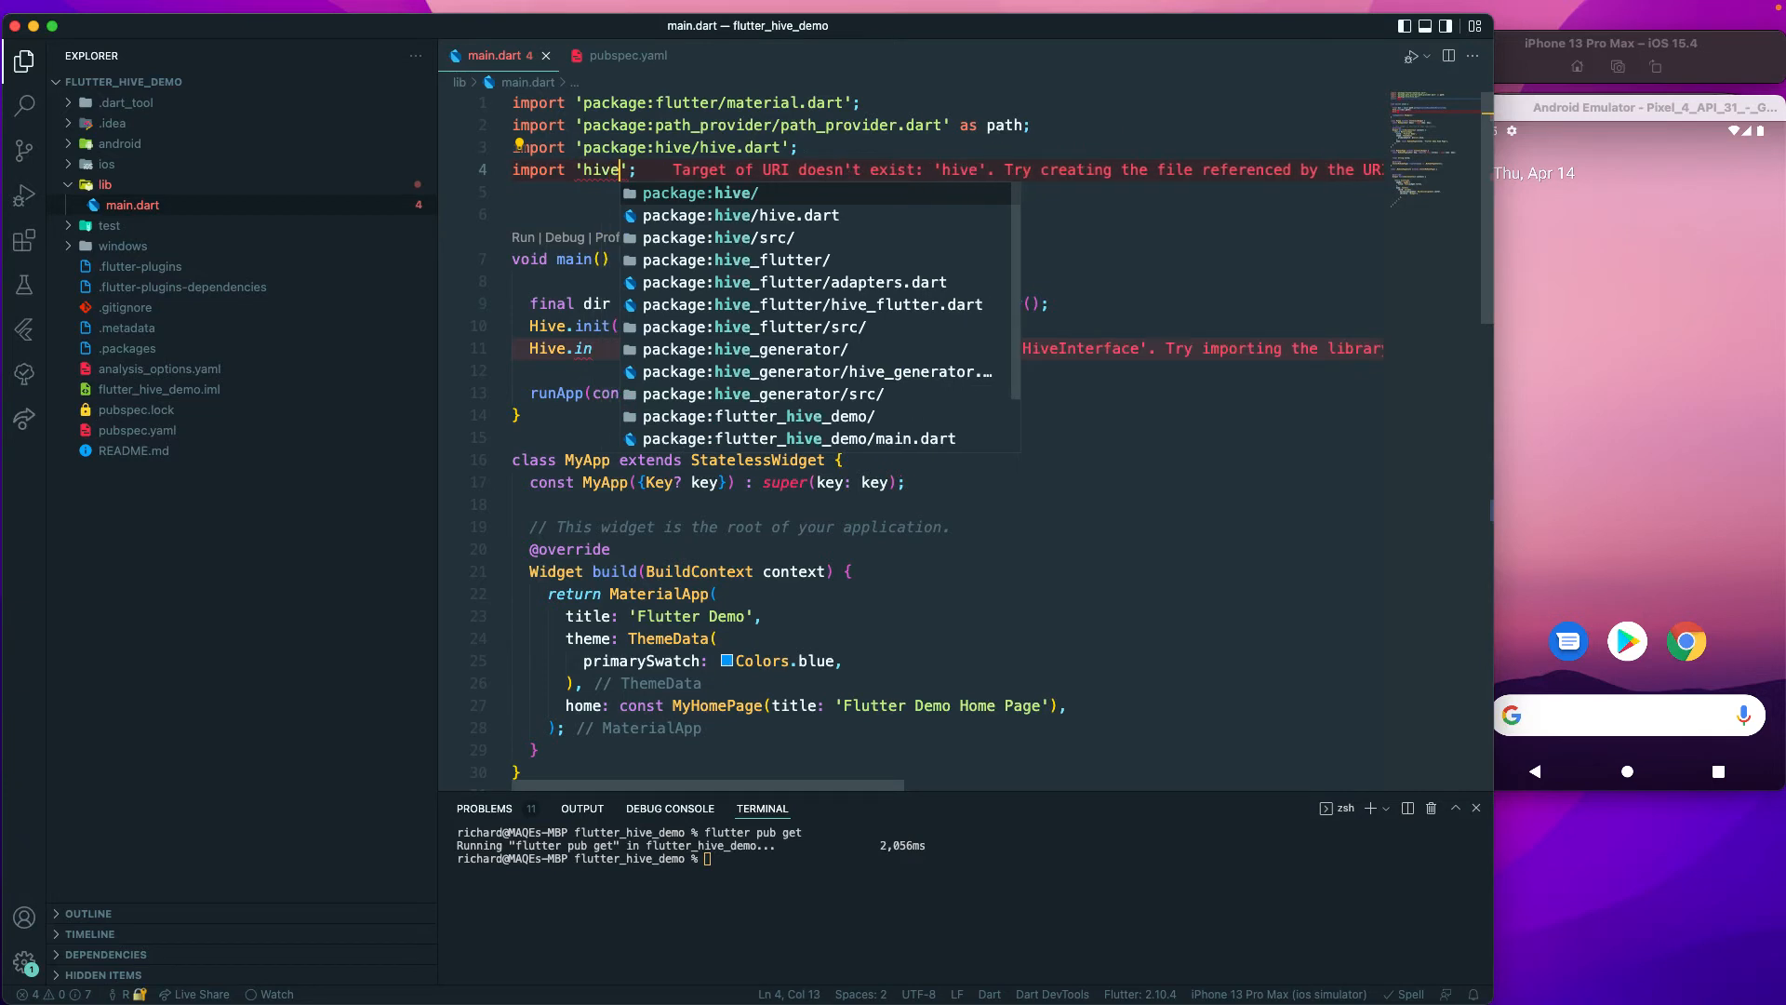
type("_")
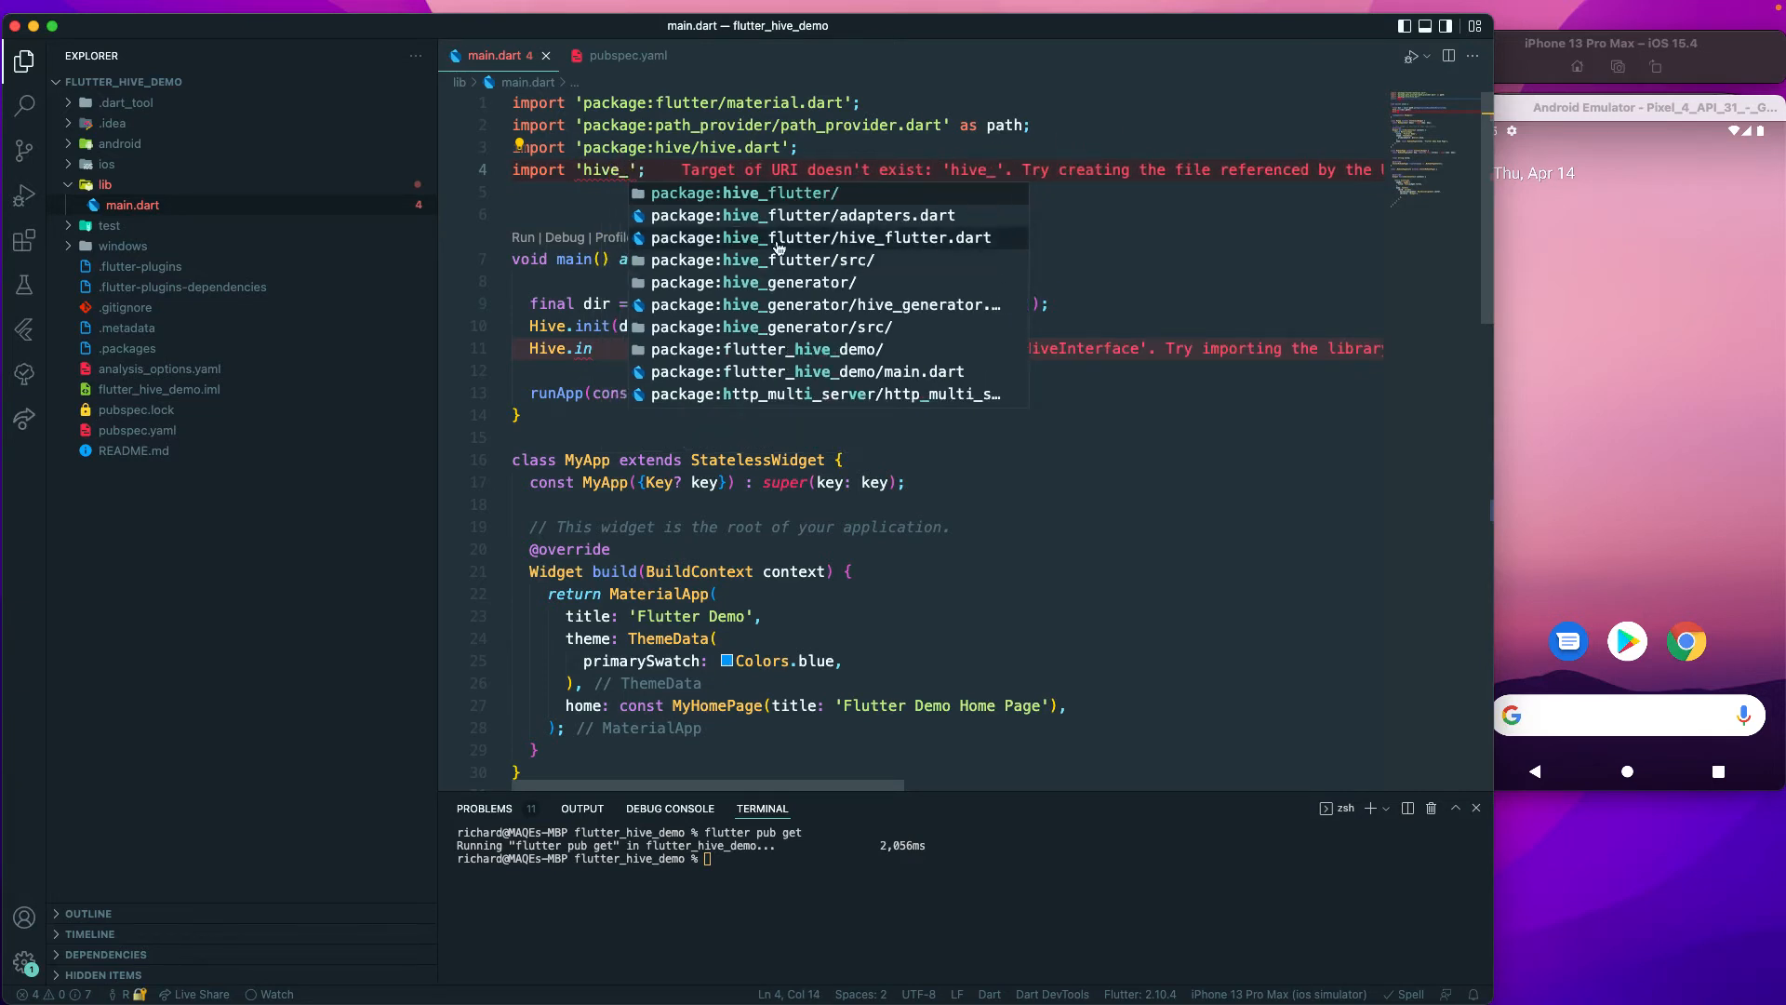
left_click(818, 238)
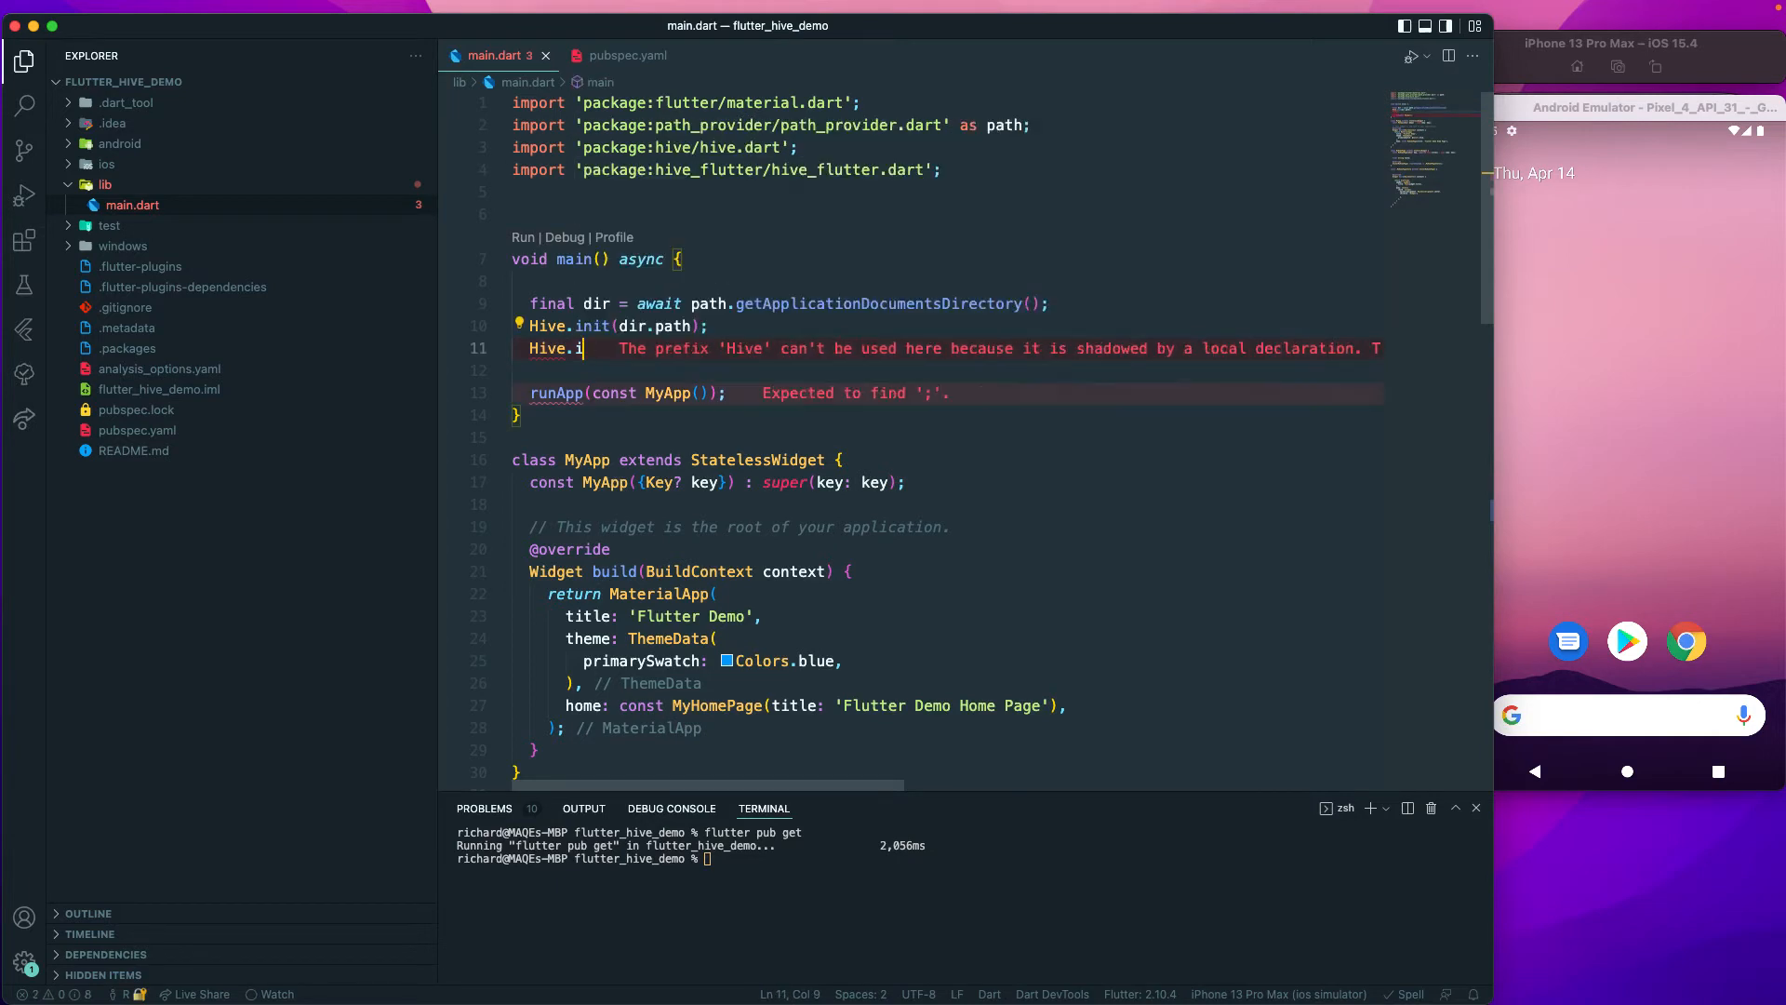
Complete the line after Hive.init as Hive.initFlutter().
type("ni")
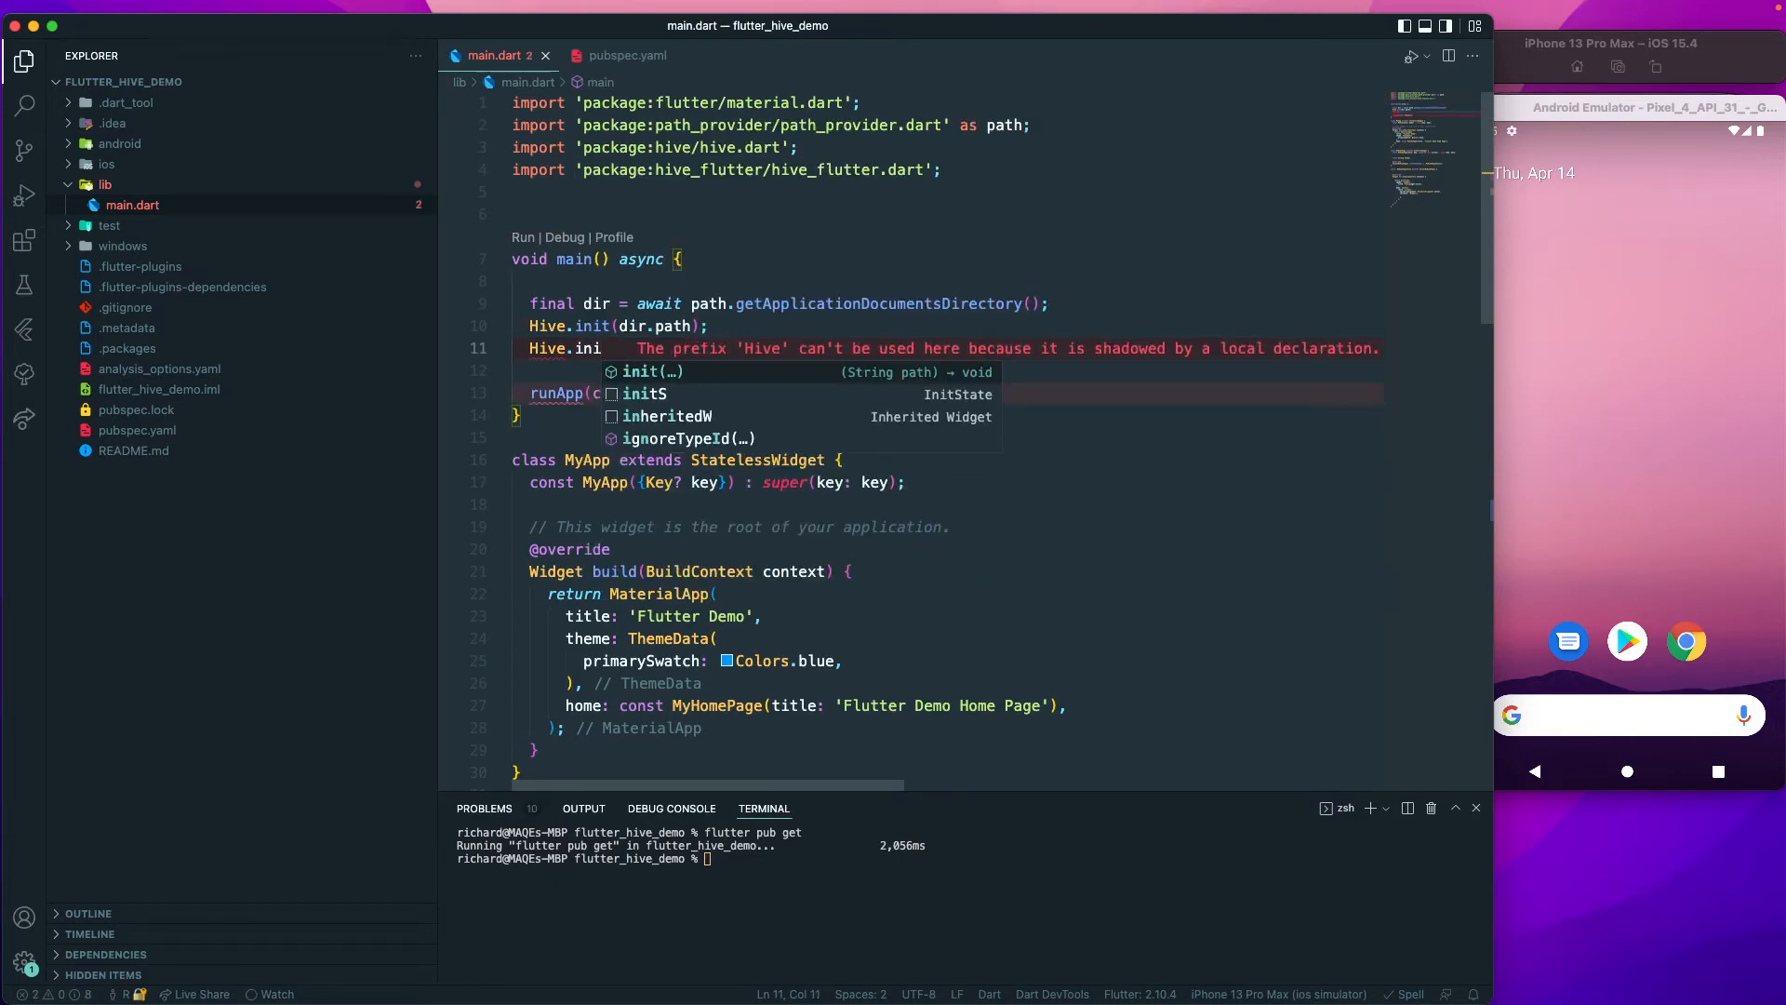
type("tFl")
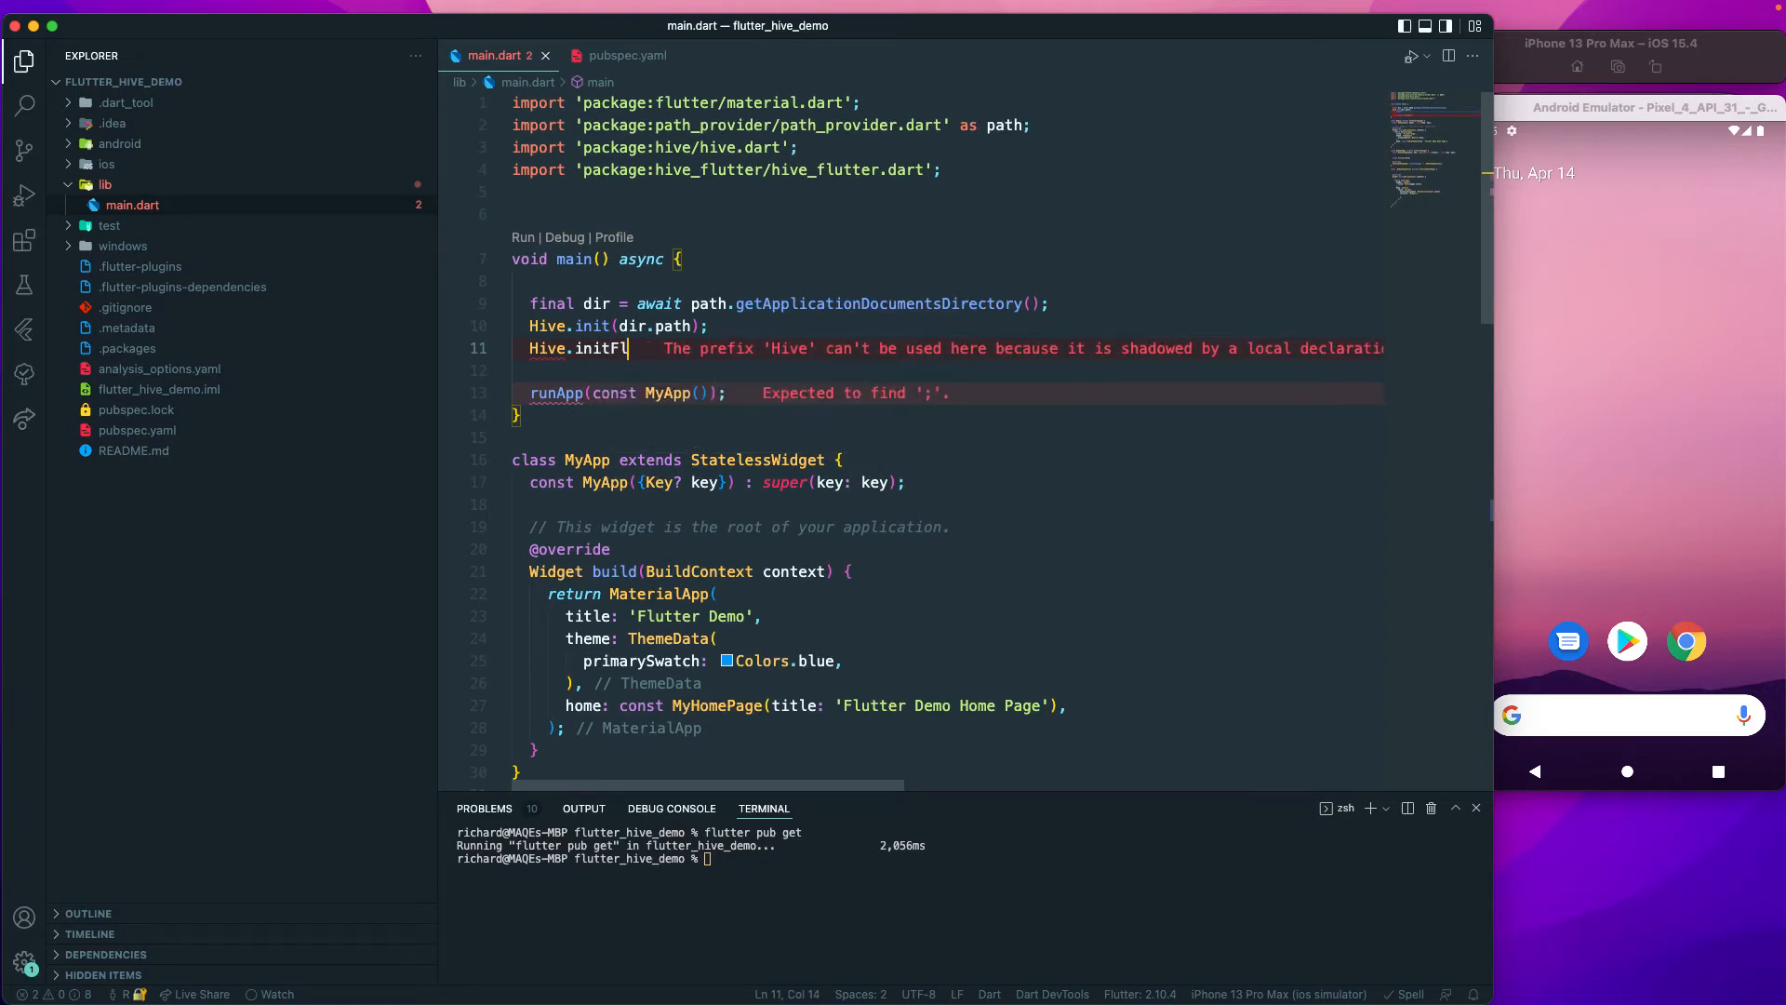
type("utter")
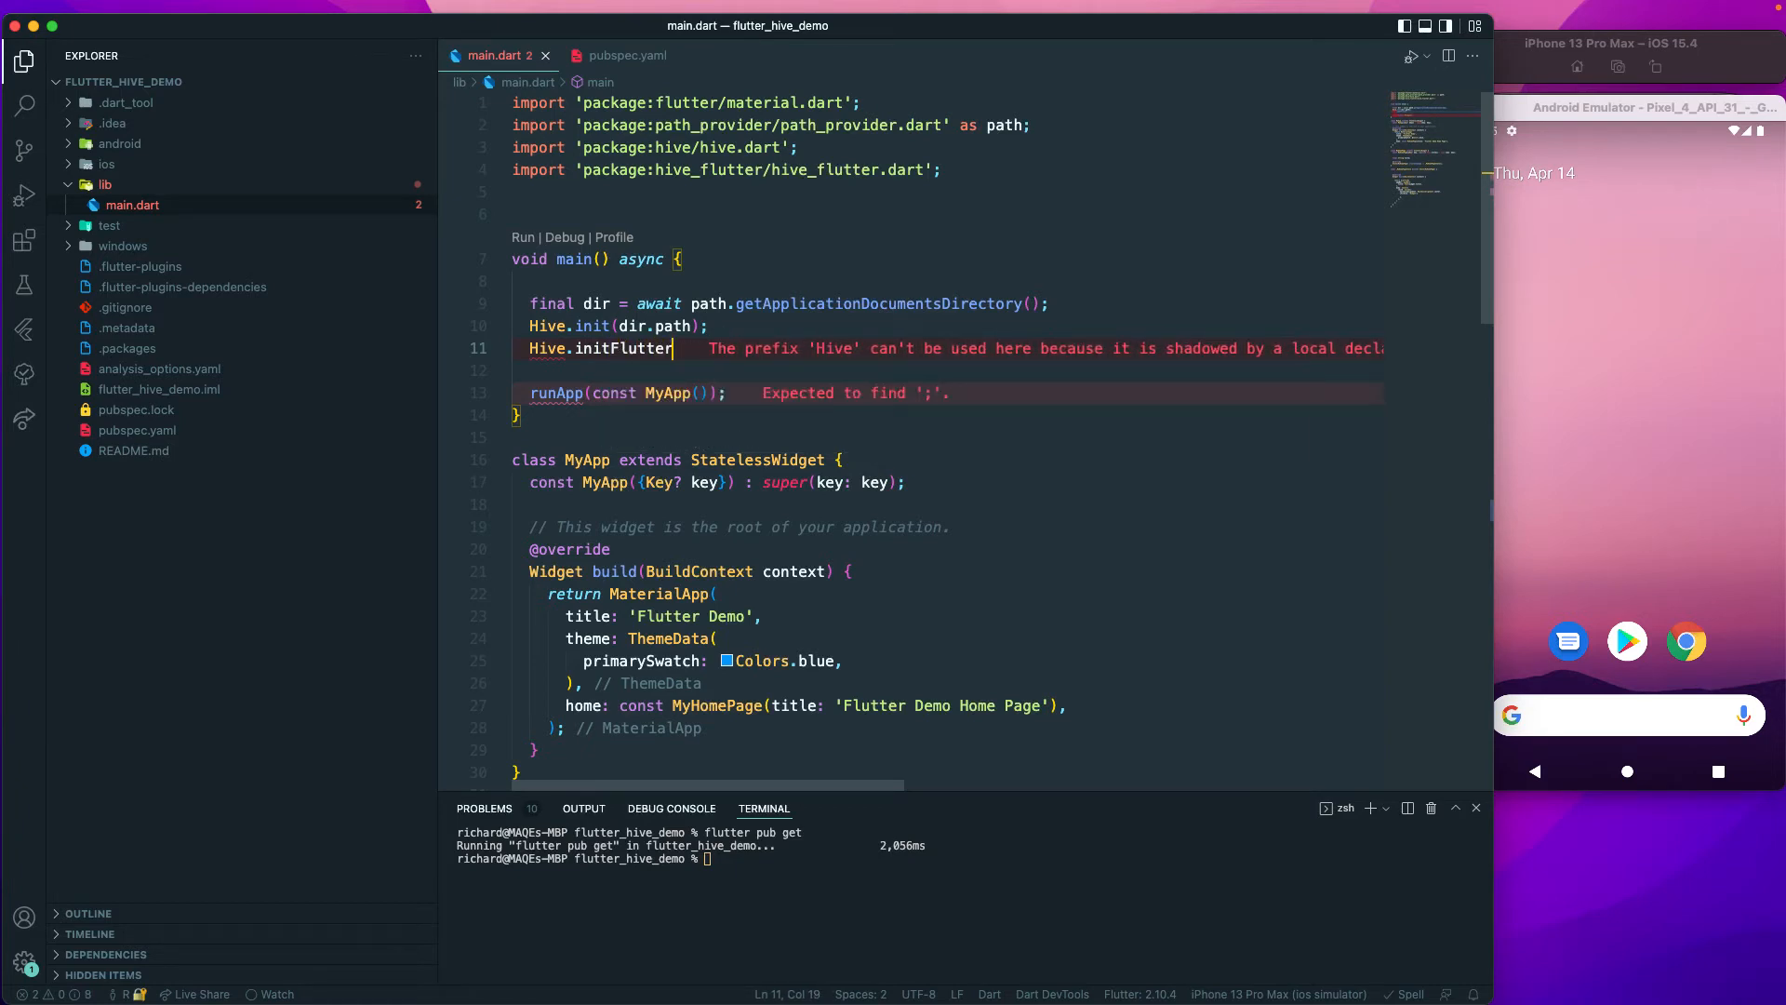
type("();")
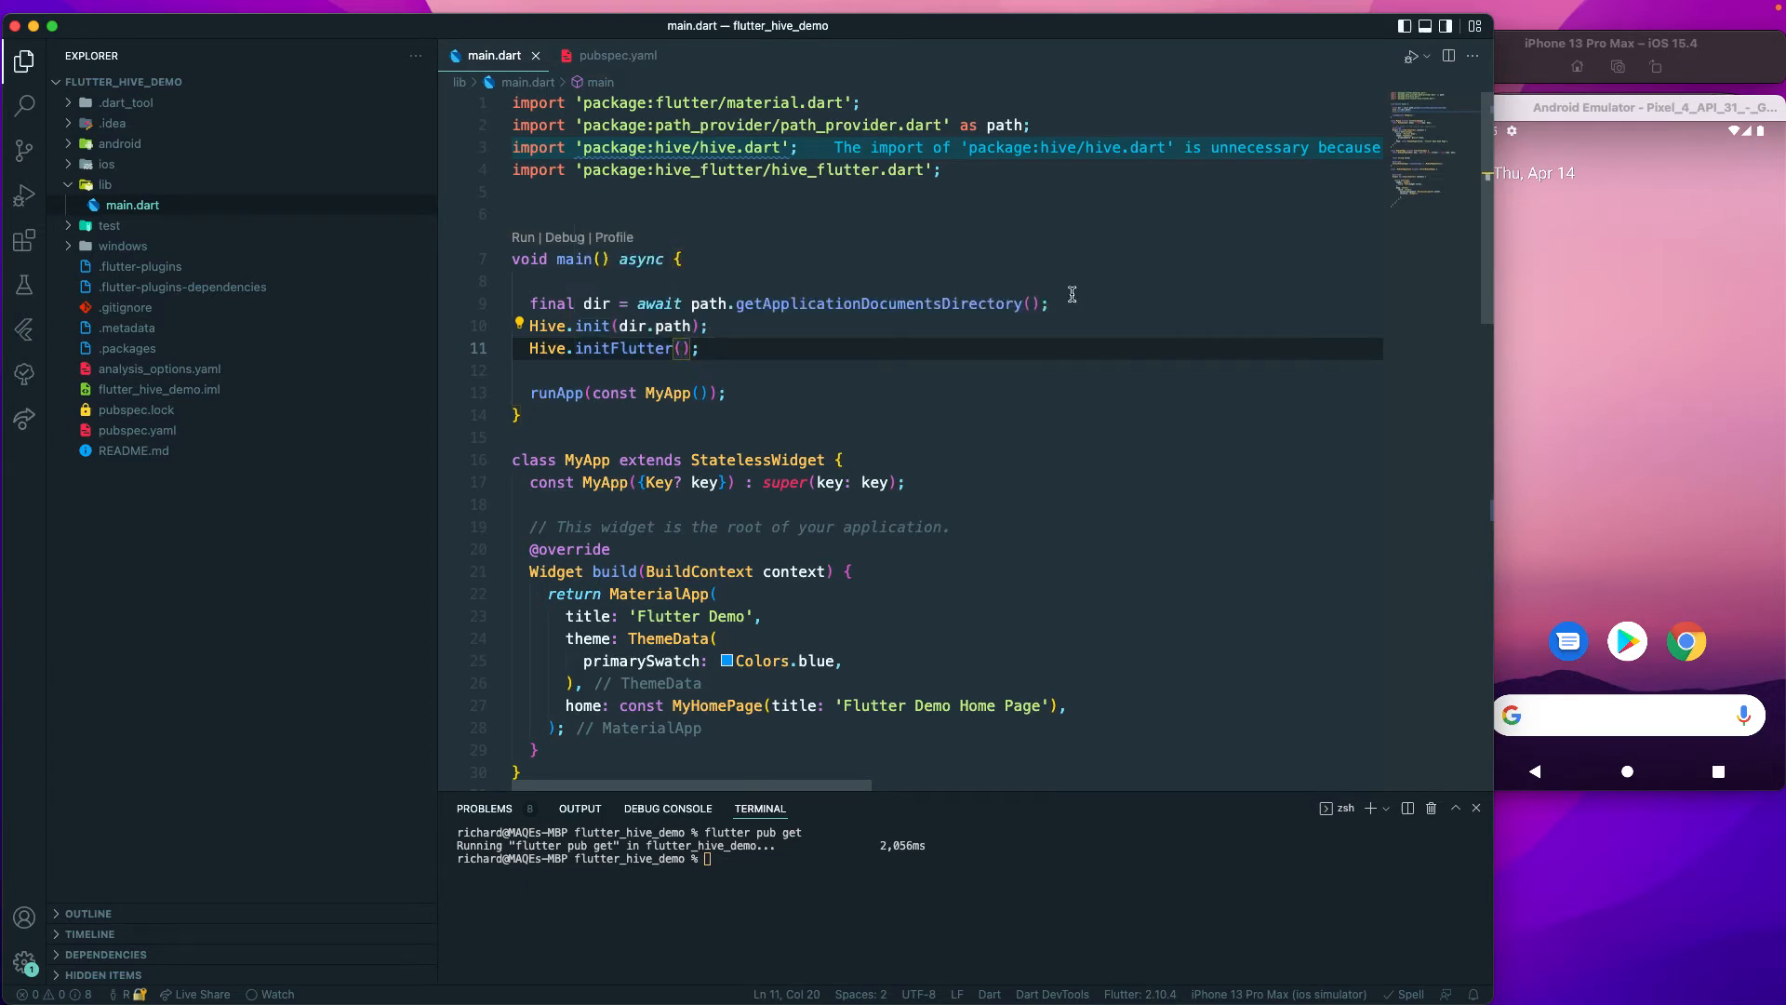
Pass 'hive_db' as the argument to Hive.initFlutter, following Hive.init(dir.path).
type("'hive'")
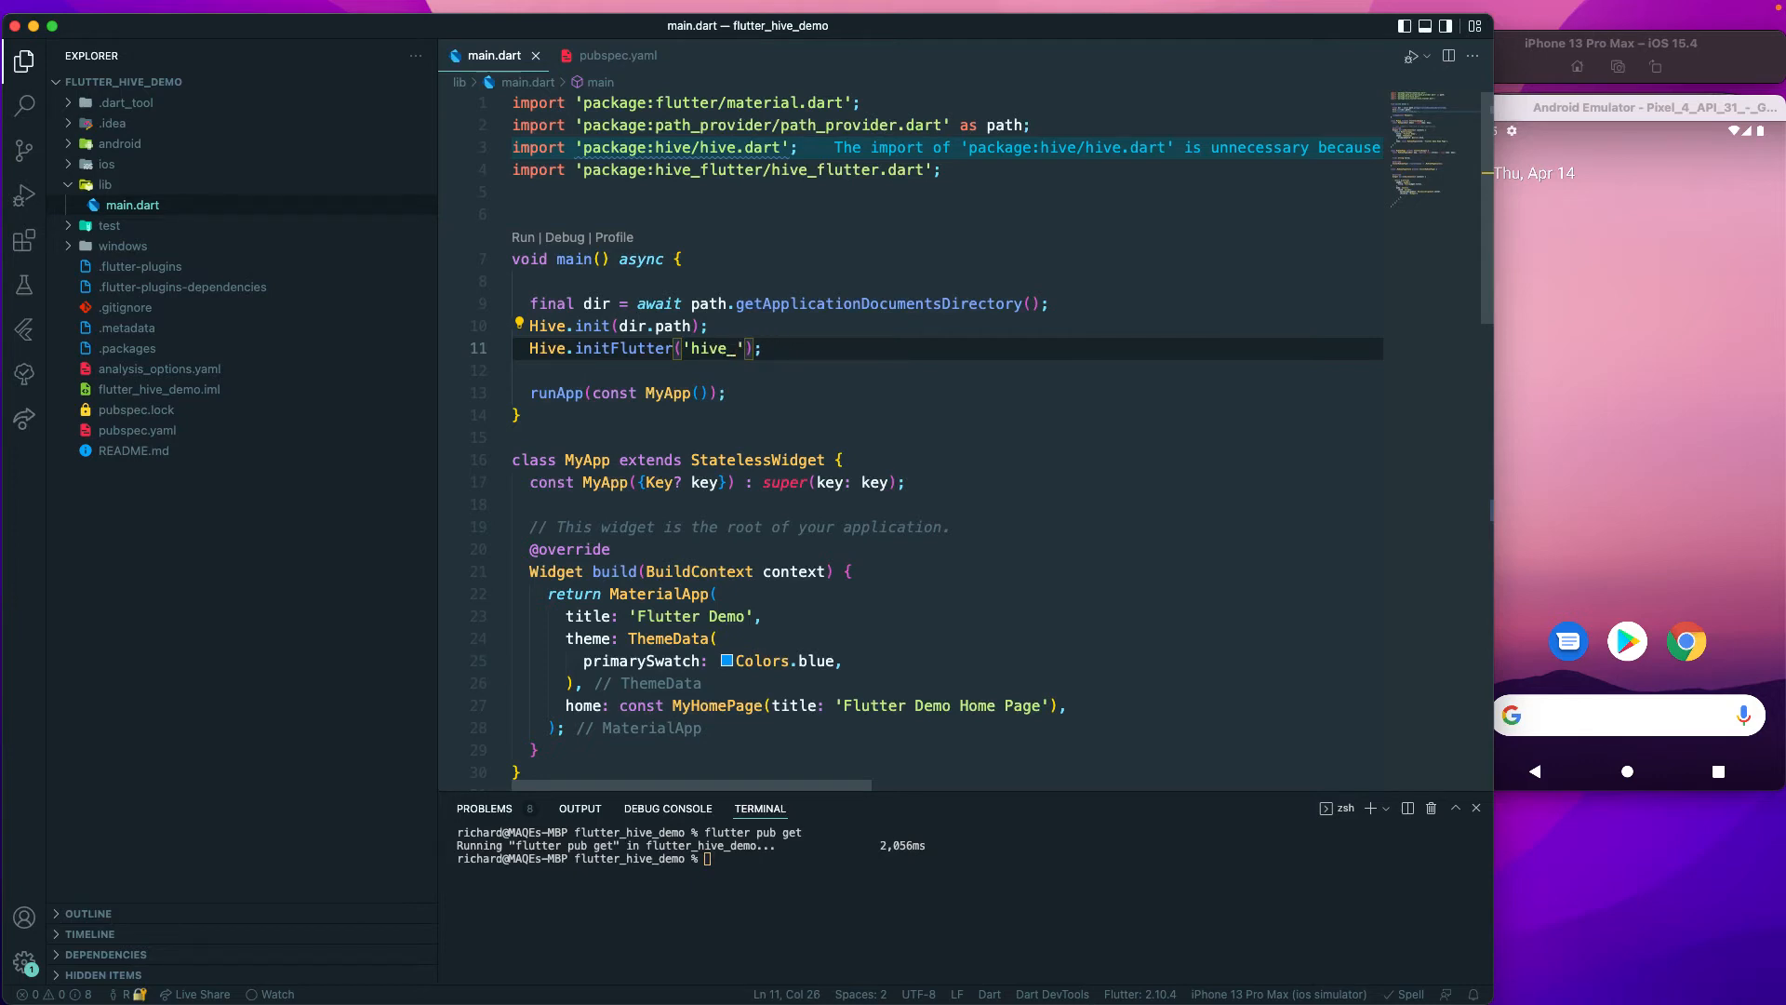
type("db")
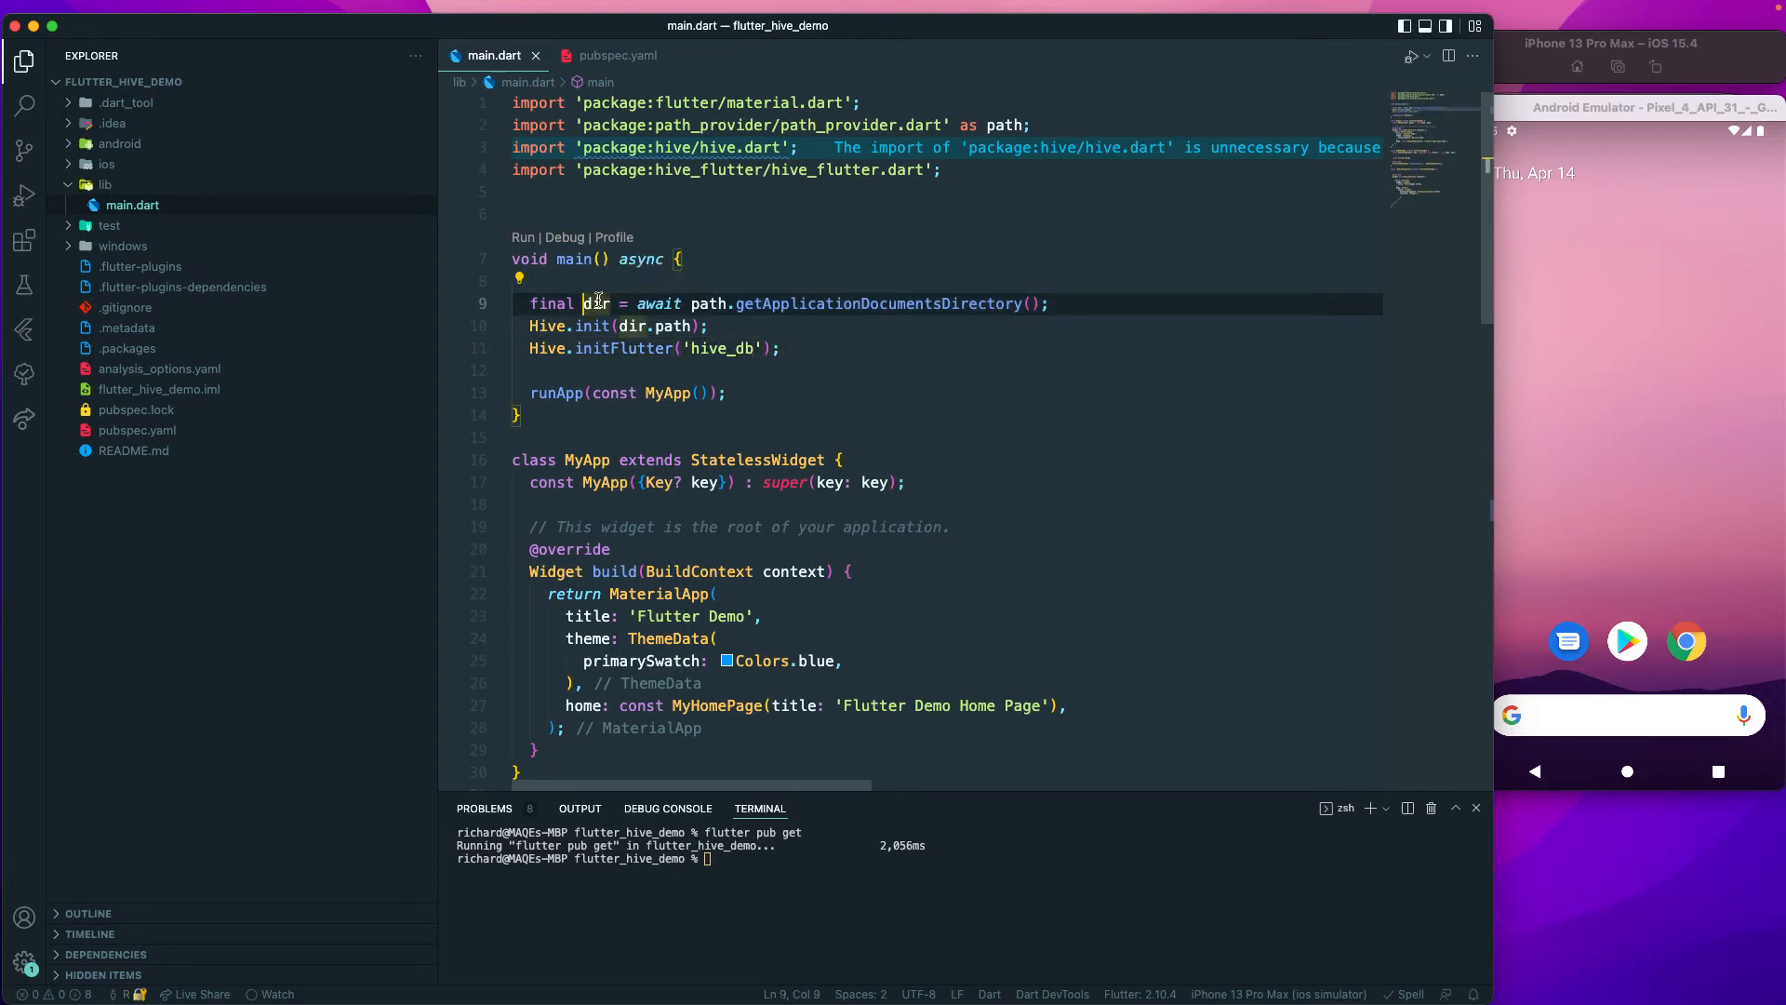
double_click(595, 303)
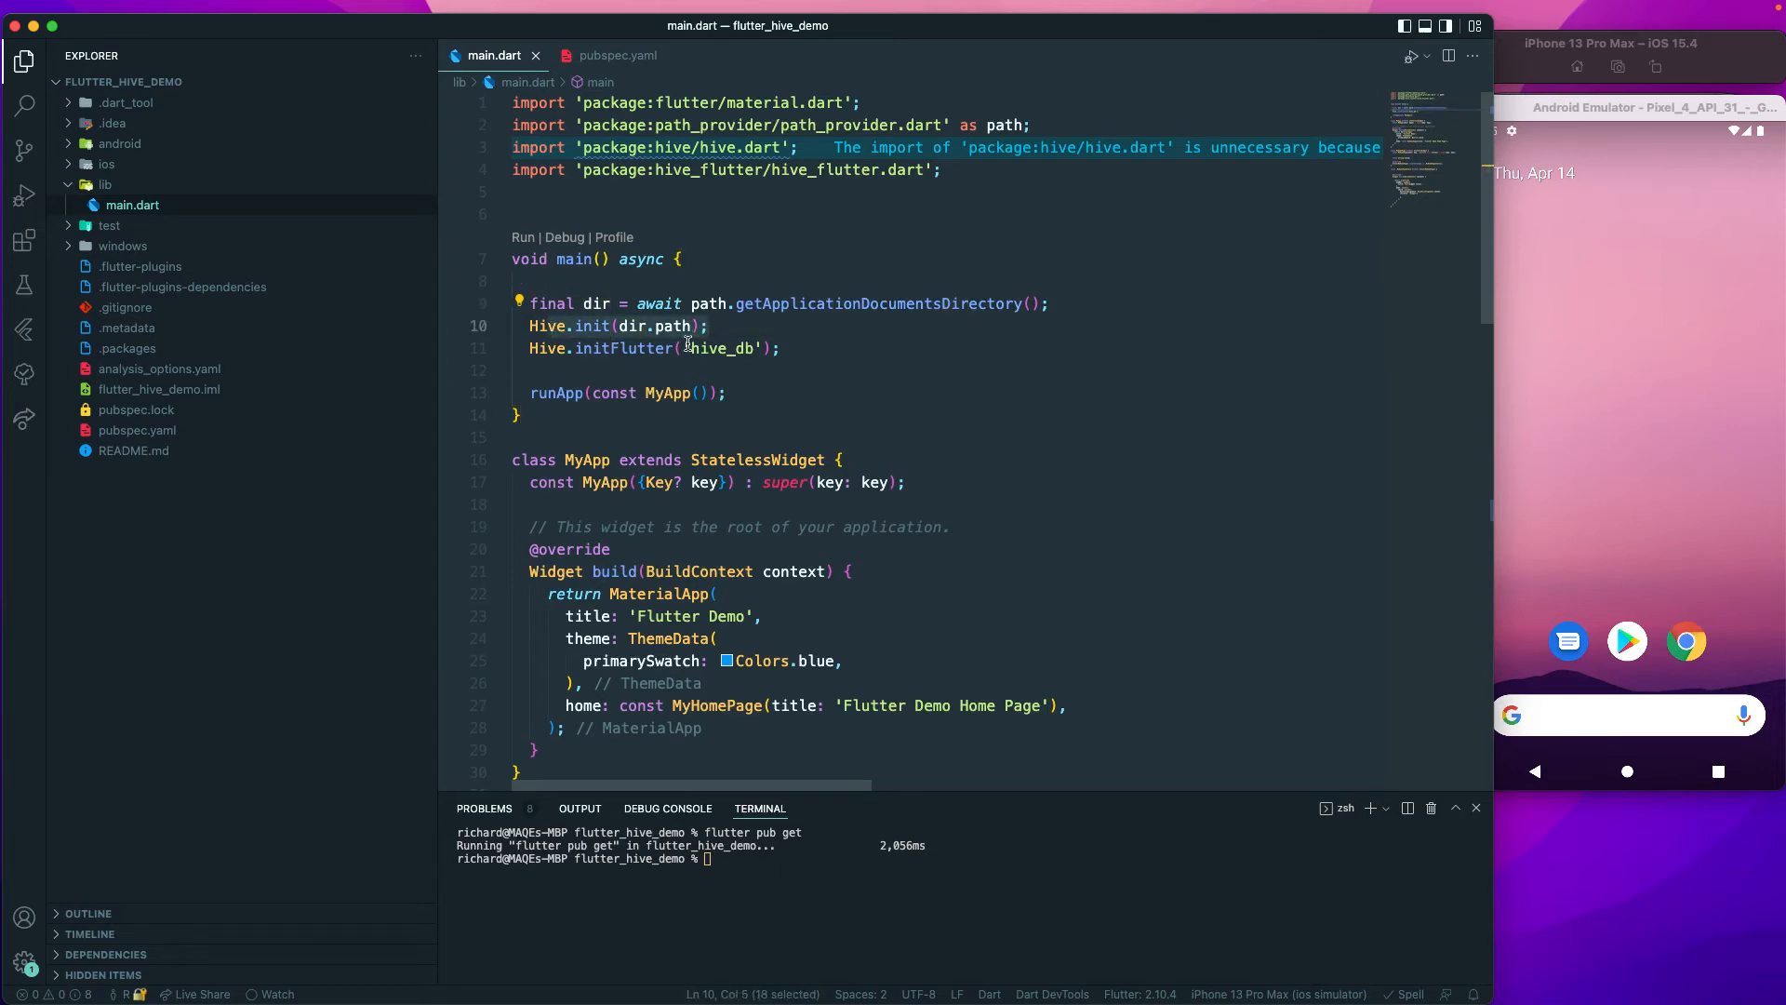
double_click(623, 349)
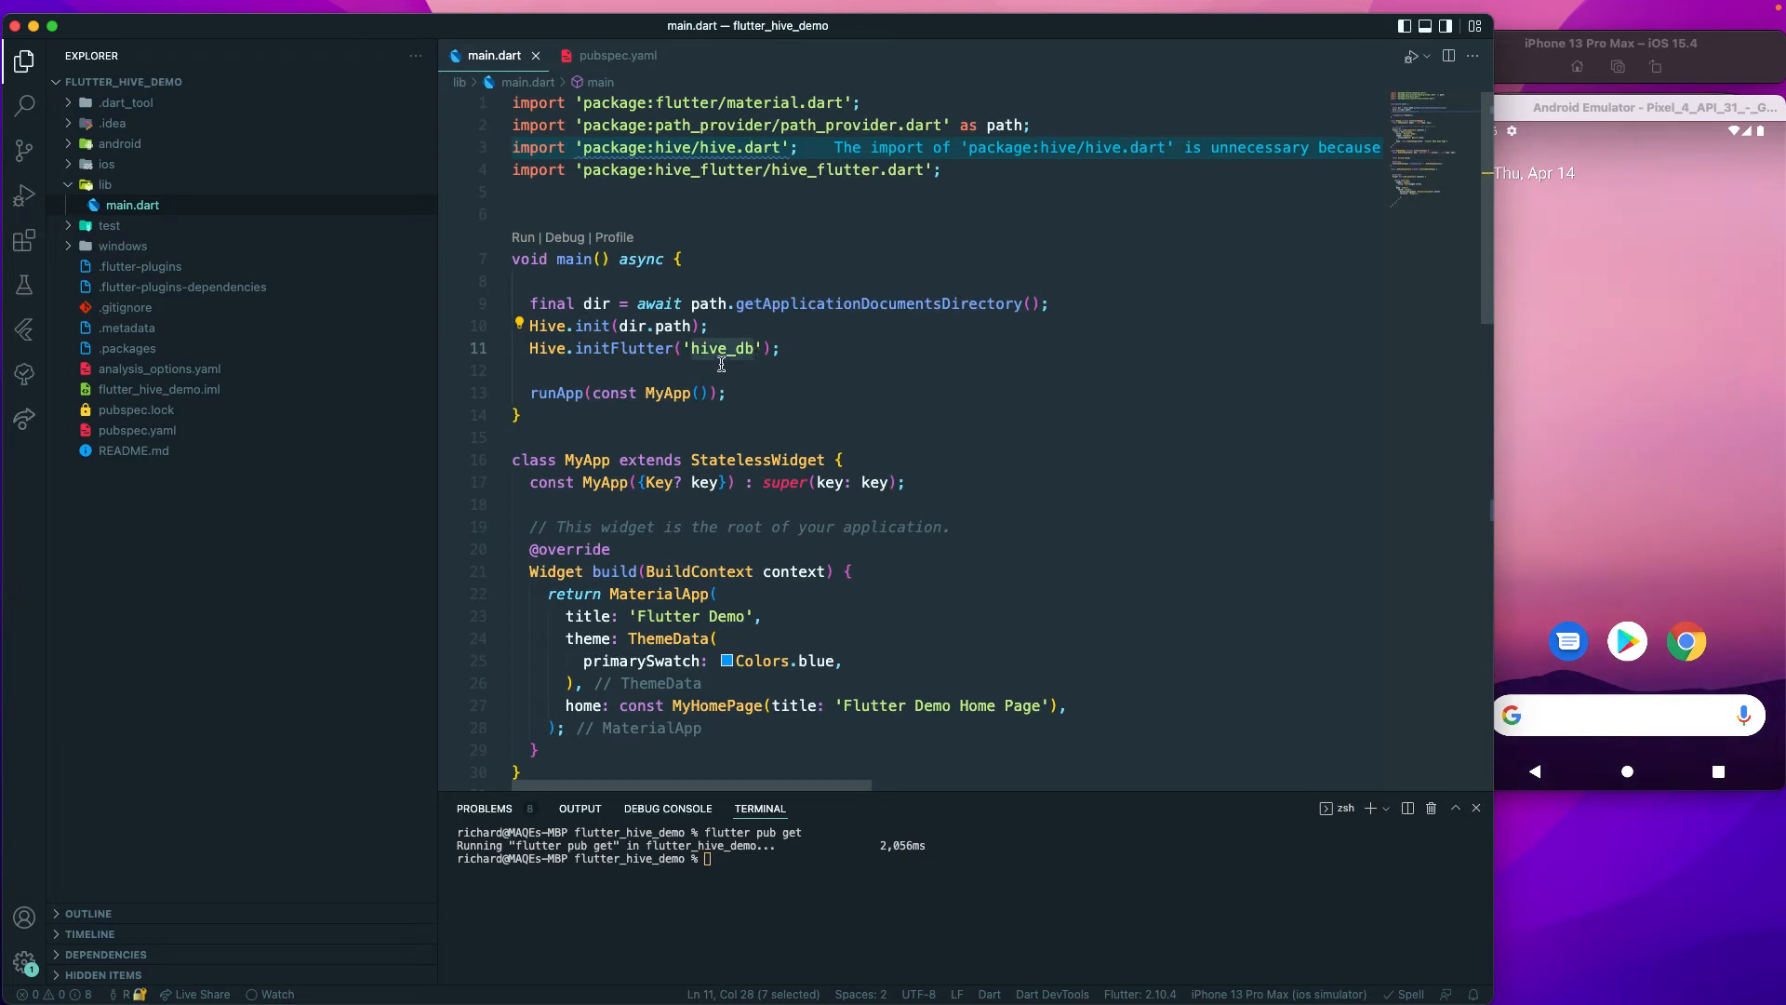
left_click(701, 370)
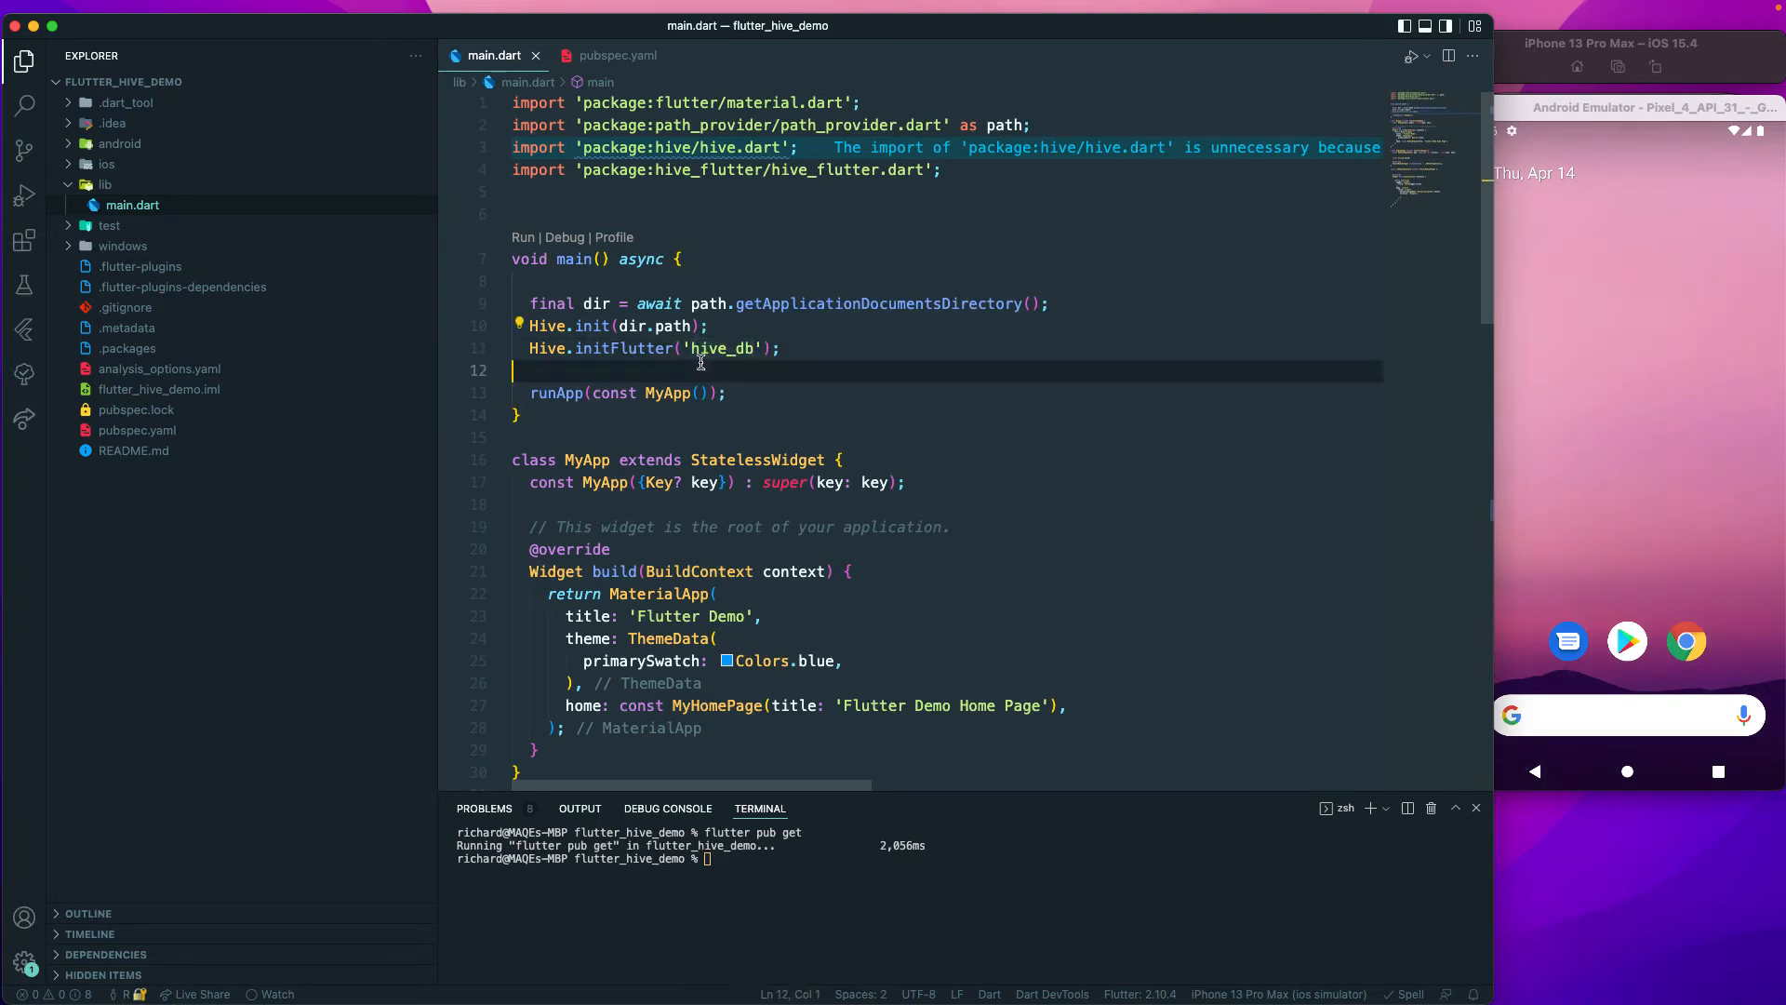
double_click(721, 349)
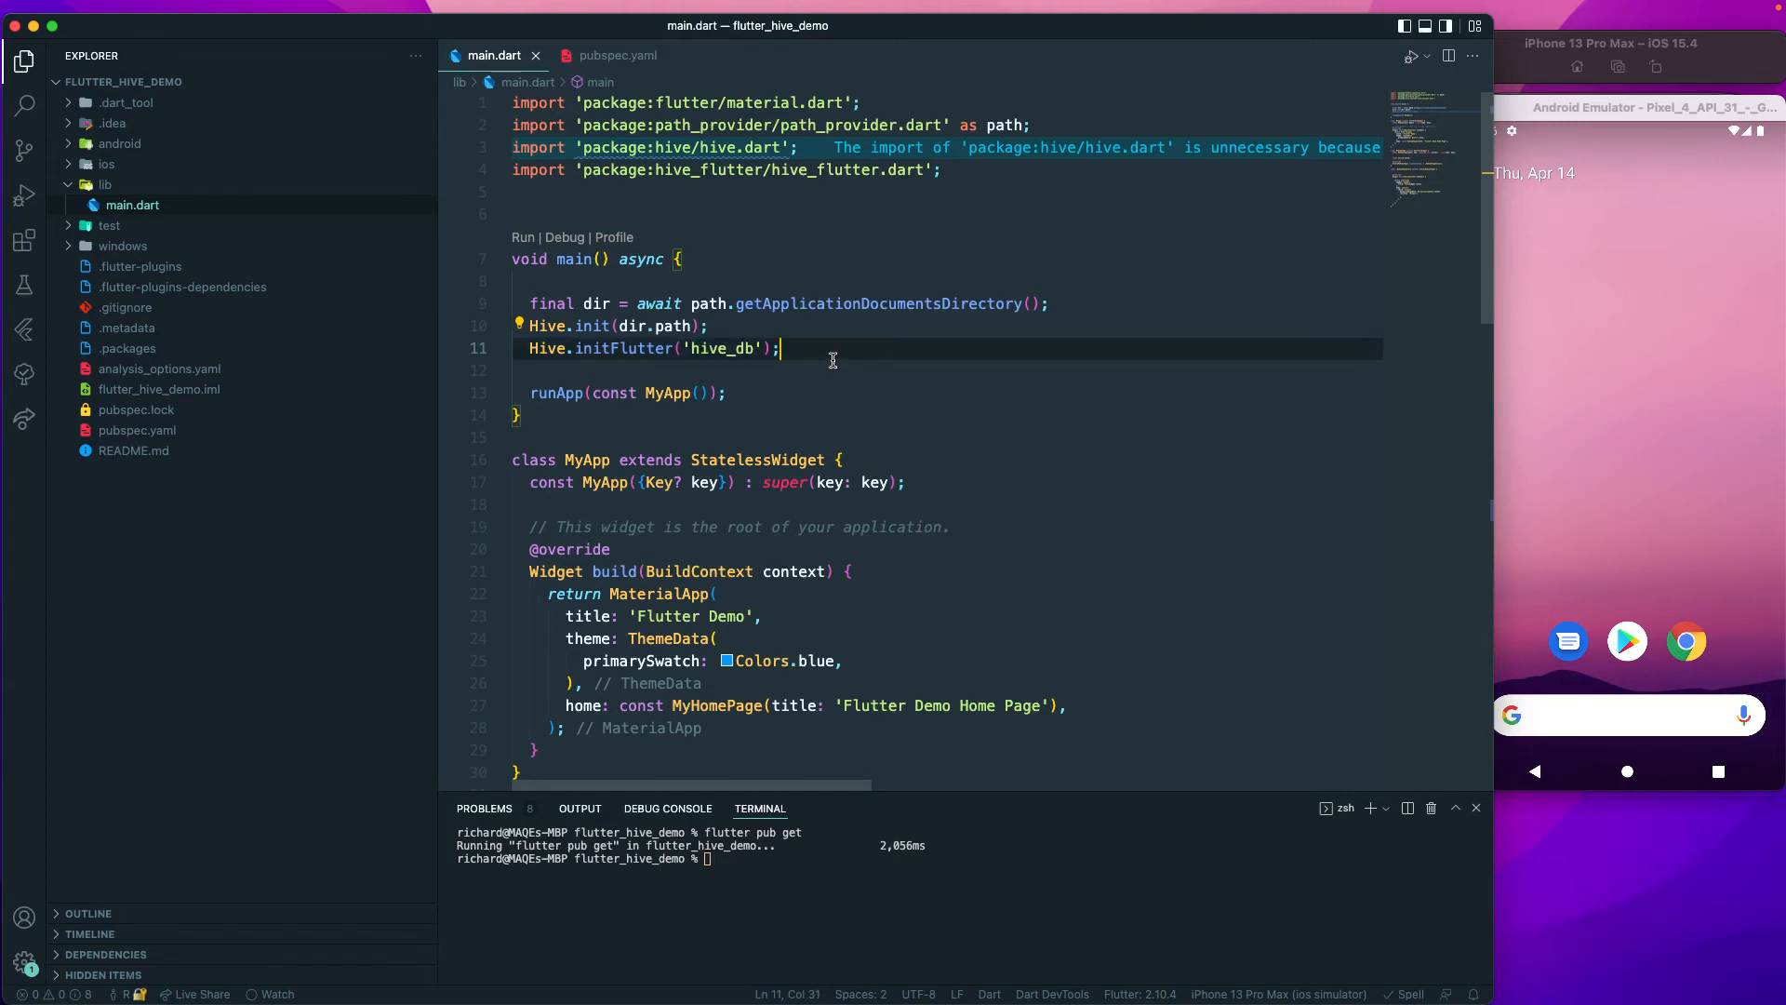
mouse_move(734, 393)
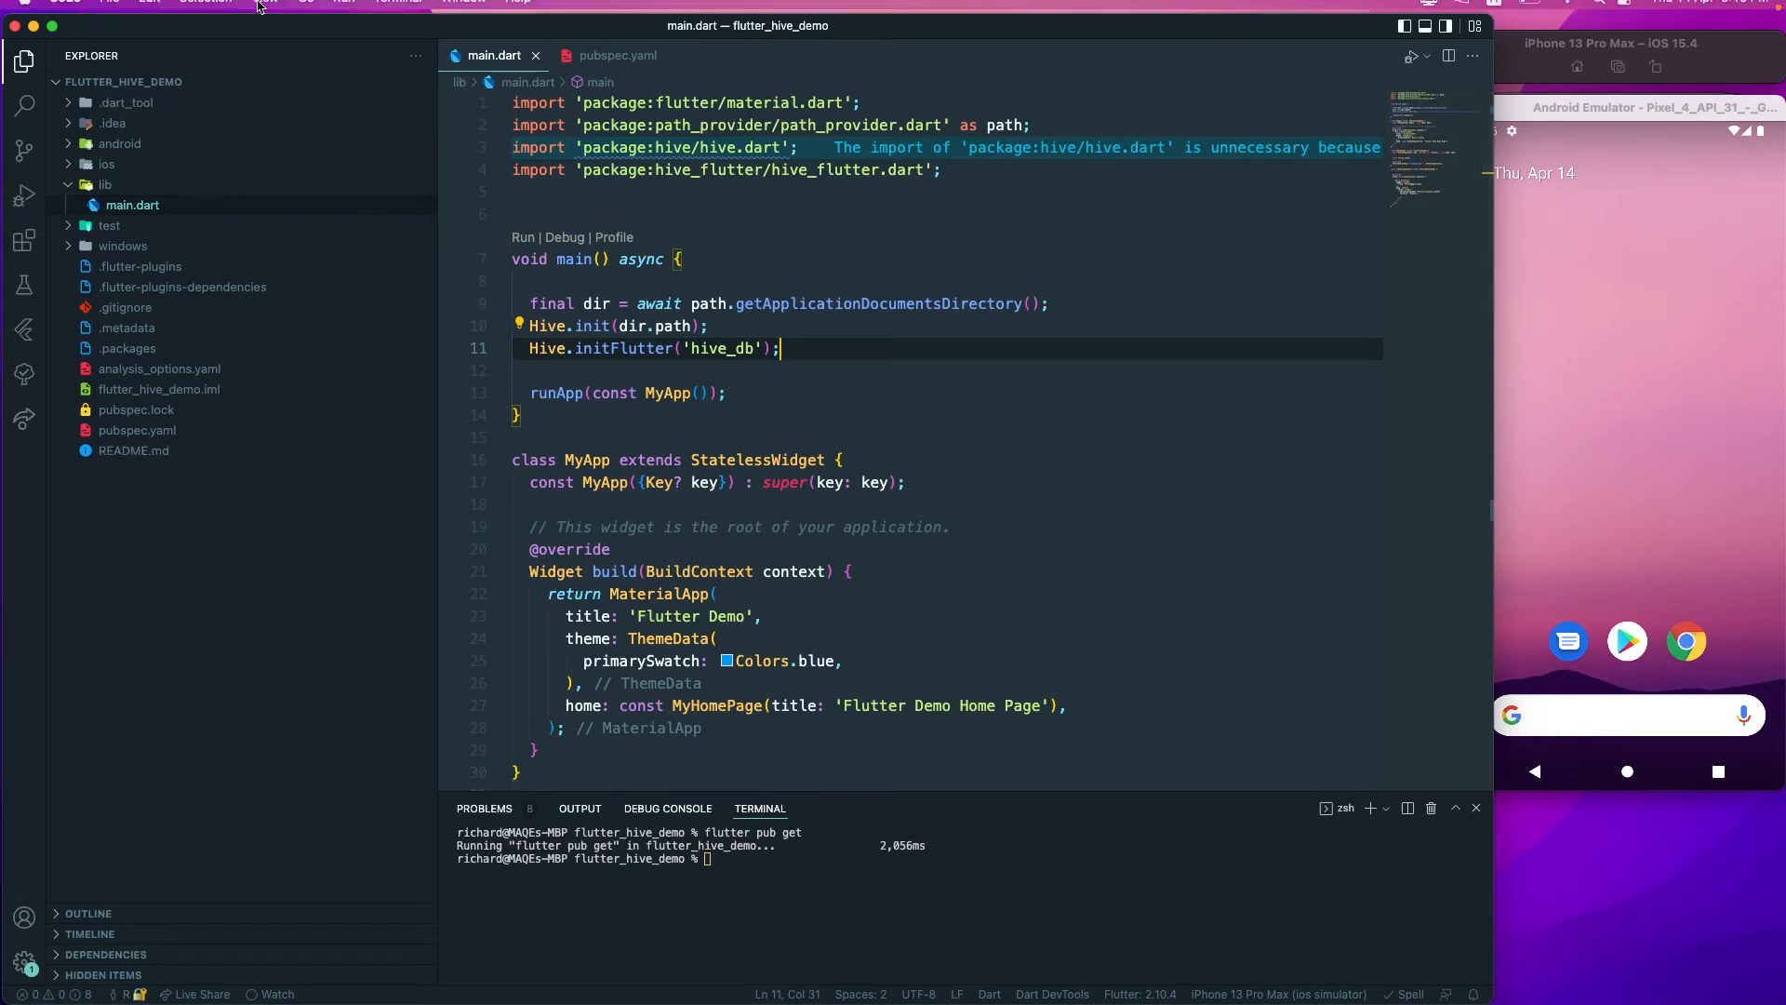
Start debugging main.dart on the iPhone 13 Pro Max and review the binding error.
left_click(343, 11)
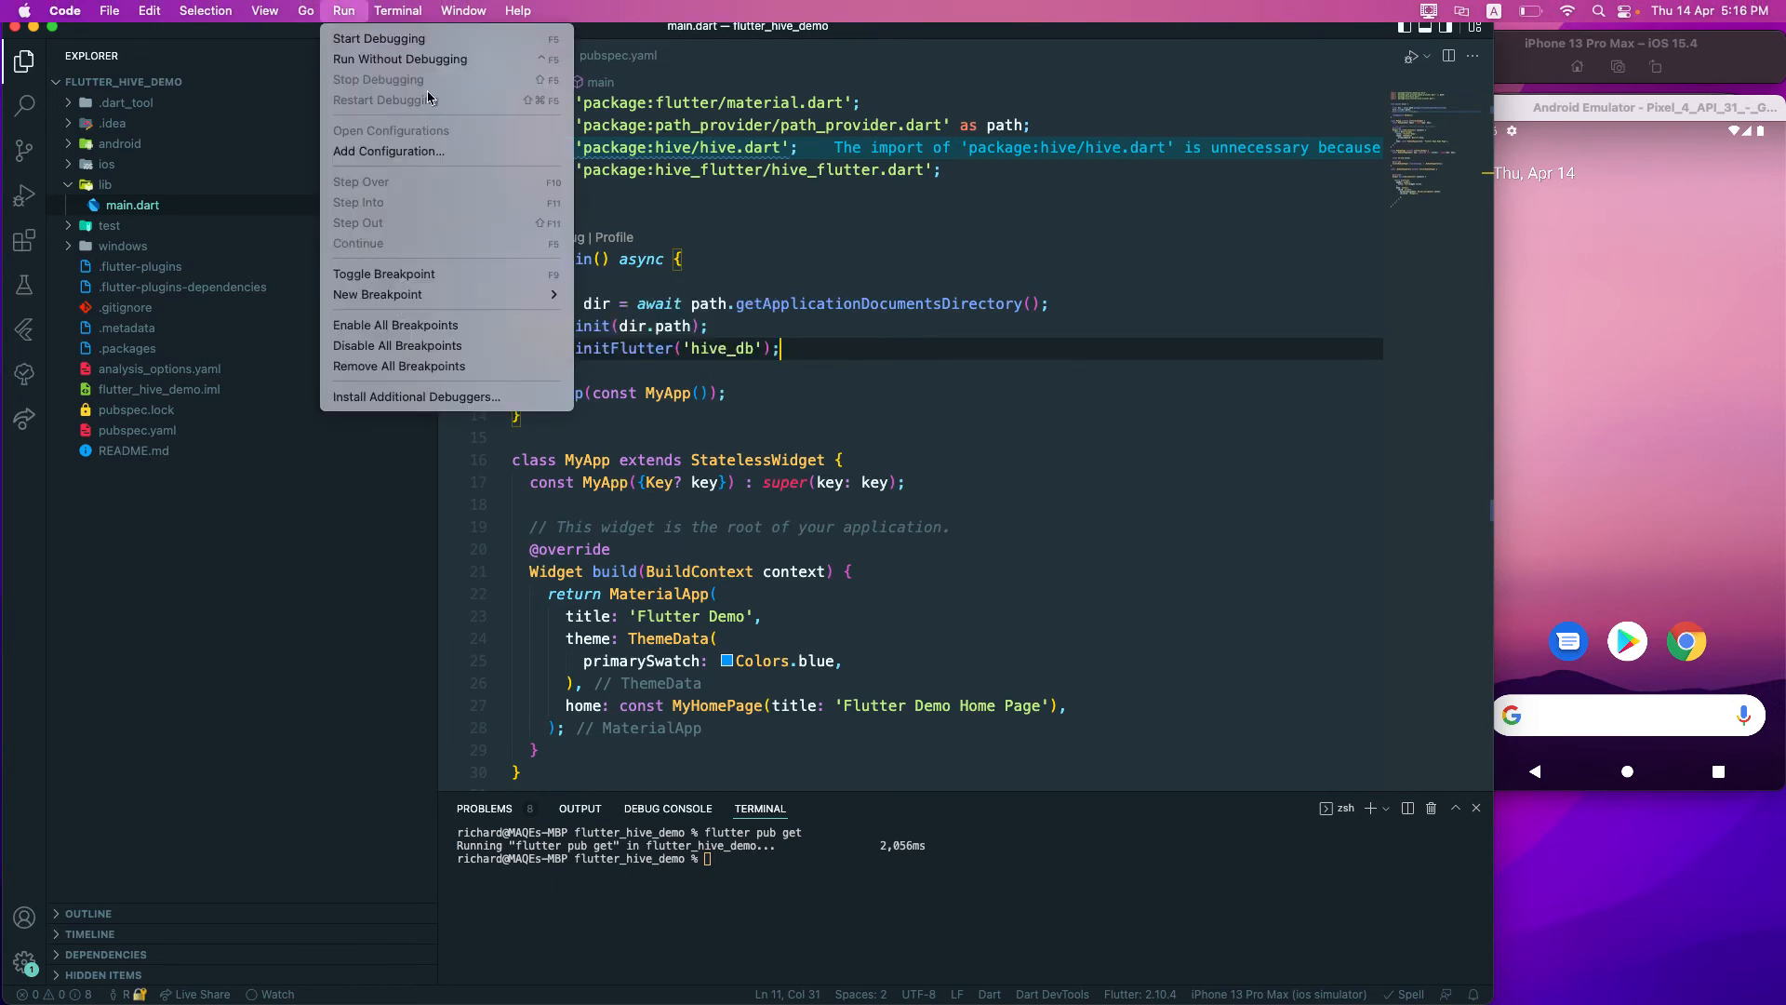
left_click(379, 37)
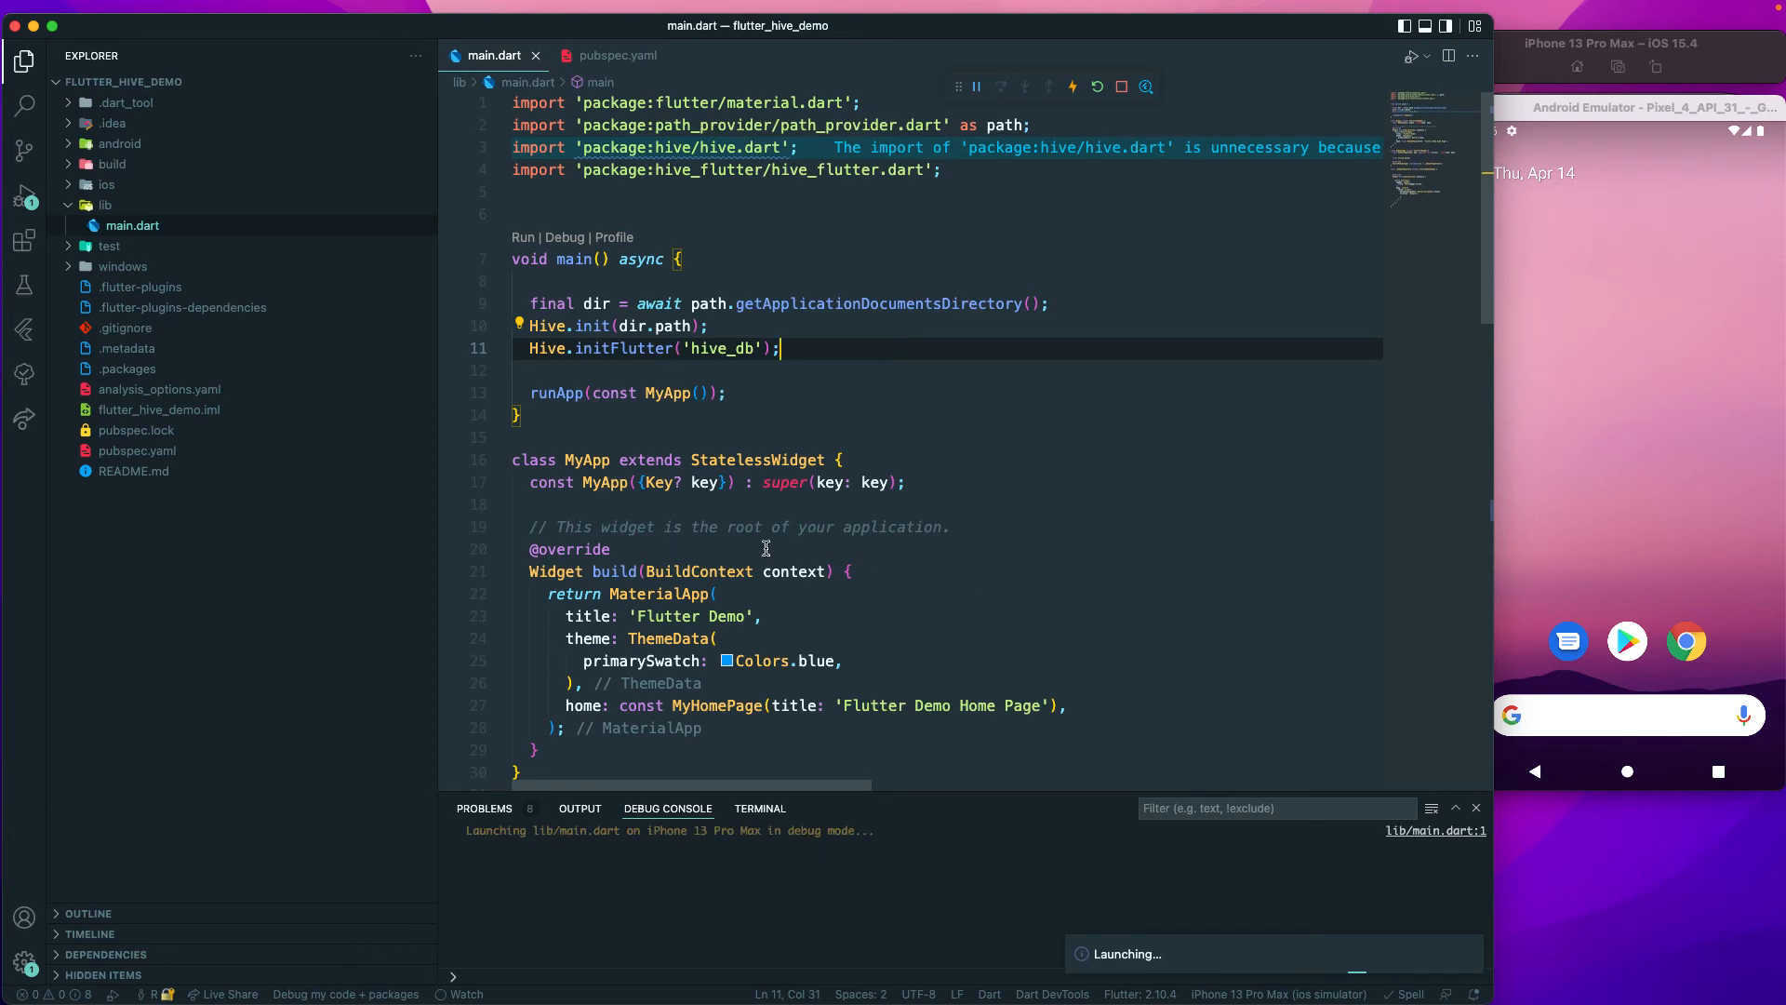
mouse_move(696, 542)
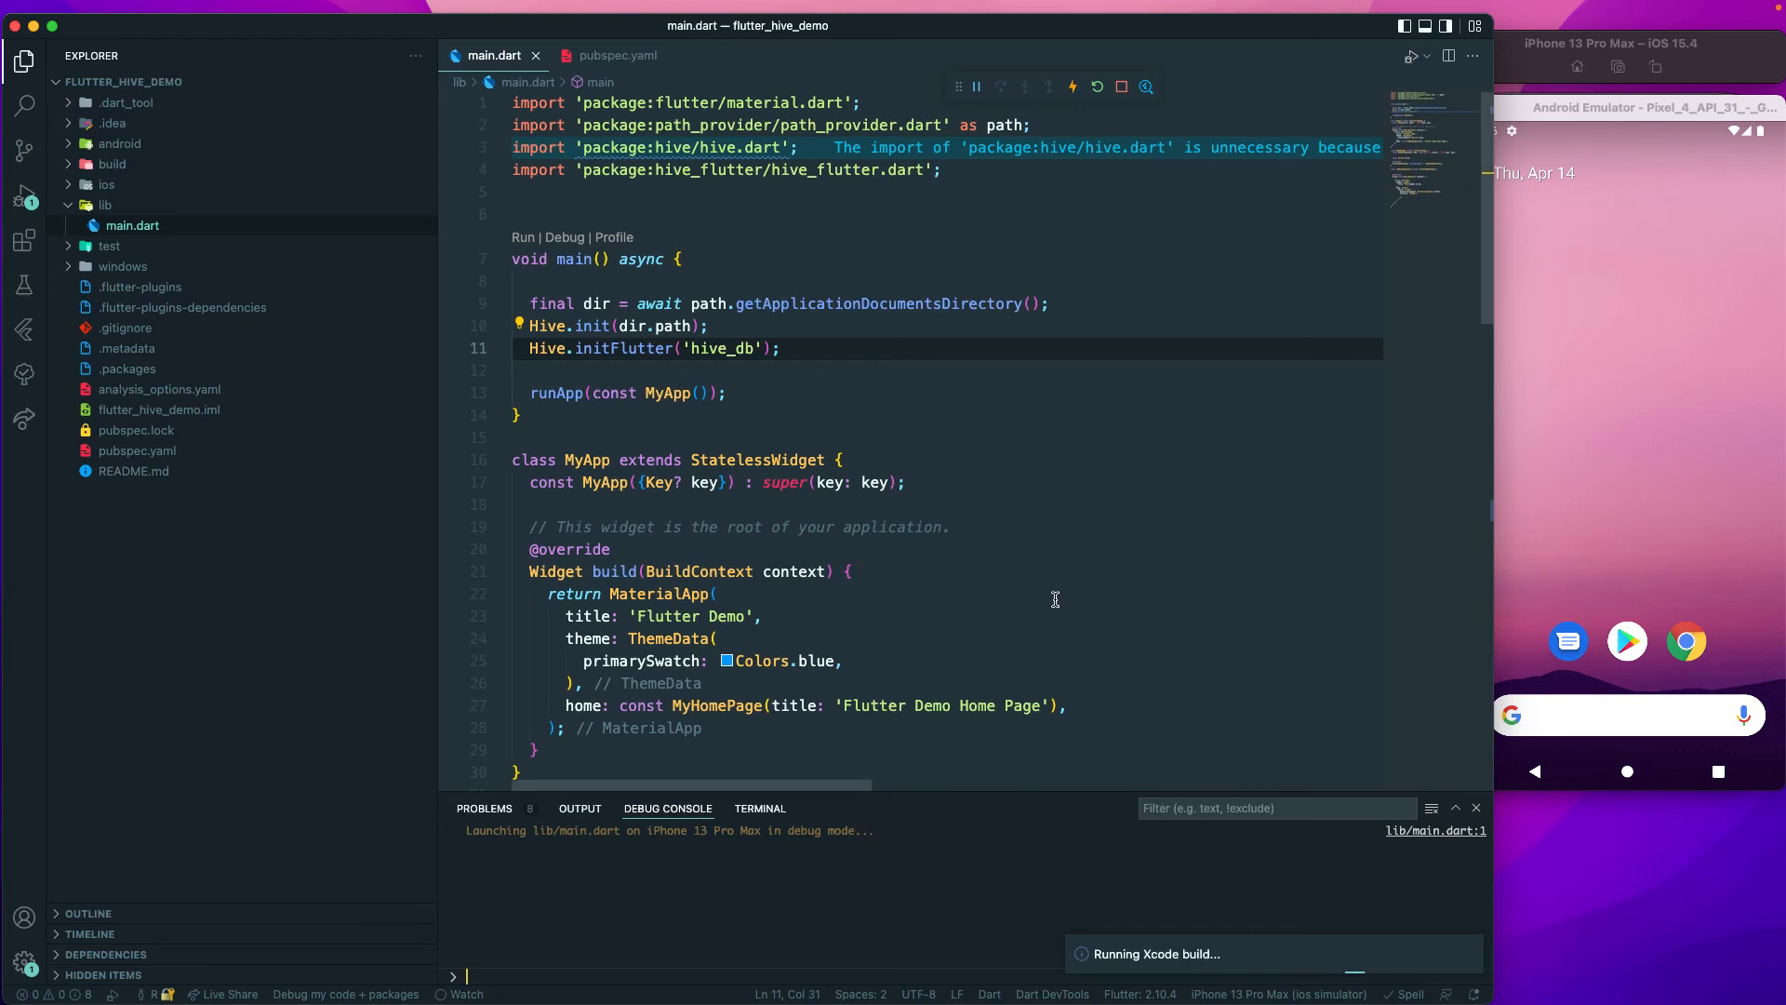
scroll("down", 3)
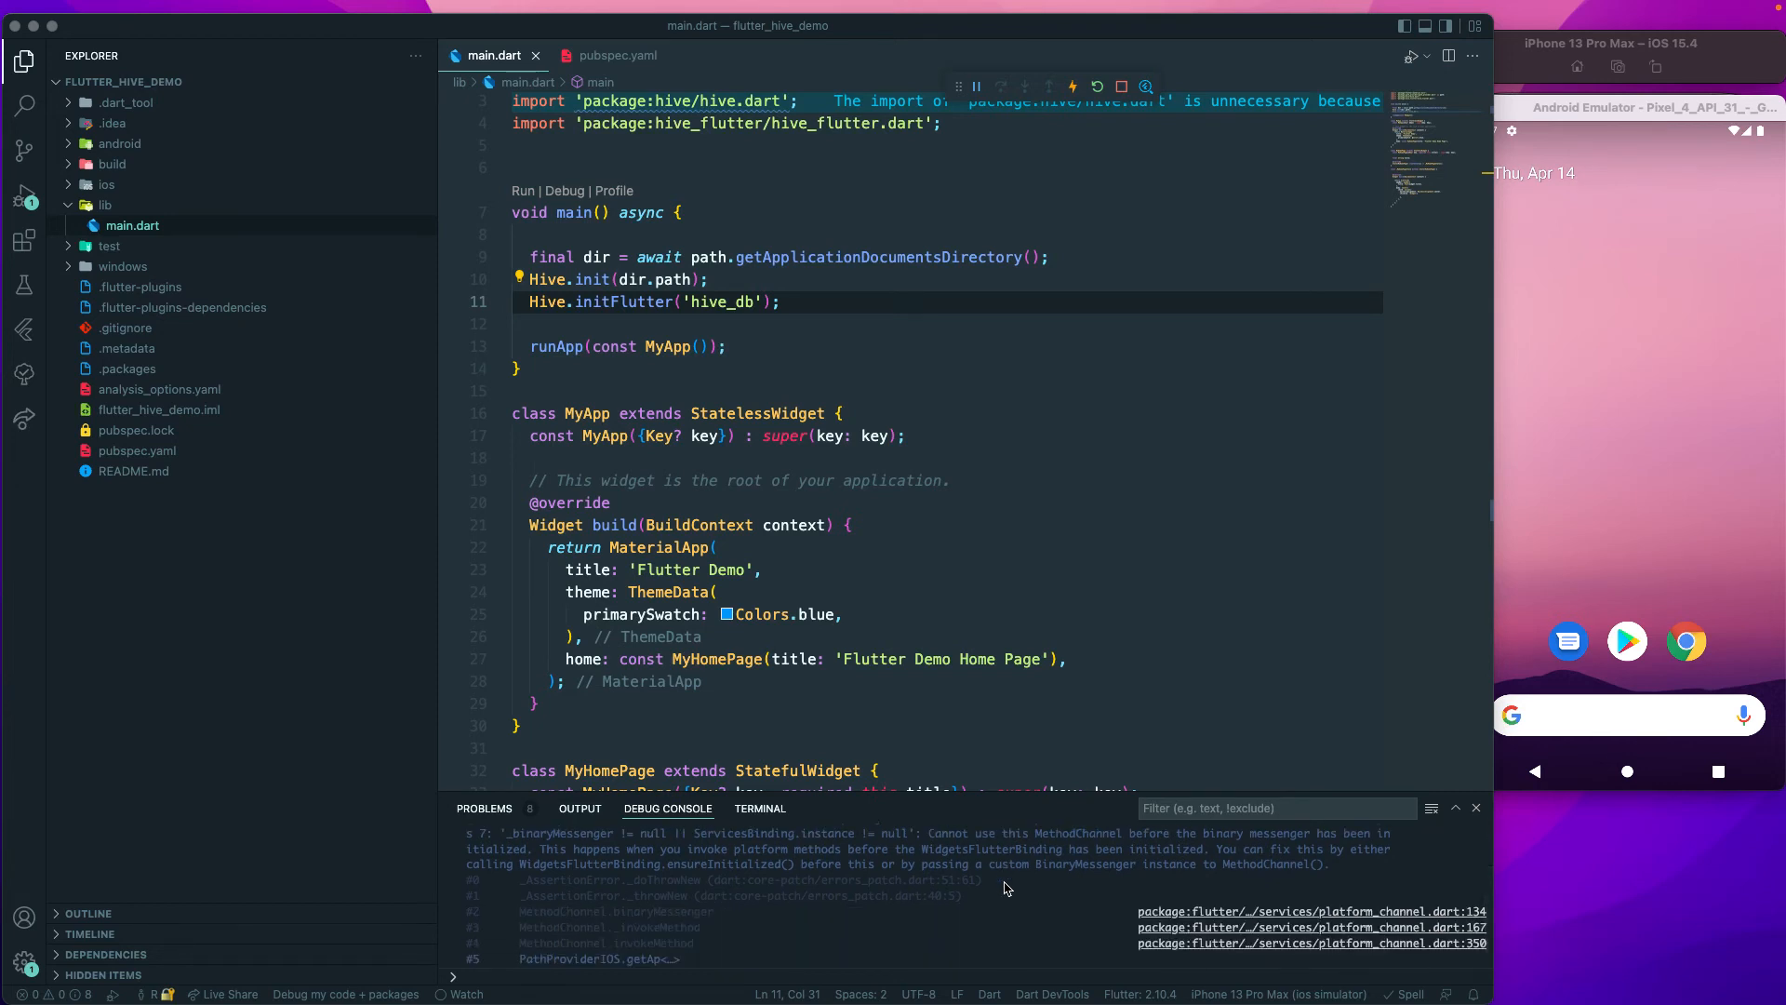
Insert WidgetsFlutterBinding.ensureInitialized(); as the first line of main().
double_click(591, 863)
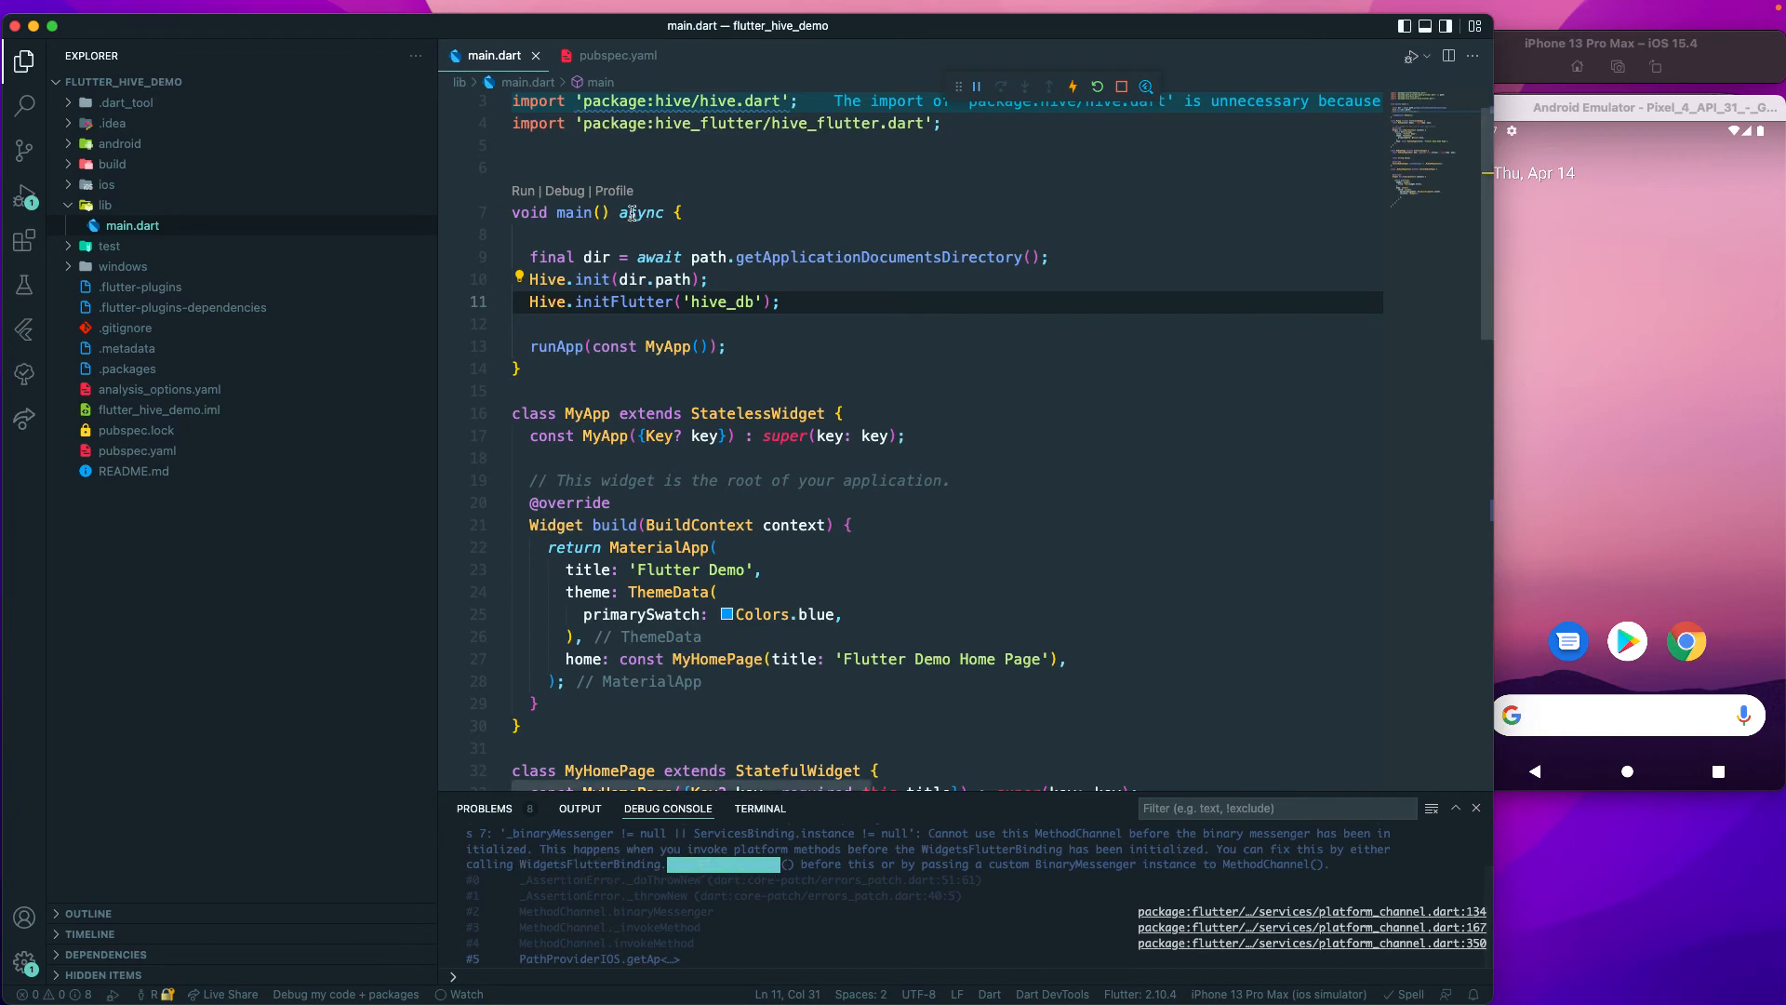
double_click(573, 213)
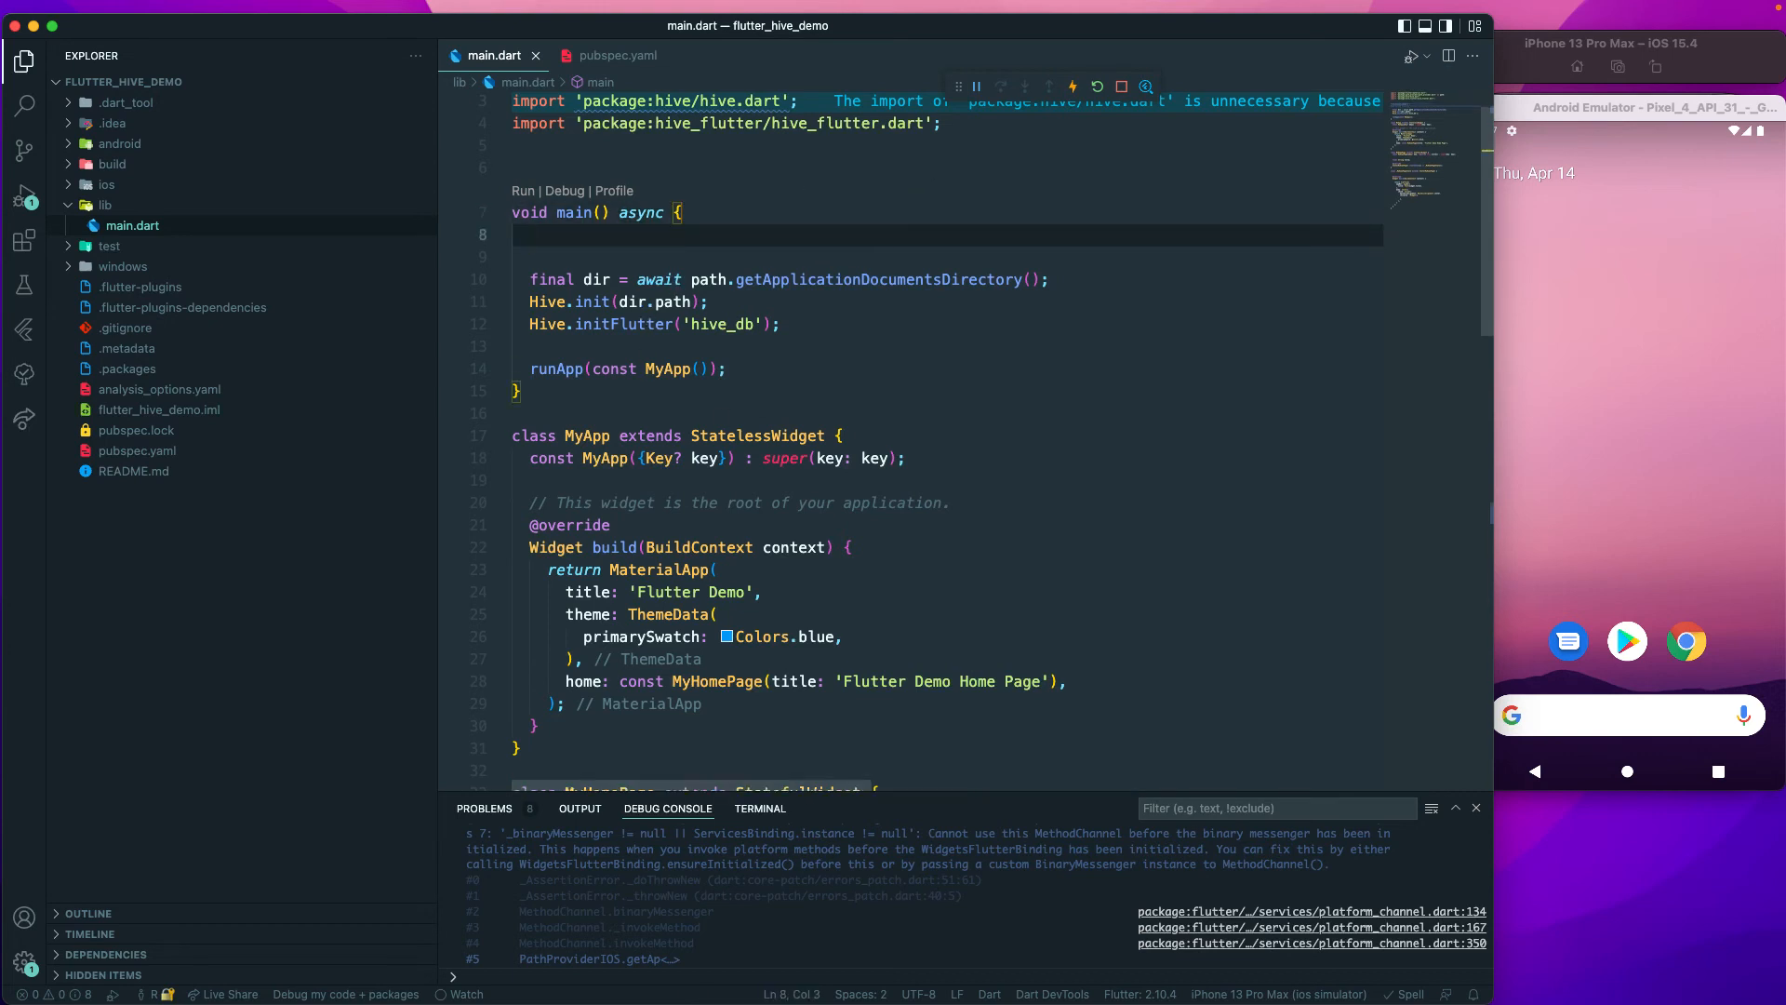
type("Wid")
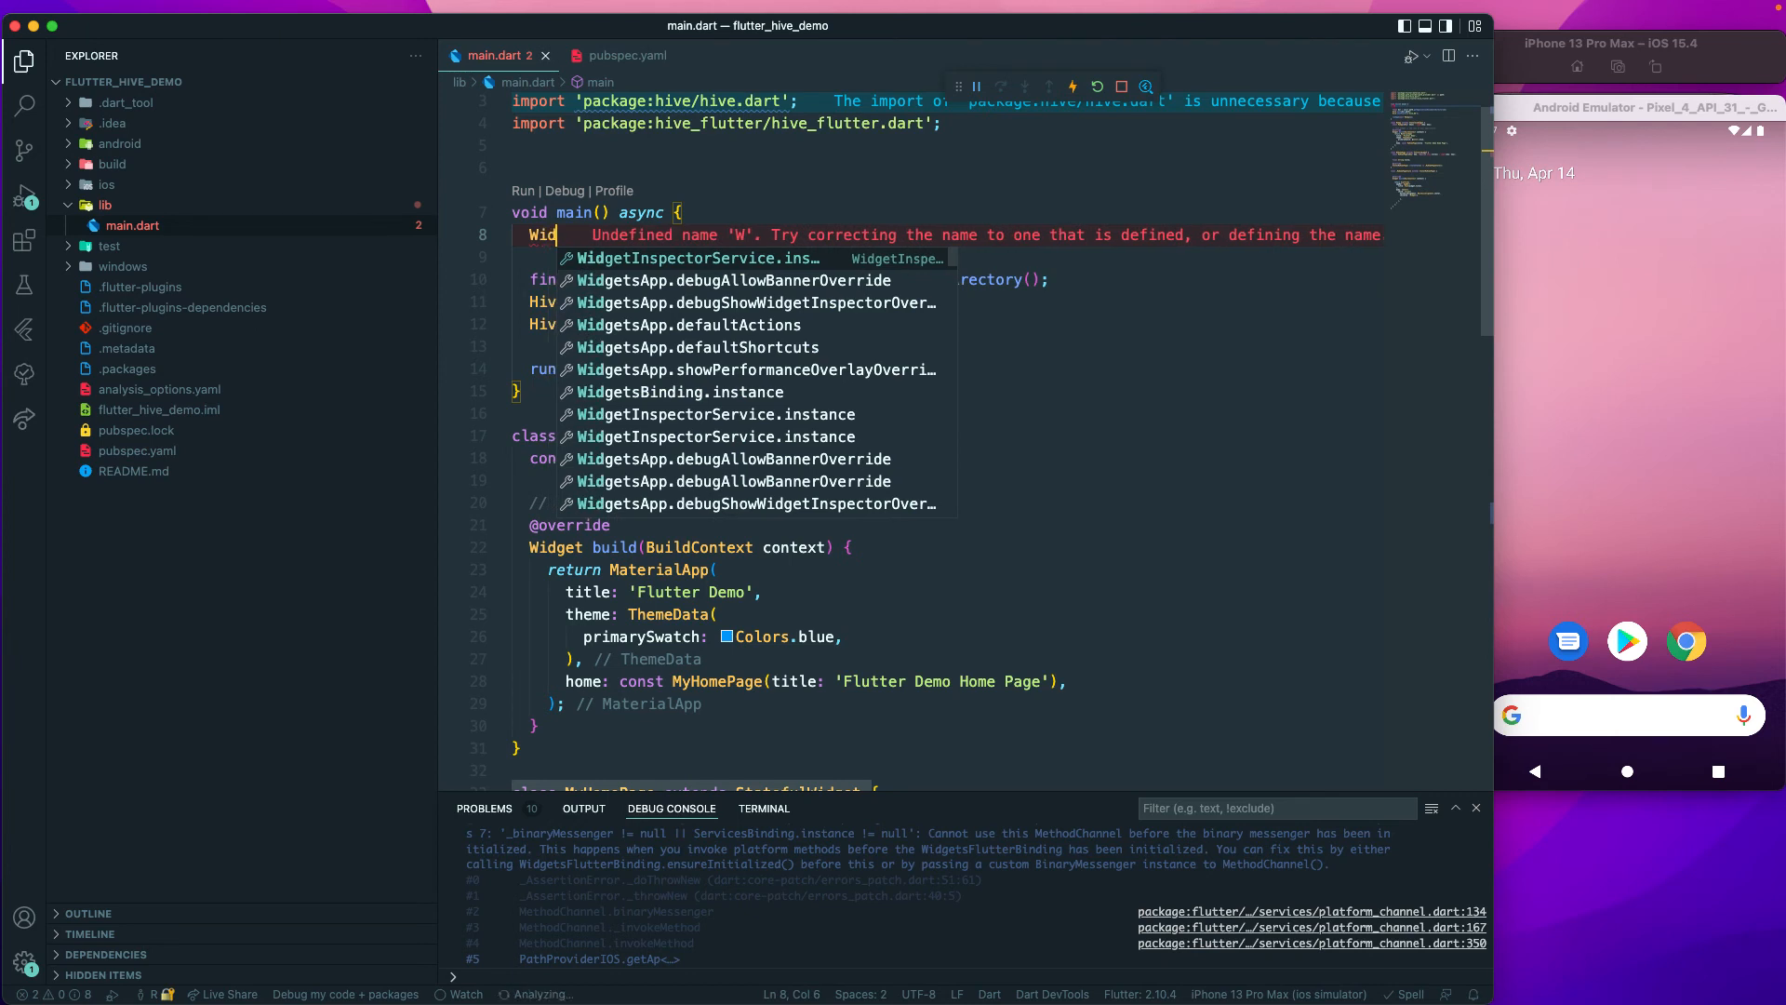
type("WidgetsFlutterBinding")
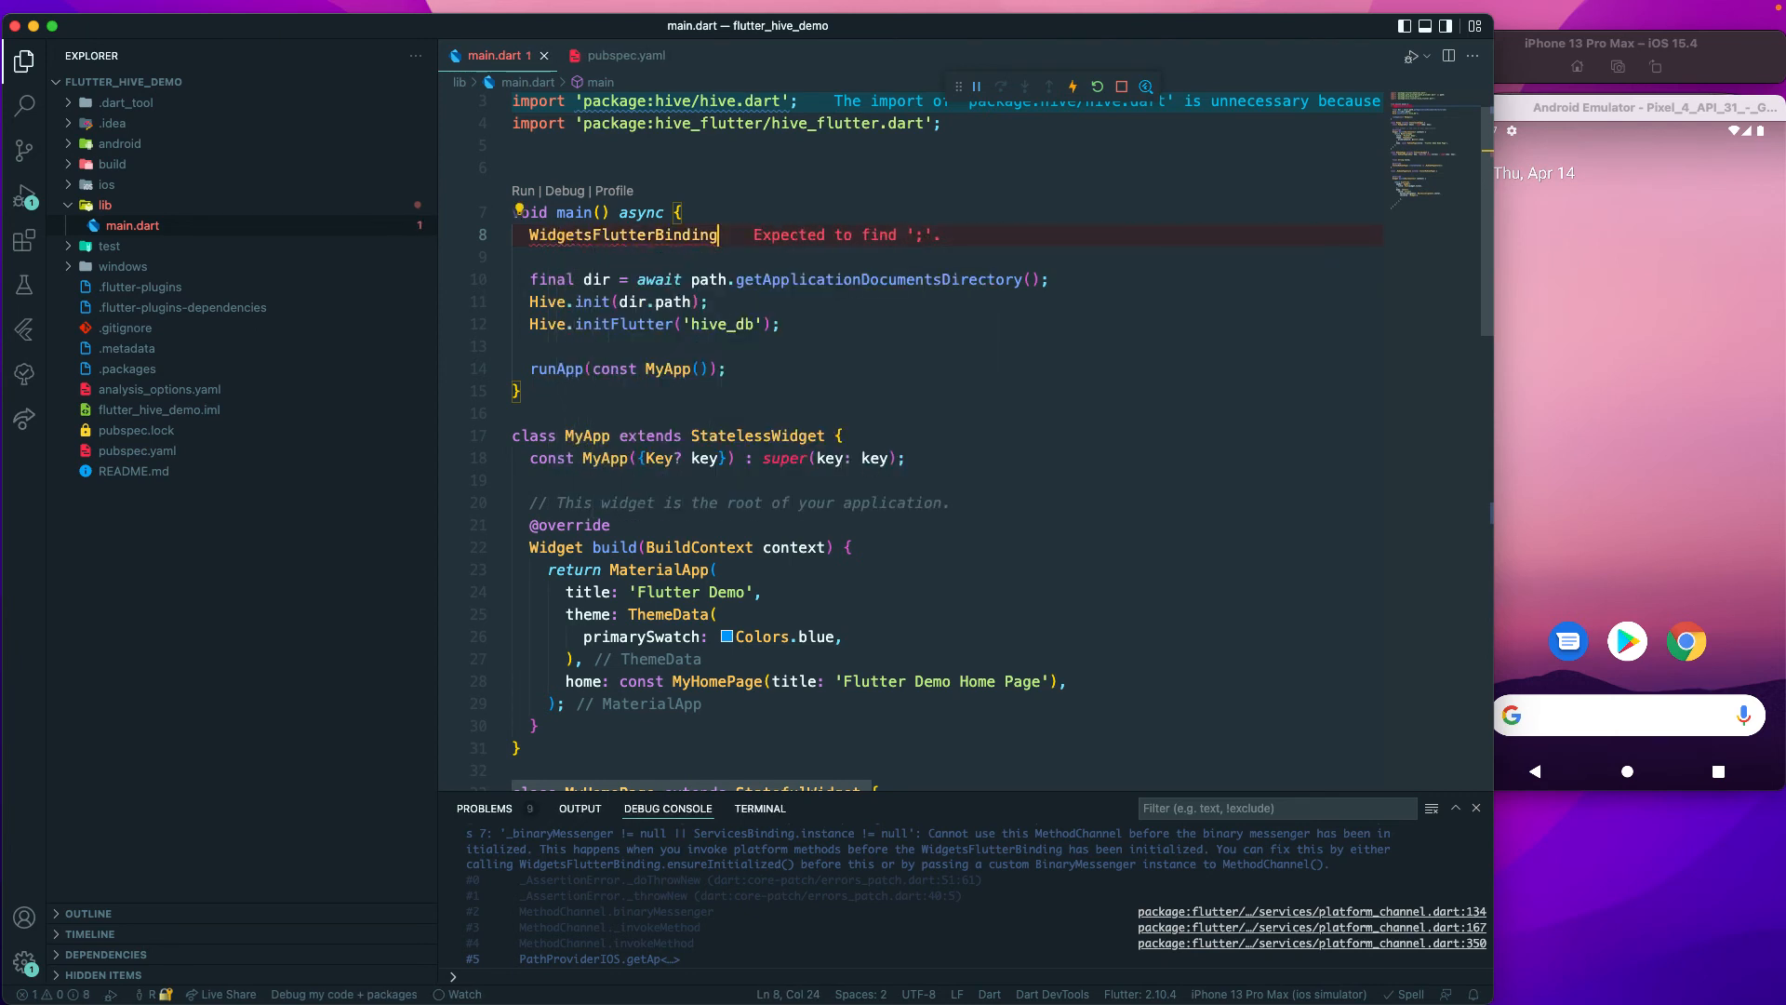
type(".ensureInitialized(")
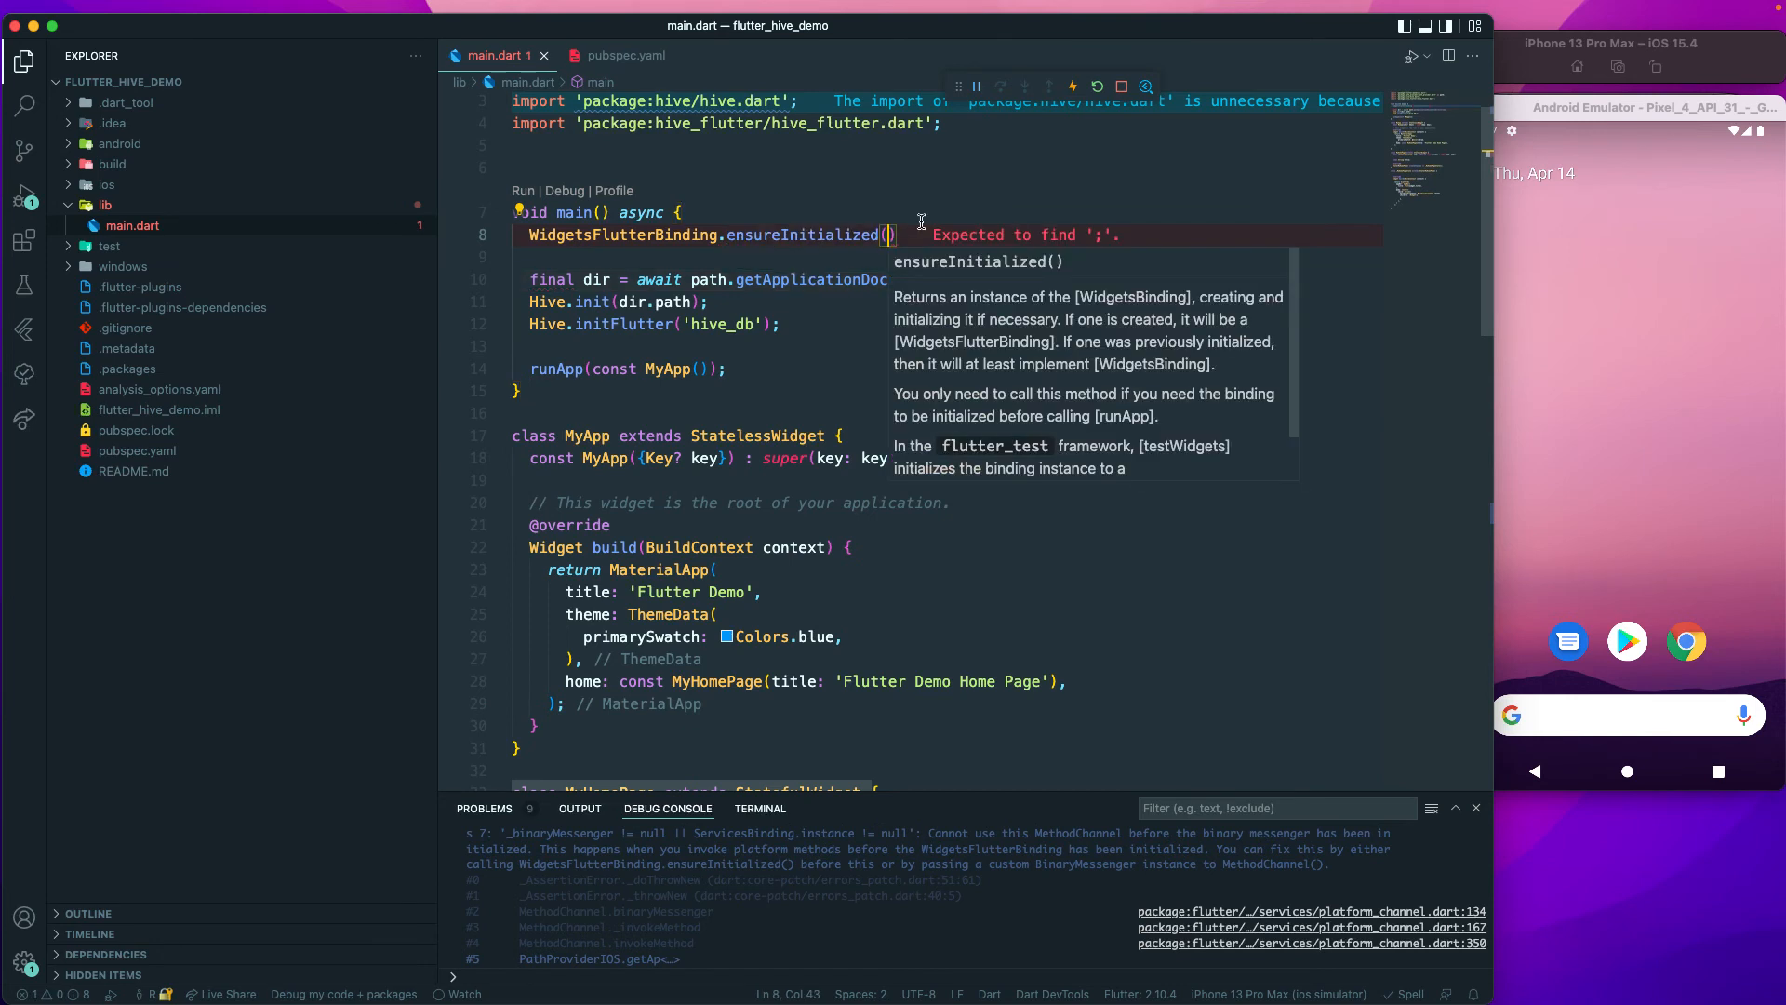
type(";")
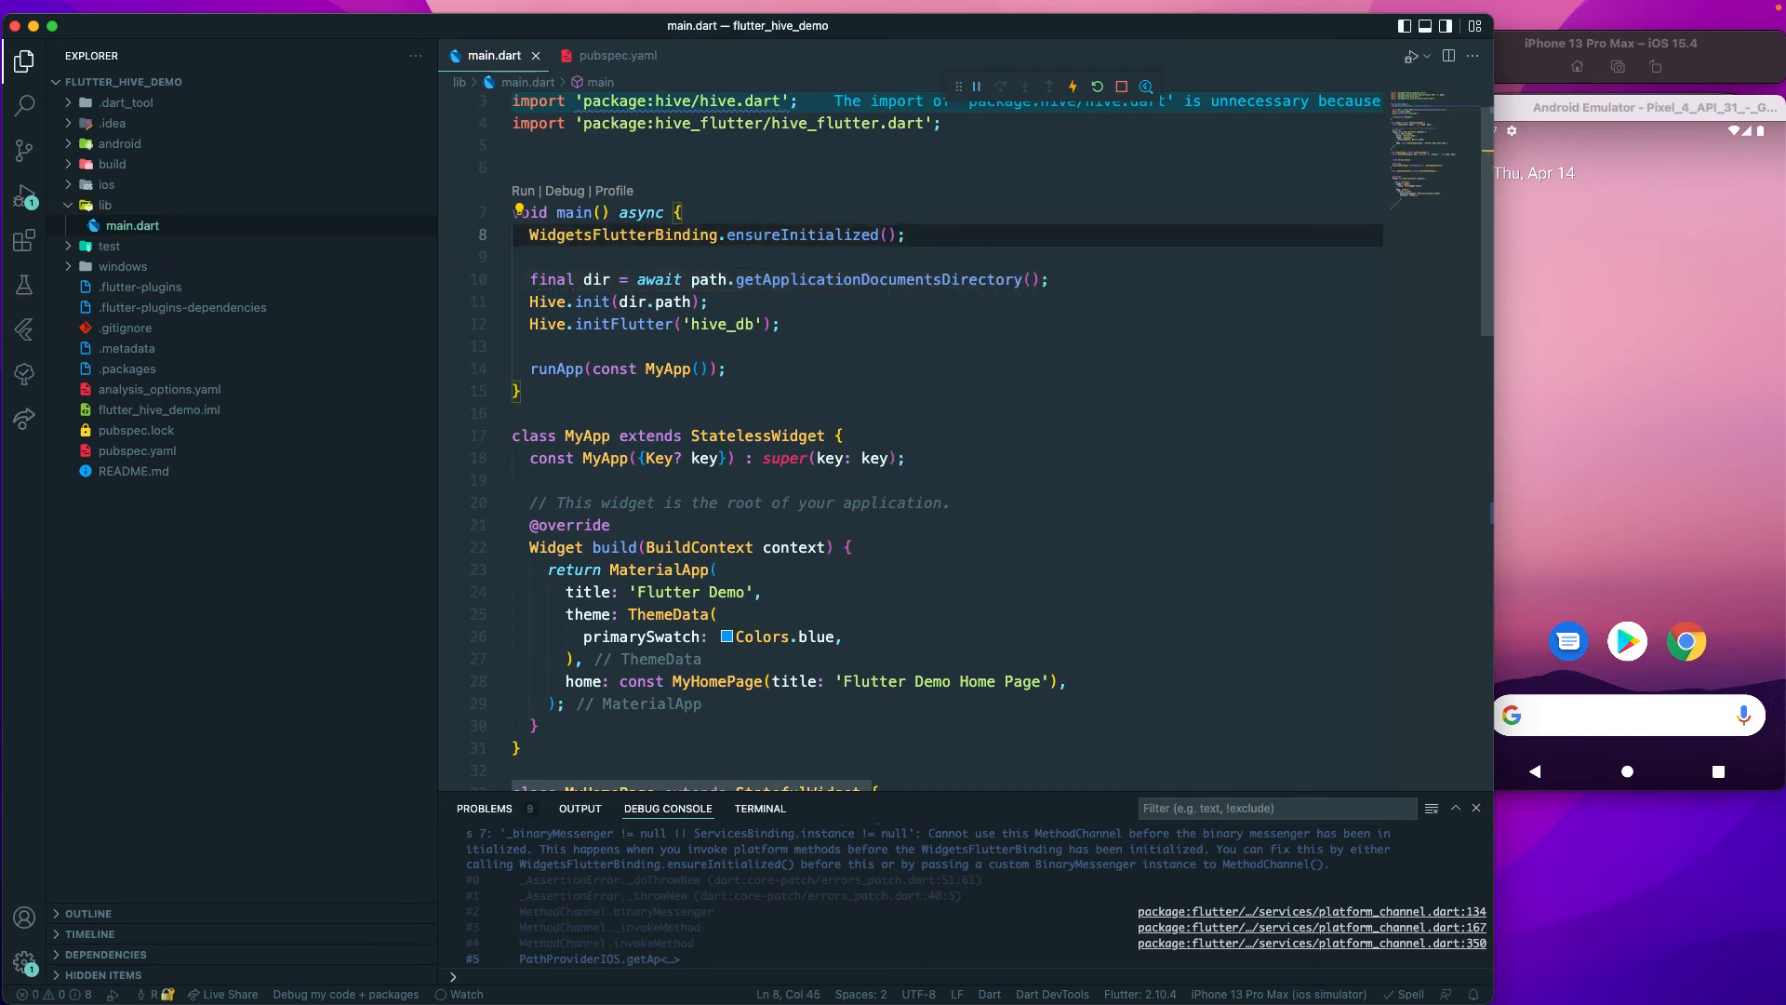
mouse_move(665, 255)
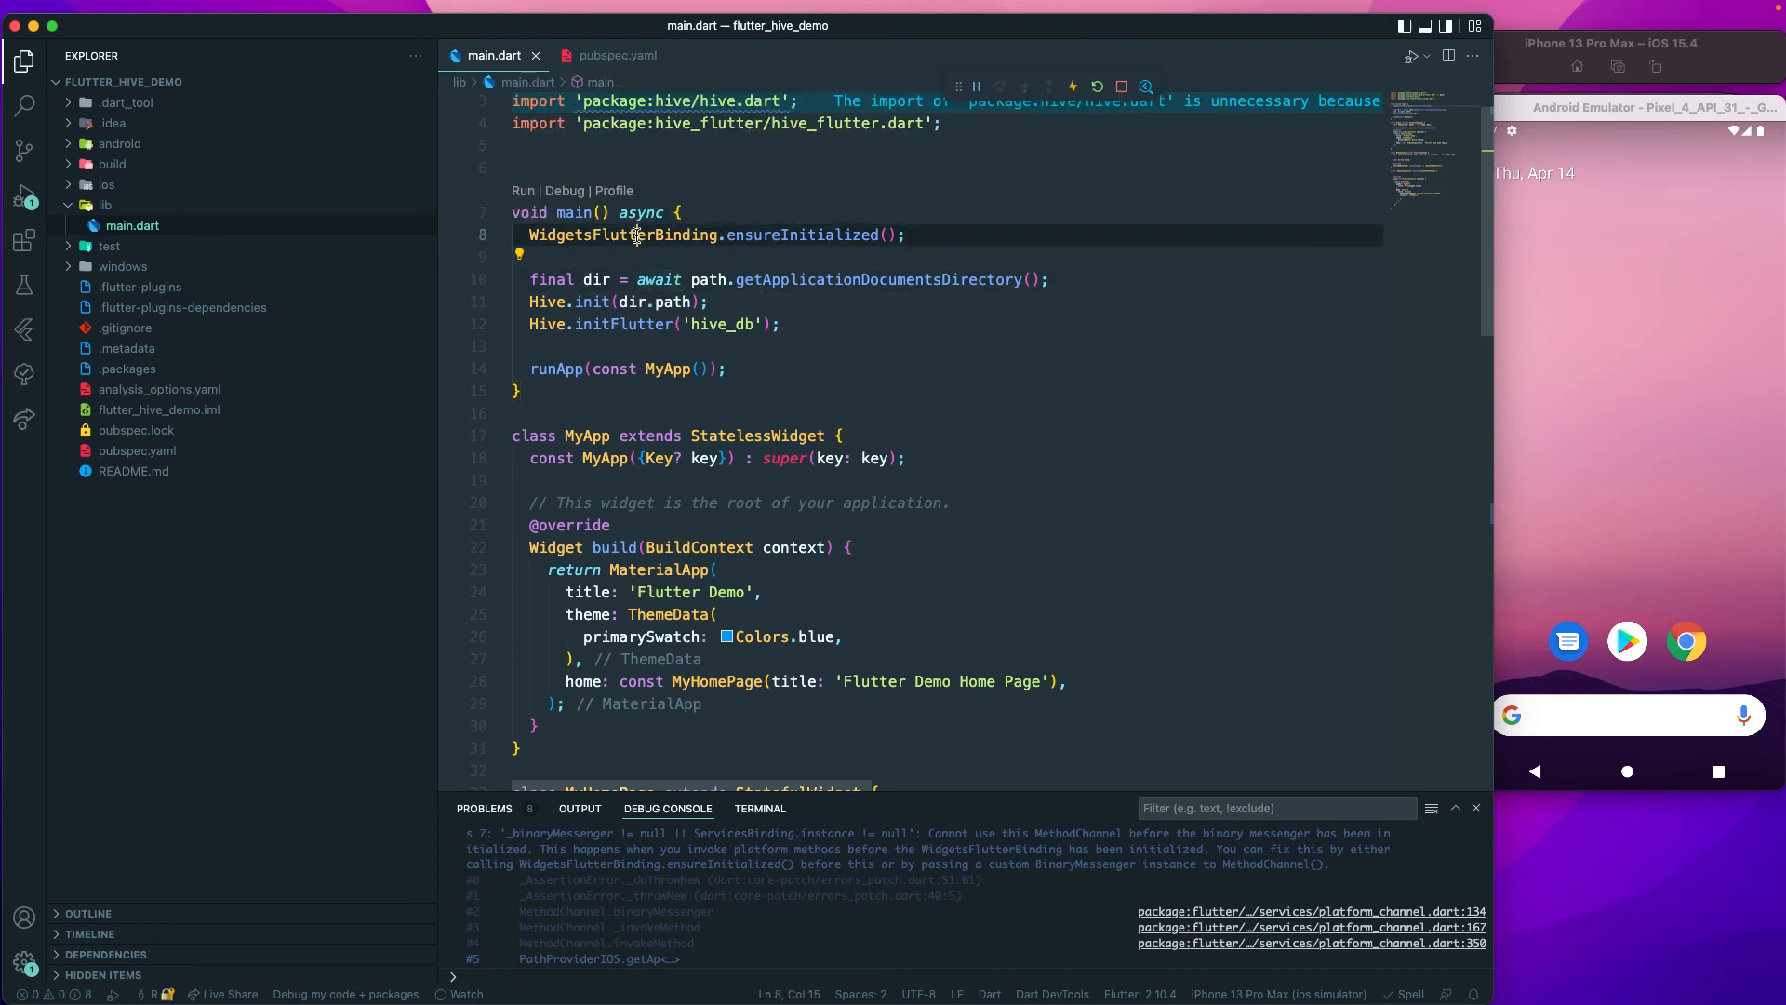
double_click(624, 235)
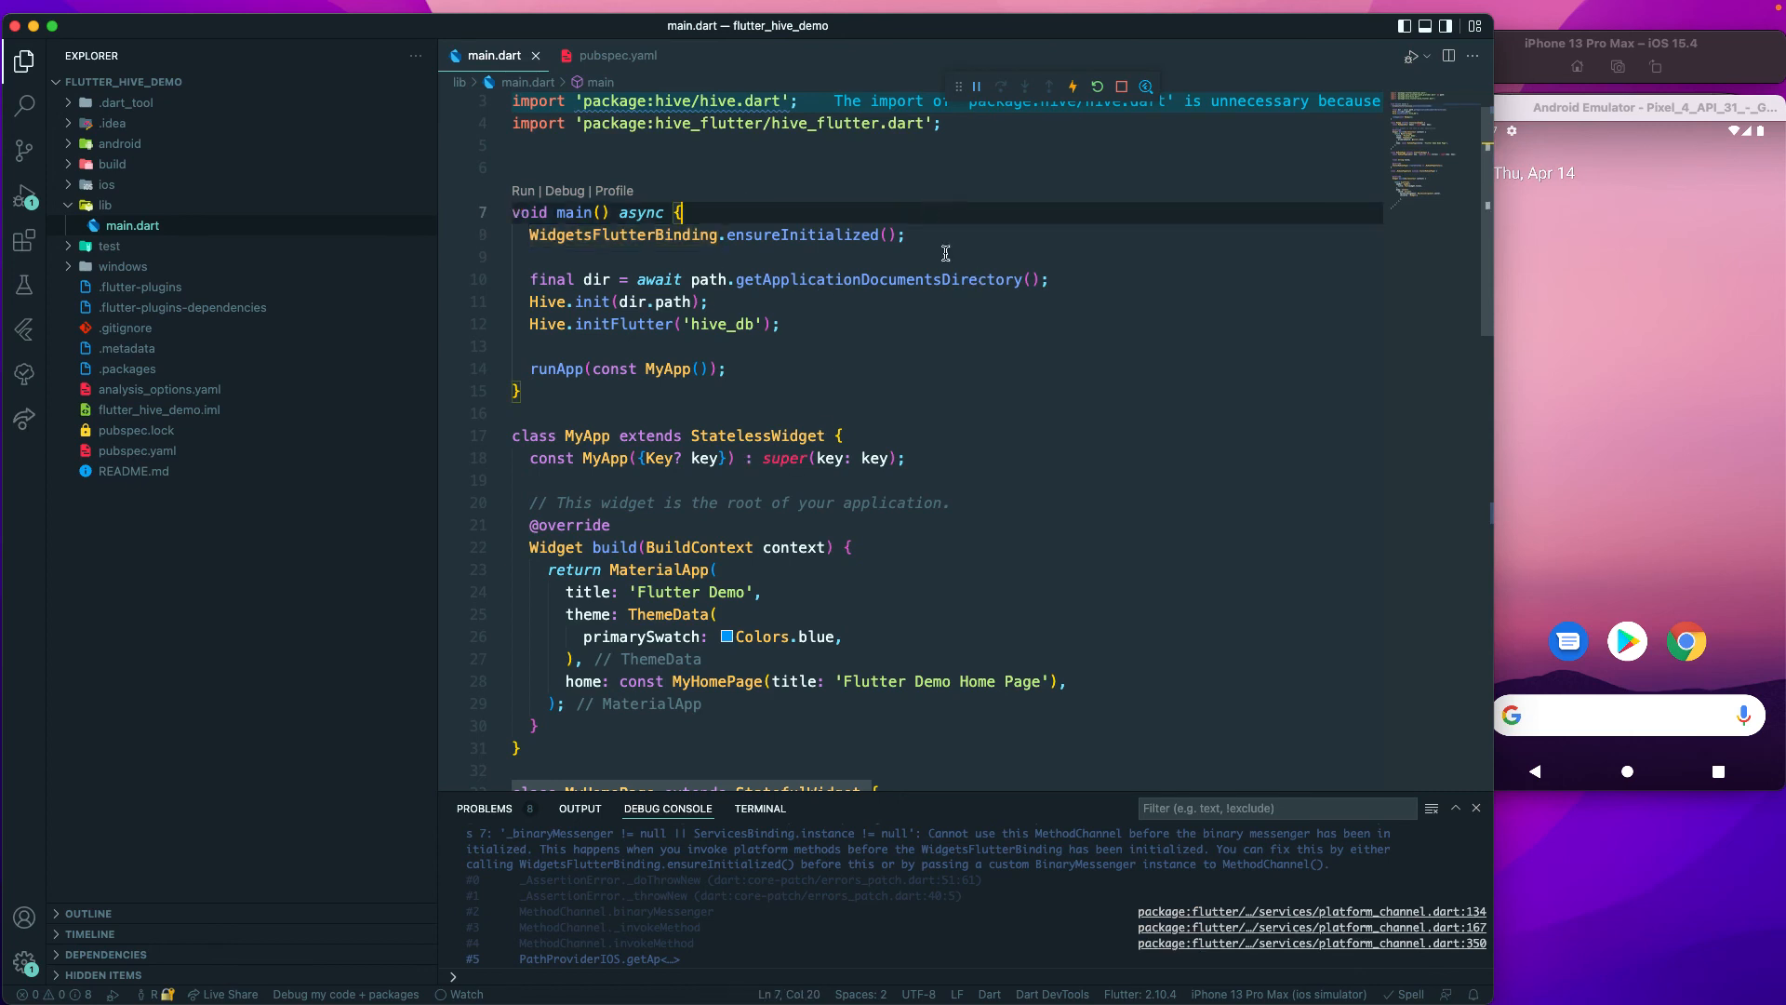
Hot restart the app so the simulator shows Flutter Demo Home Page without errors.
left_click(1097, 87)
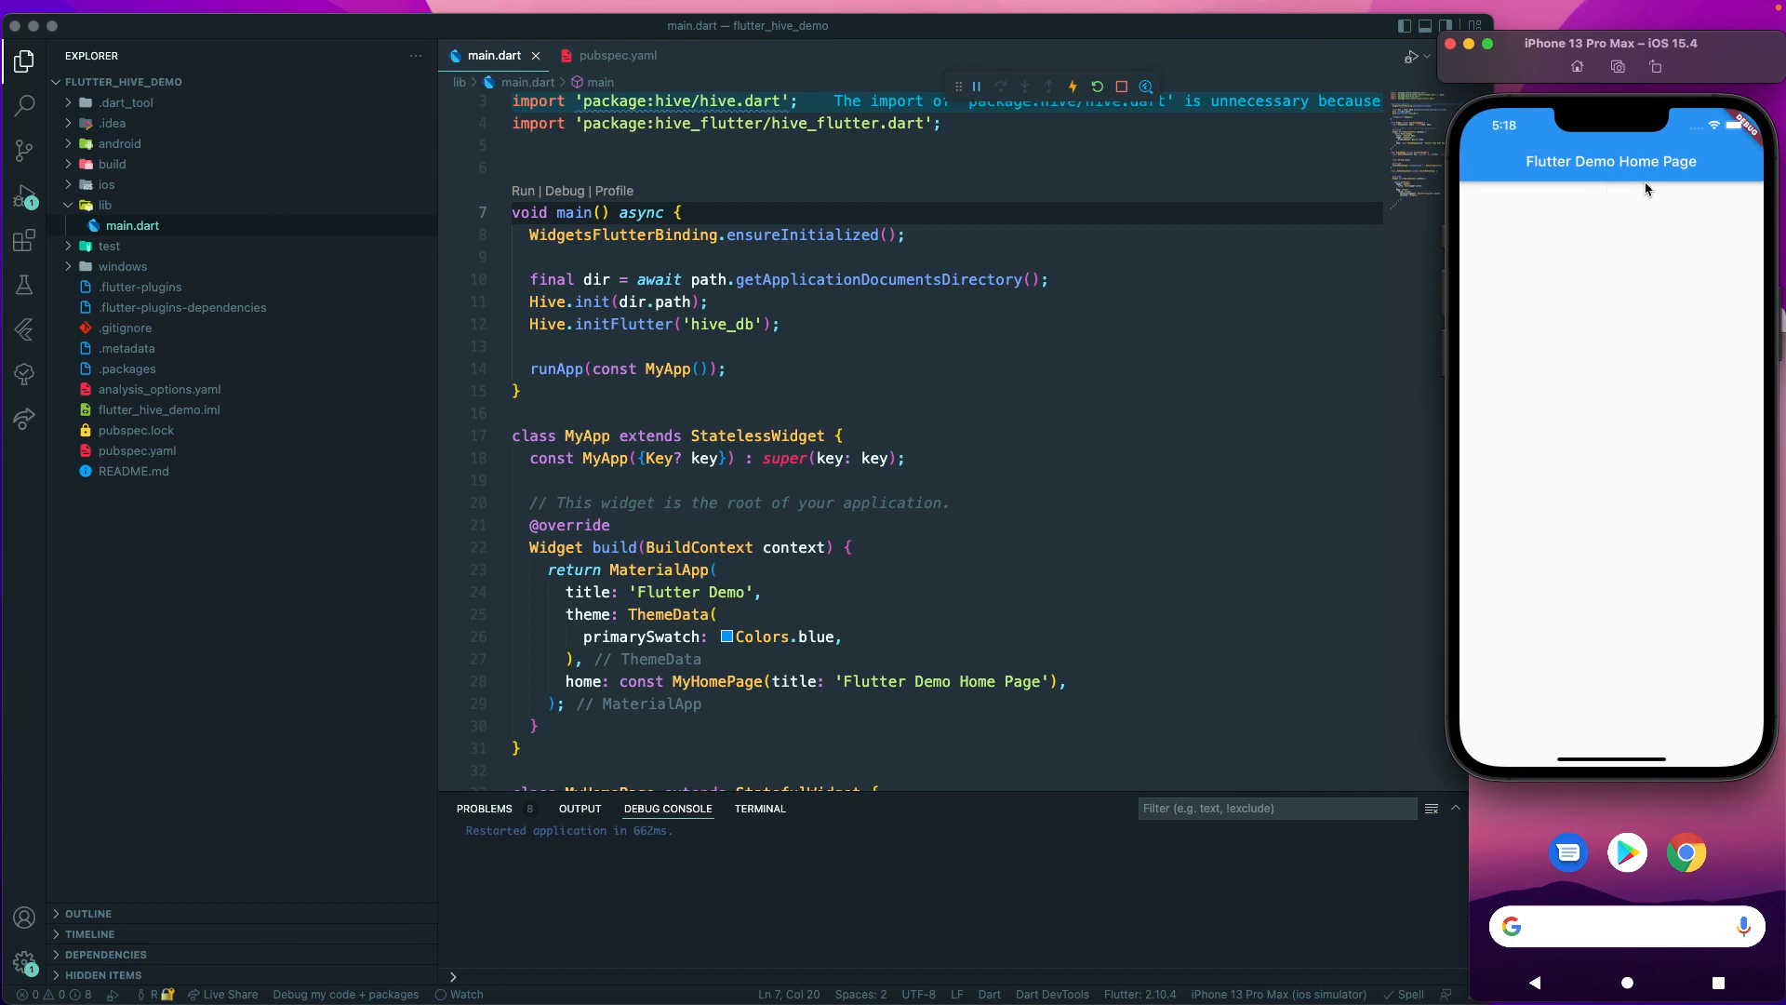
scroll("down", 3)
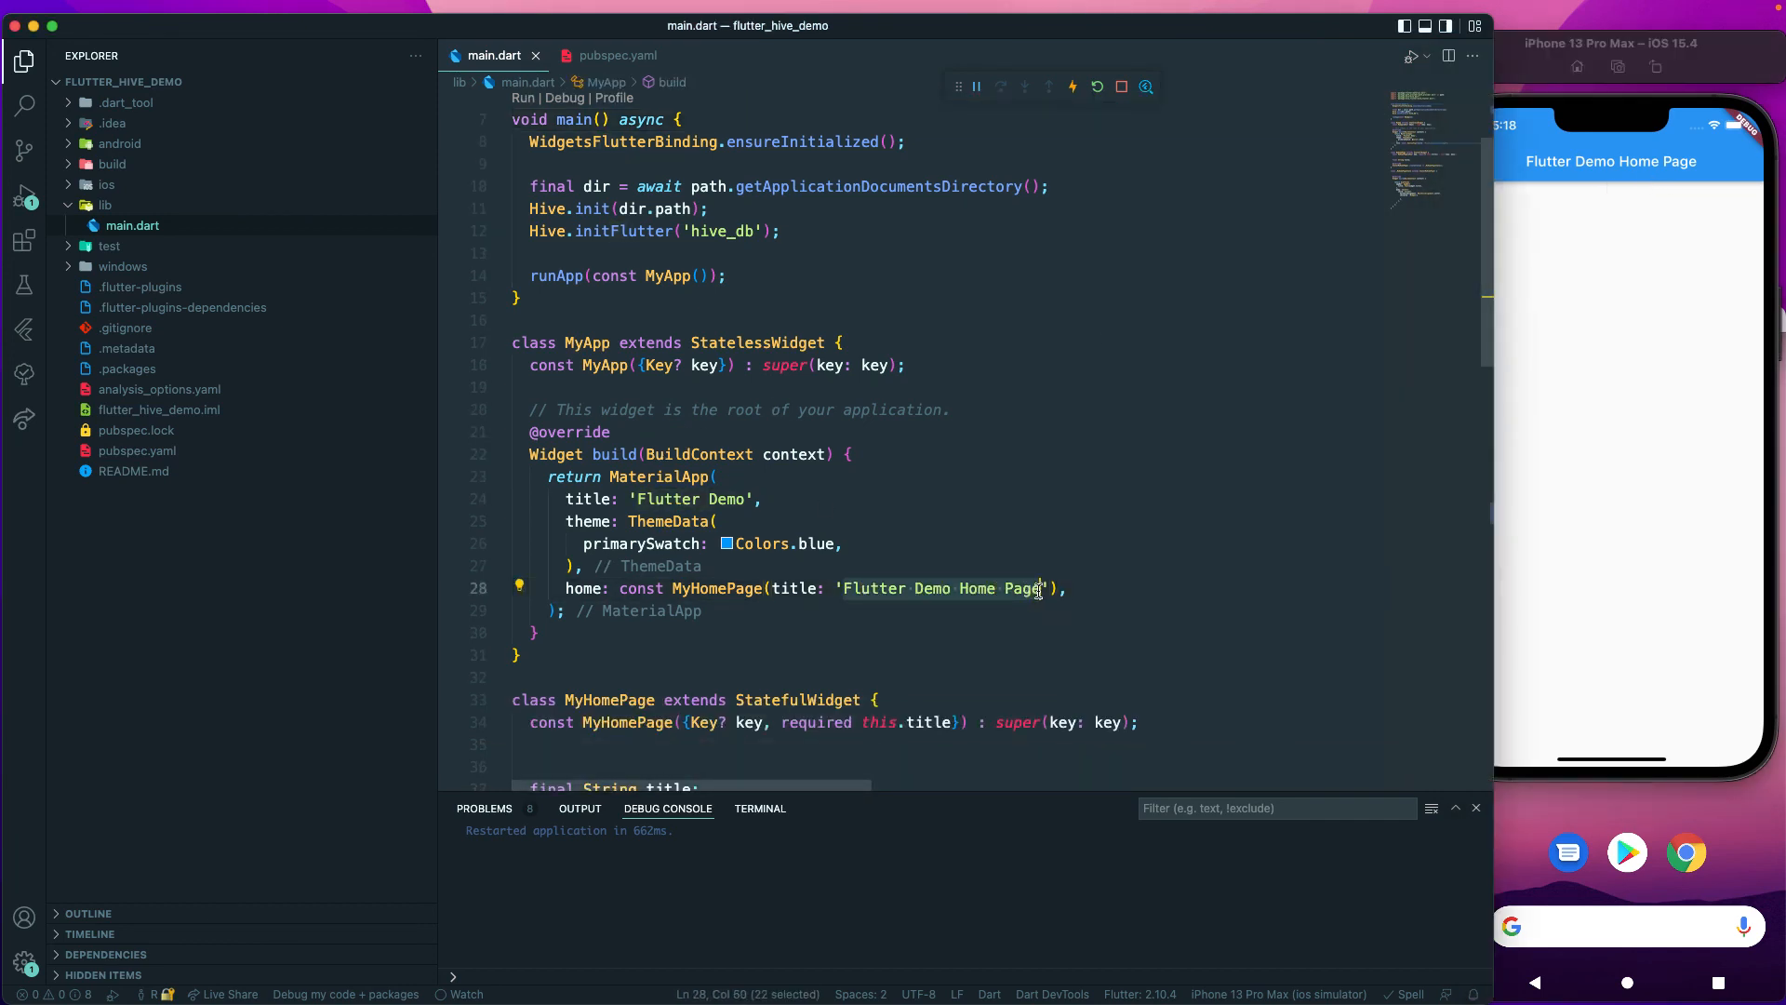
Change the home page title to 'Flutter Hive' and hot reload the simulator.
type("F")
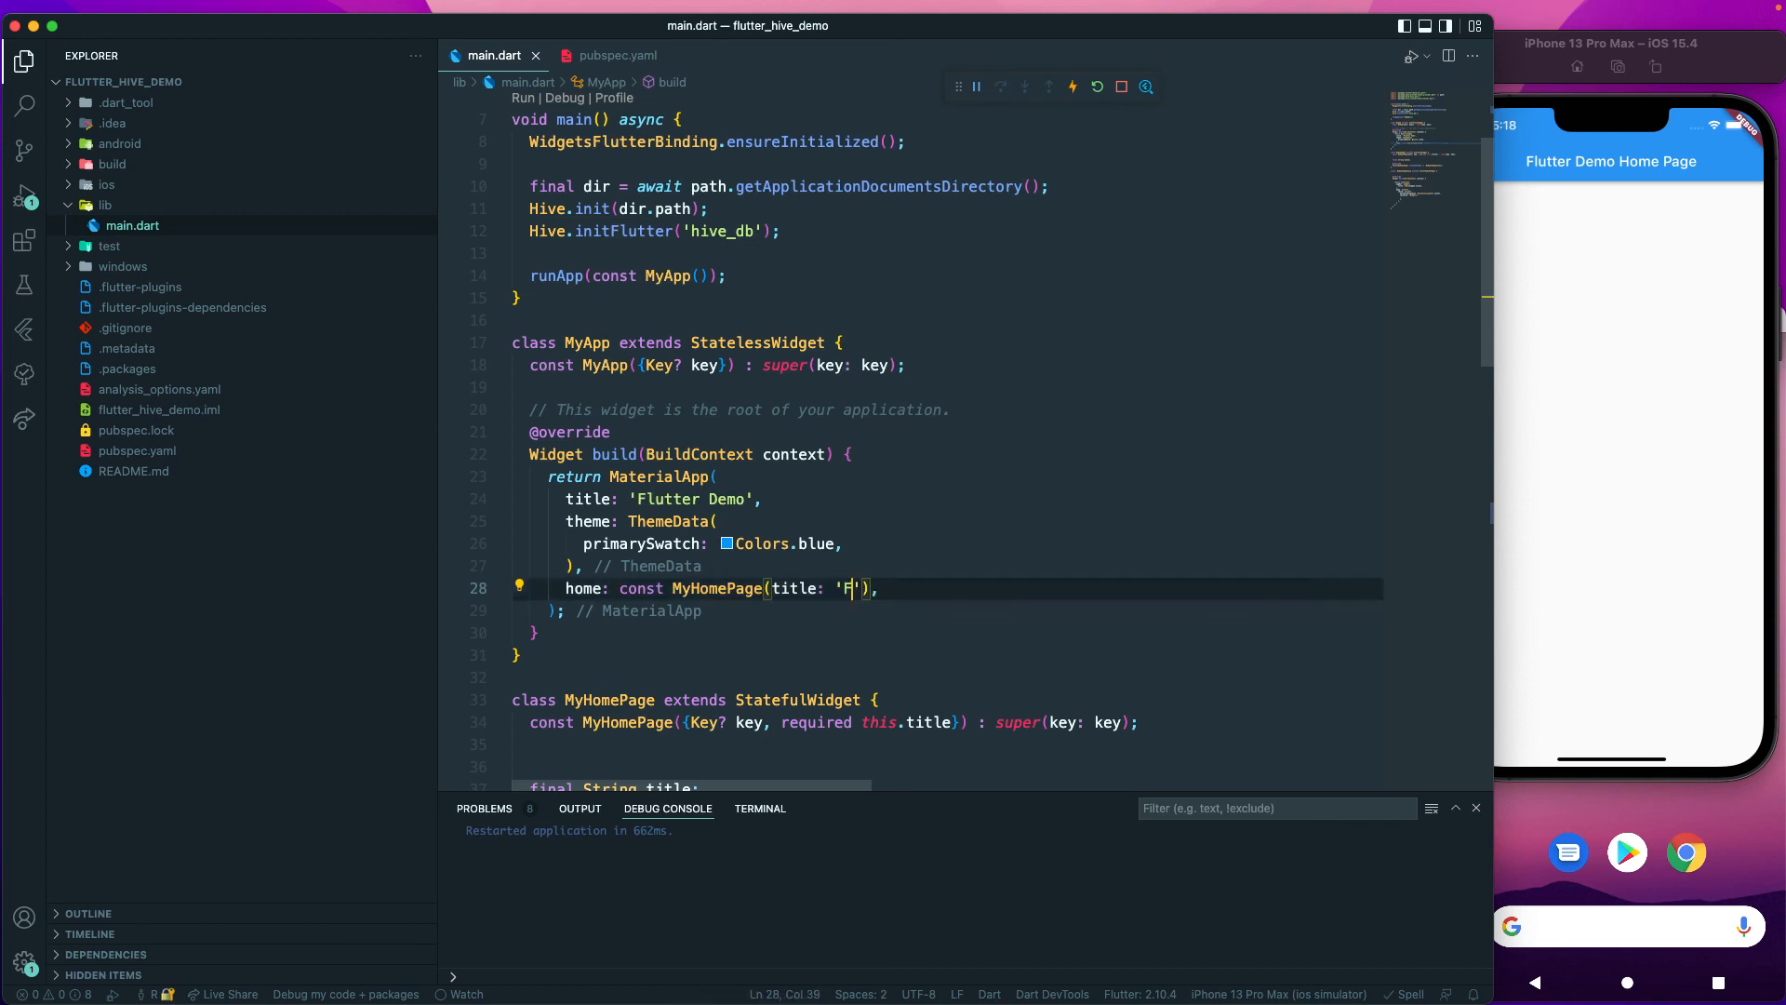
type("lutter Hive")
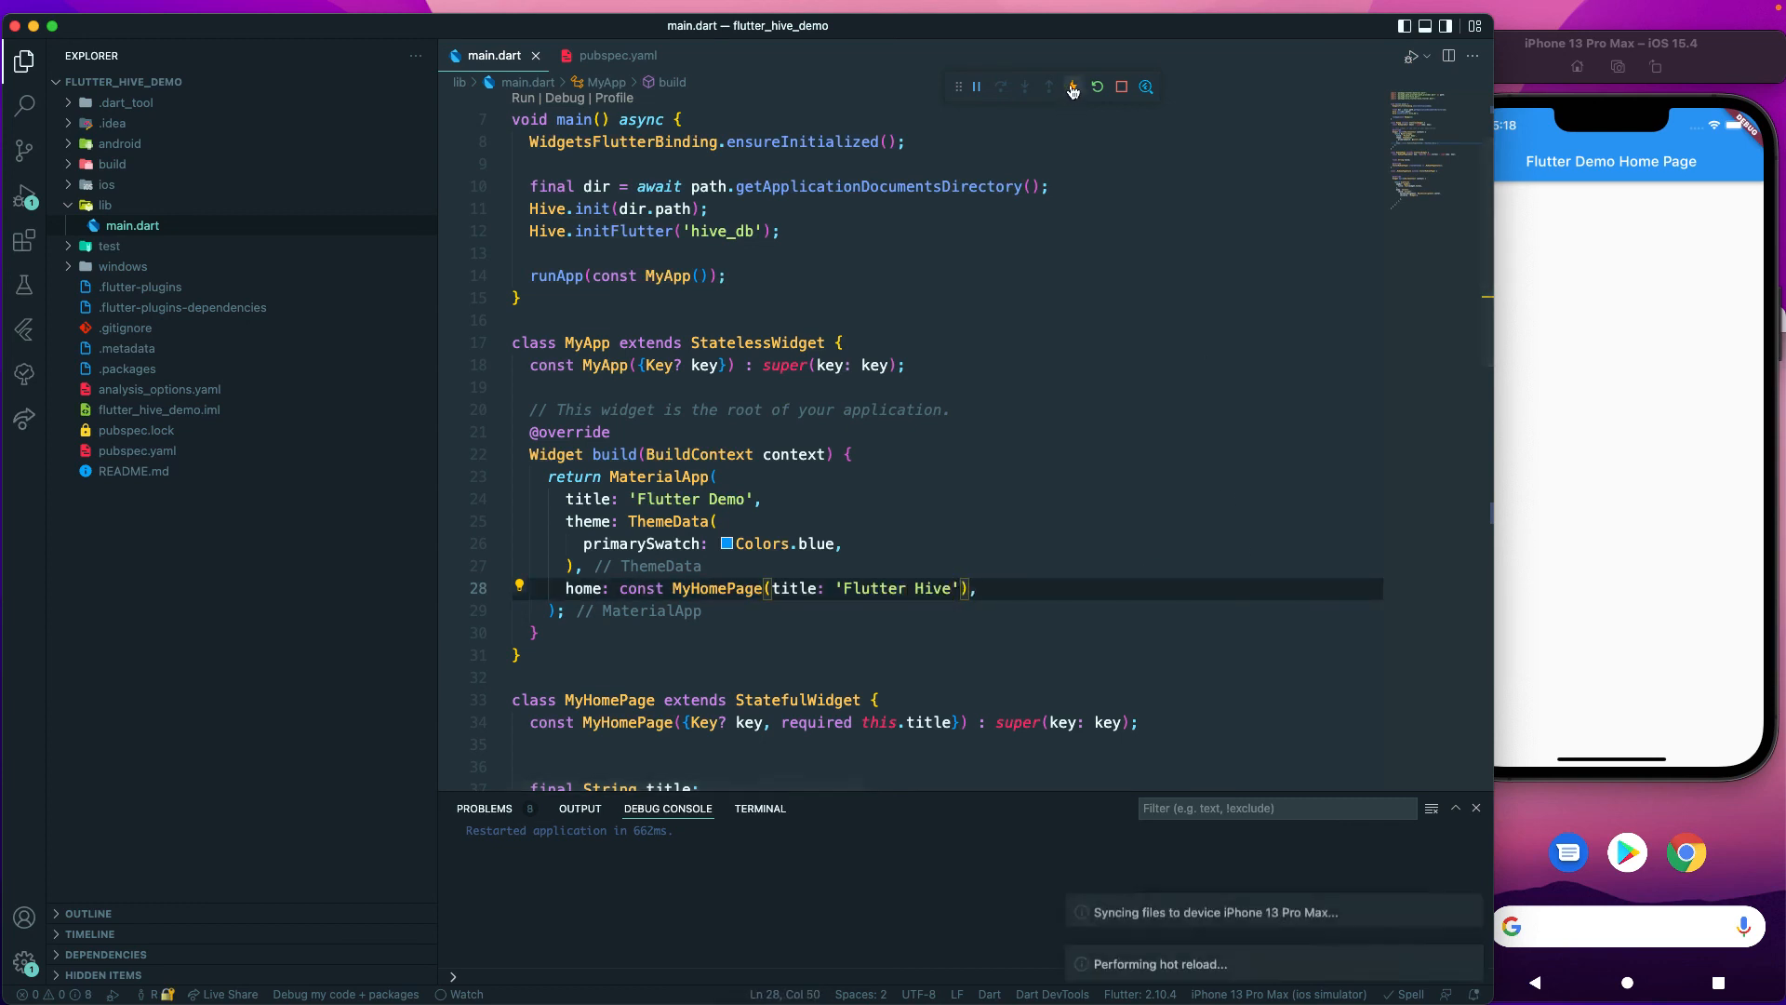
left_click(1071, 86)
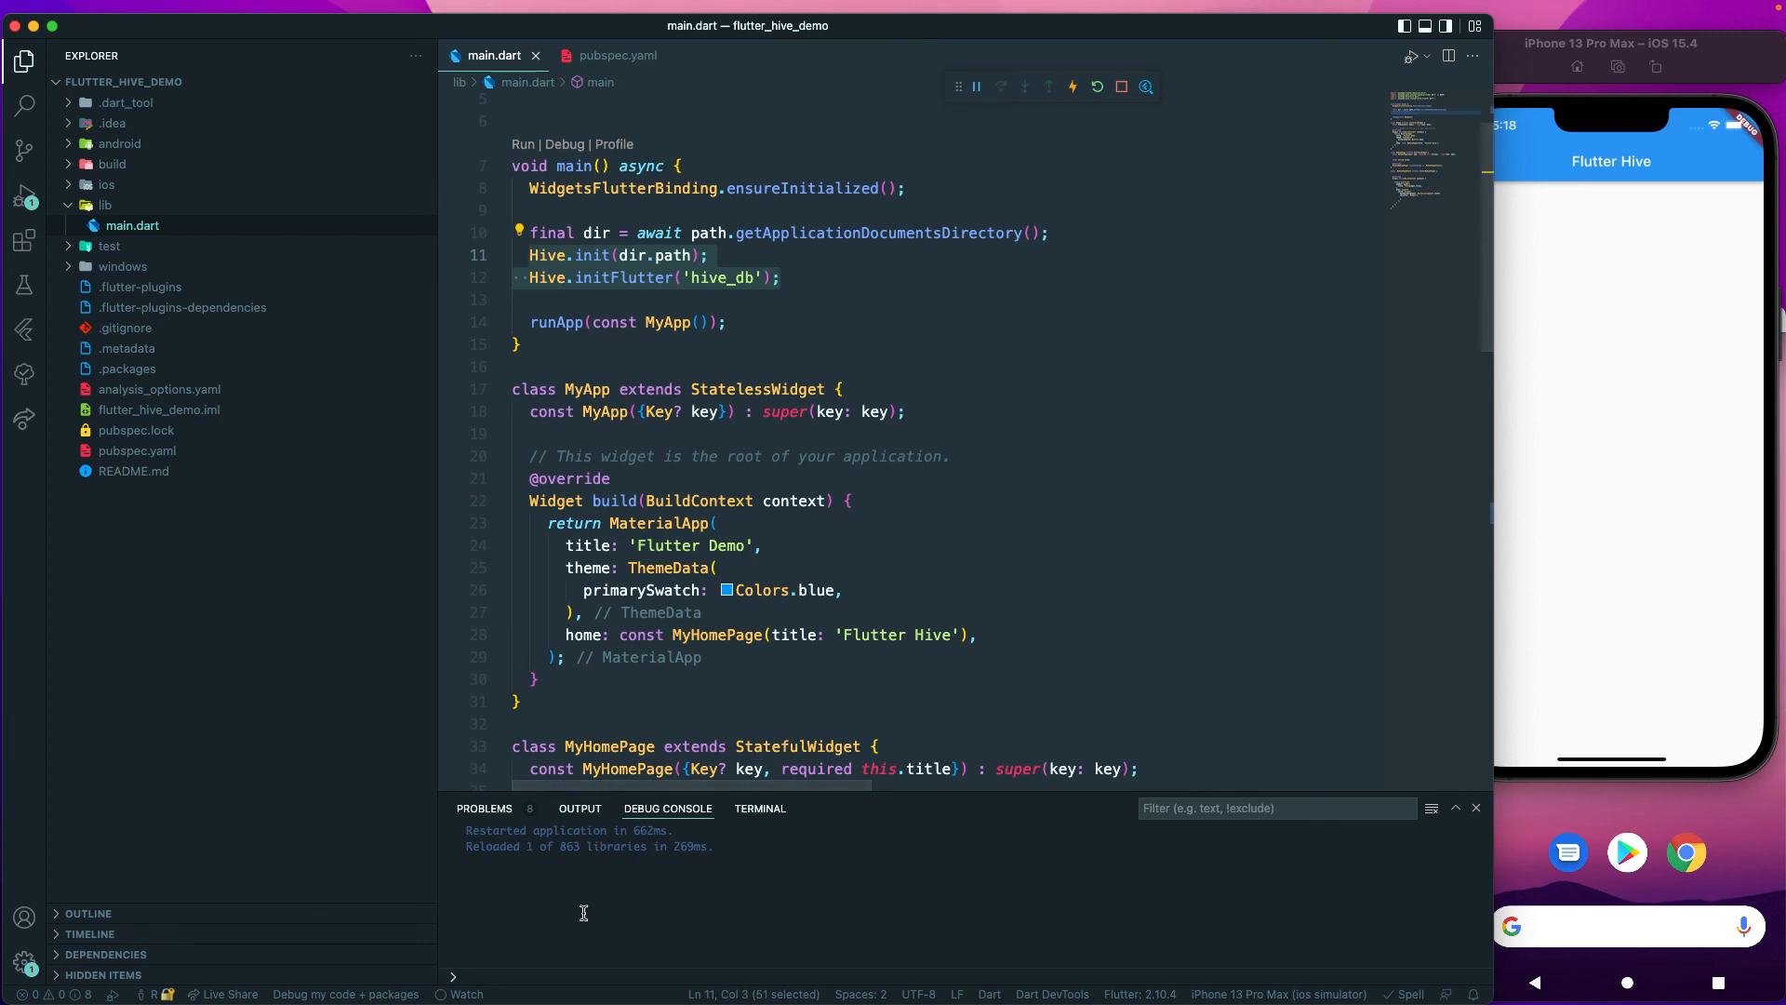
mouse_move(923, 932)
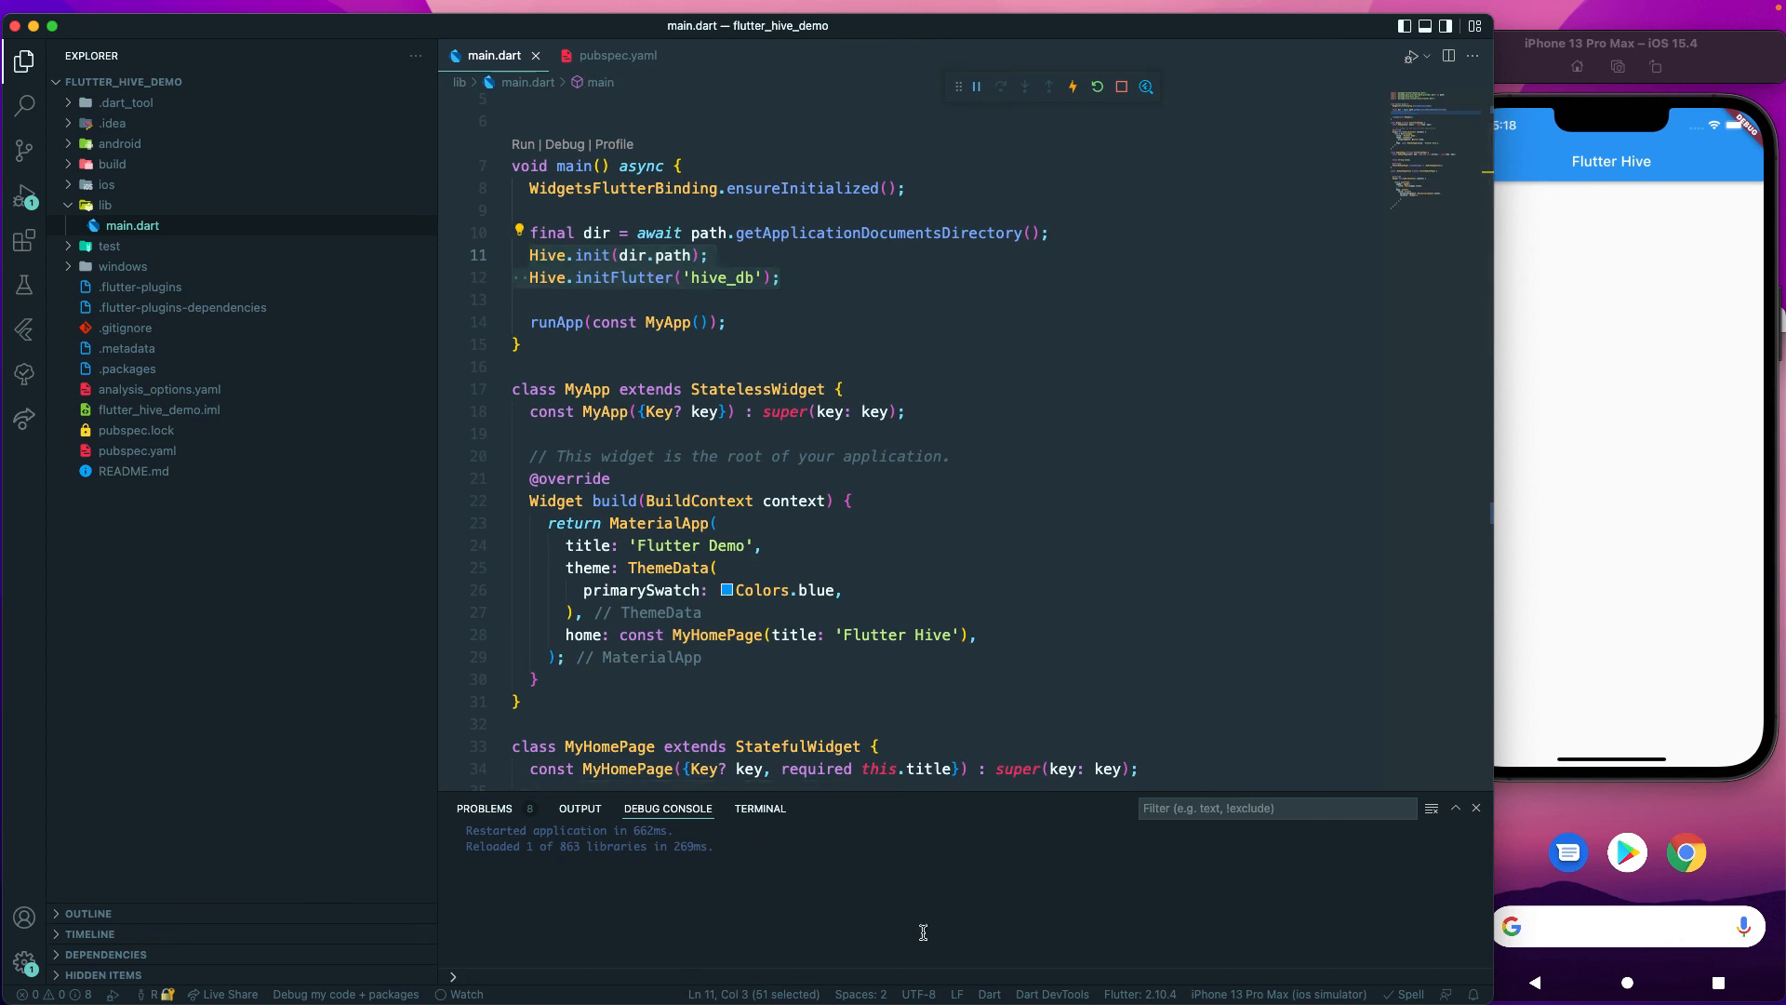
mouse_move(1118, 497)
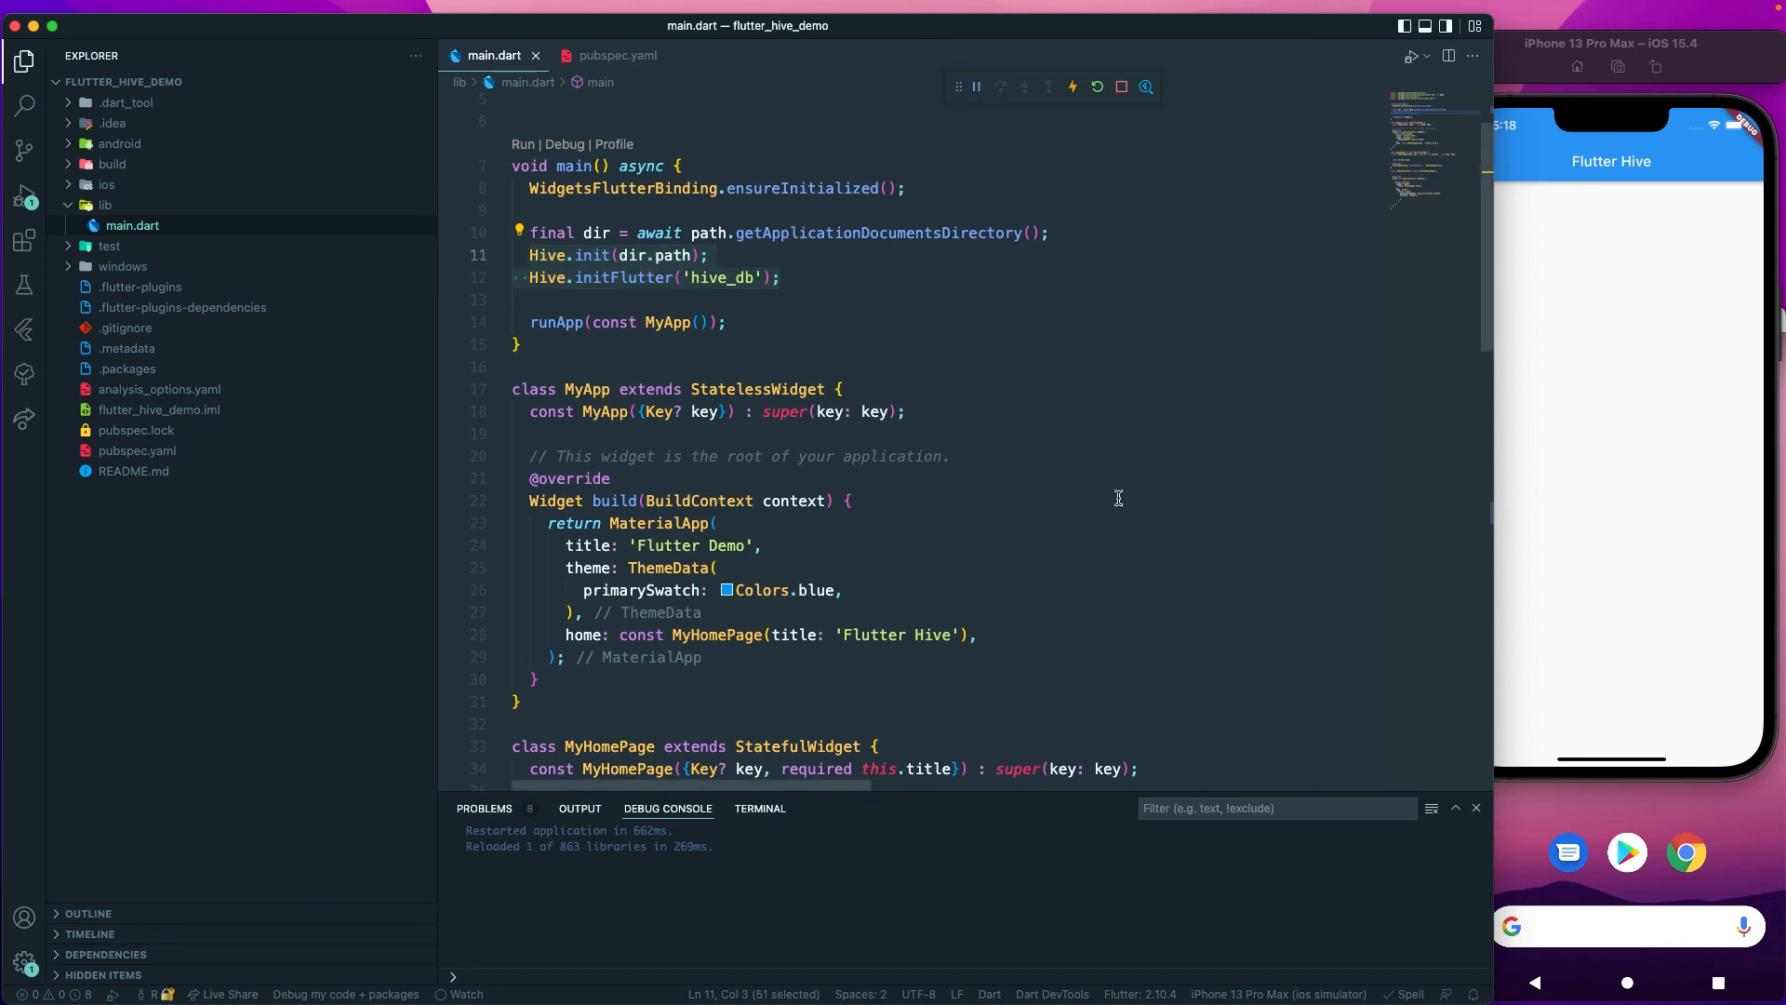